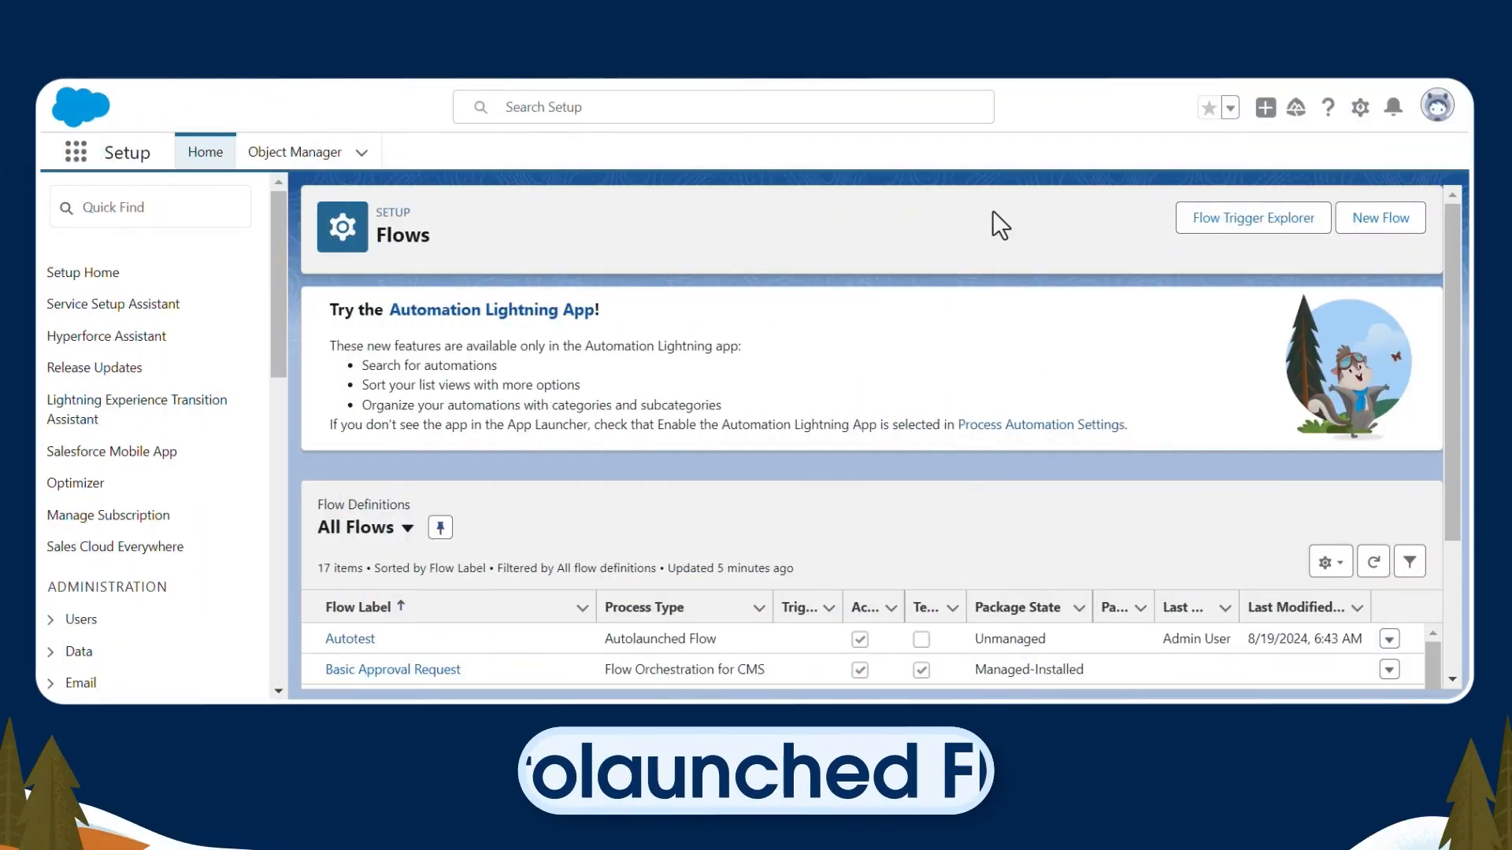
Create a new autolaunched flow (no trigger) from scratch
click(1379, 217)
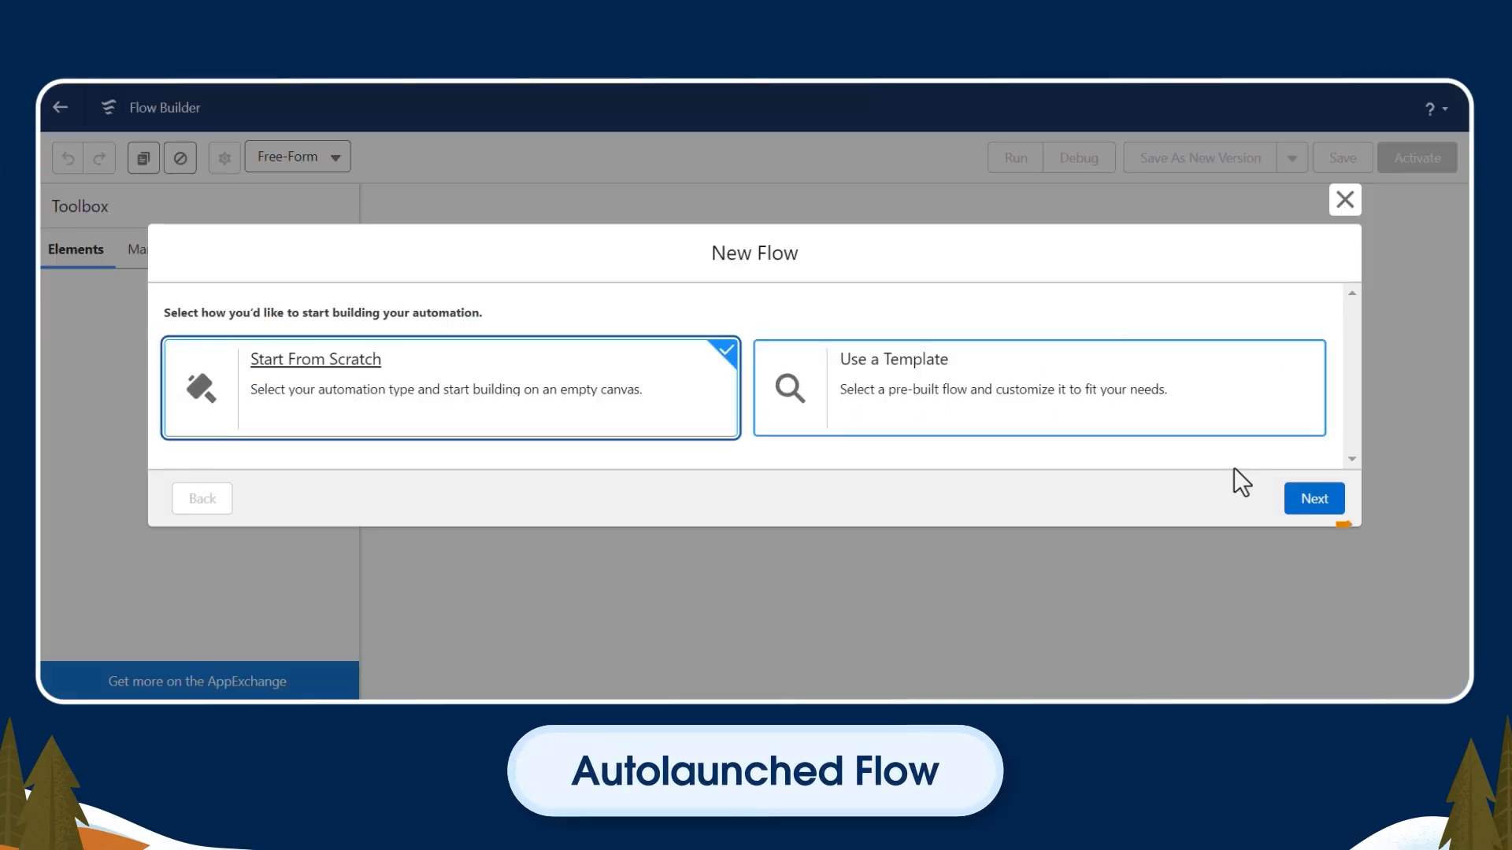
click(1314, 498)
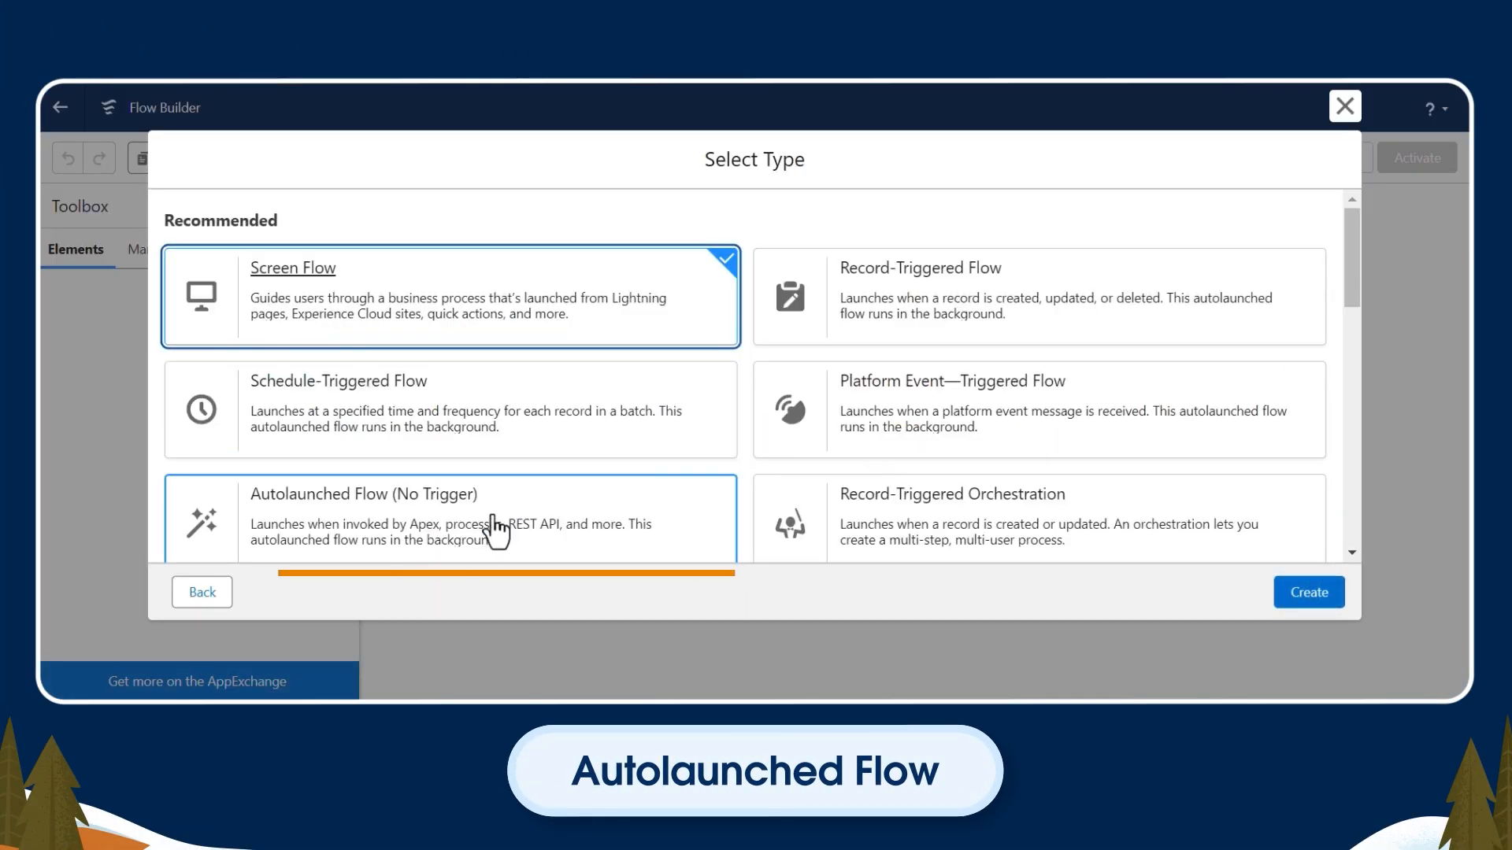
click(1307, 591)
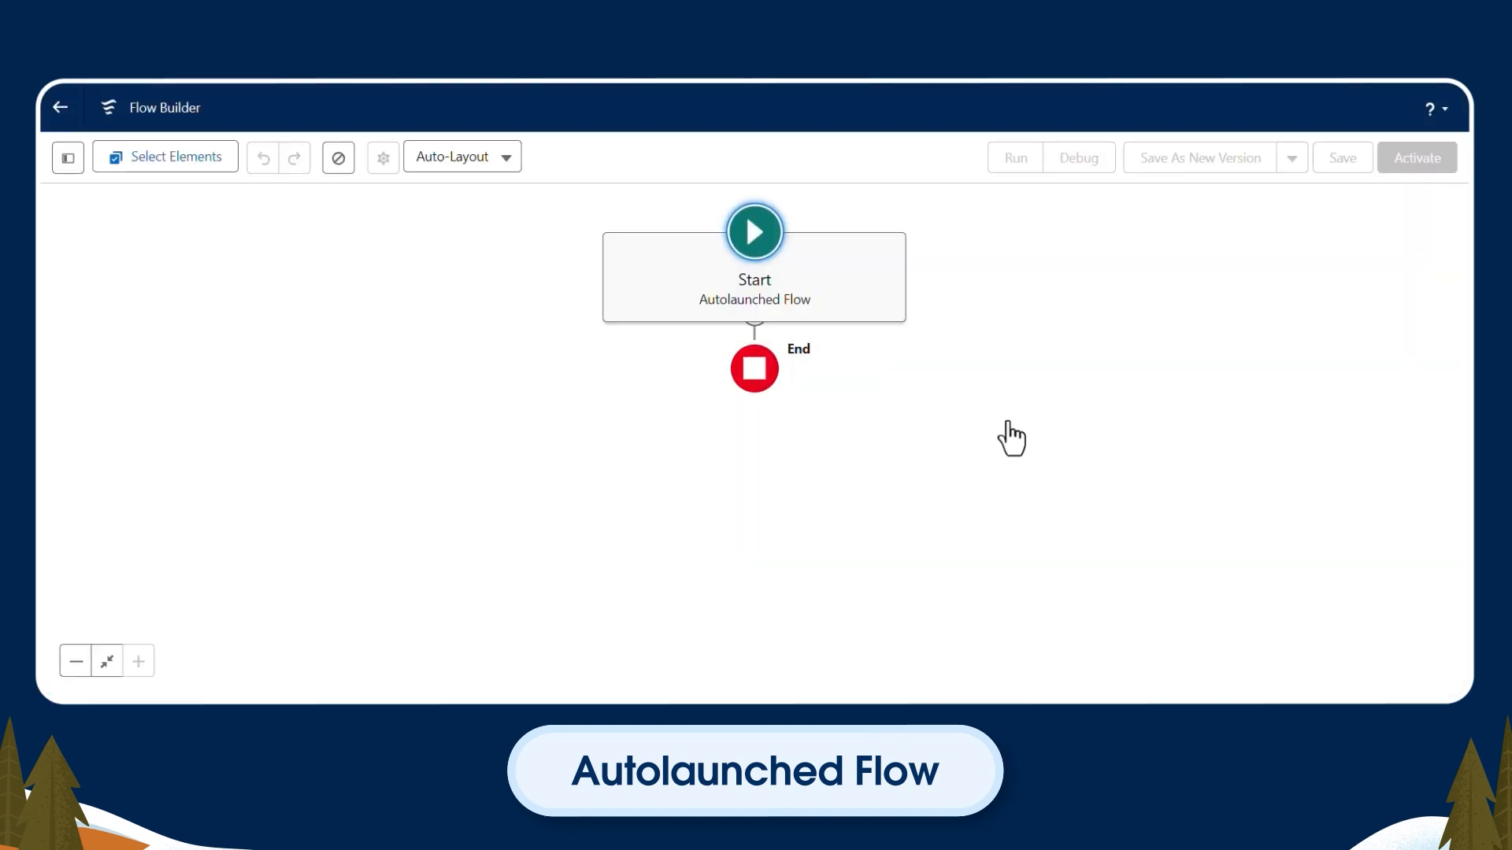
Add a 'get contact' Get Records step on Contact, filtering Name Contains
click(754, 328)
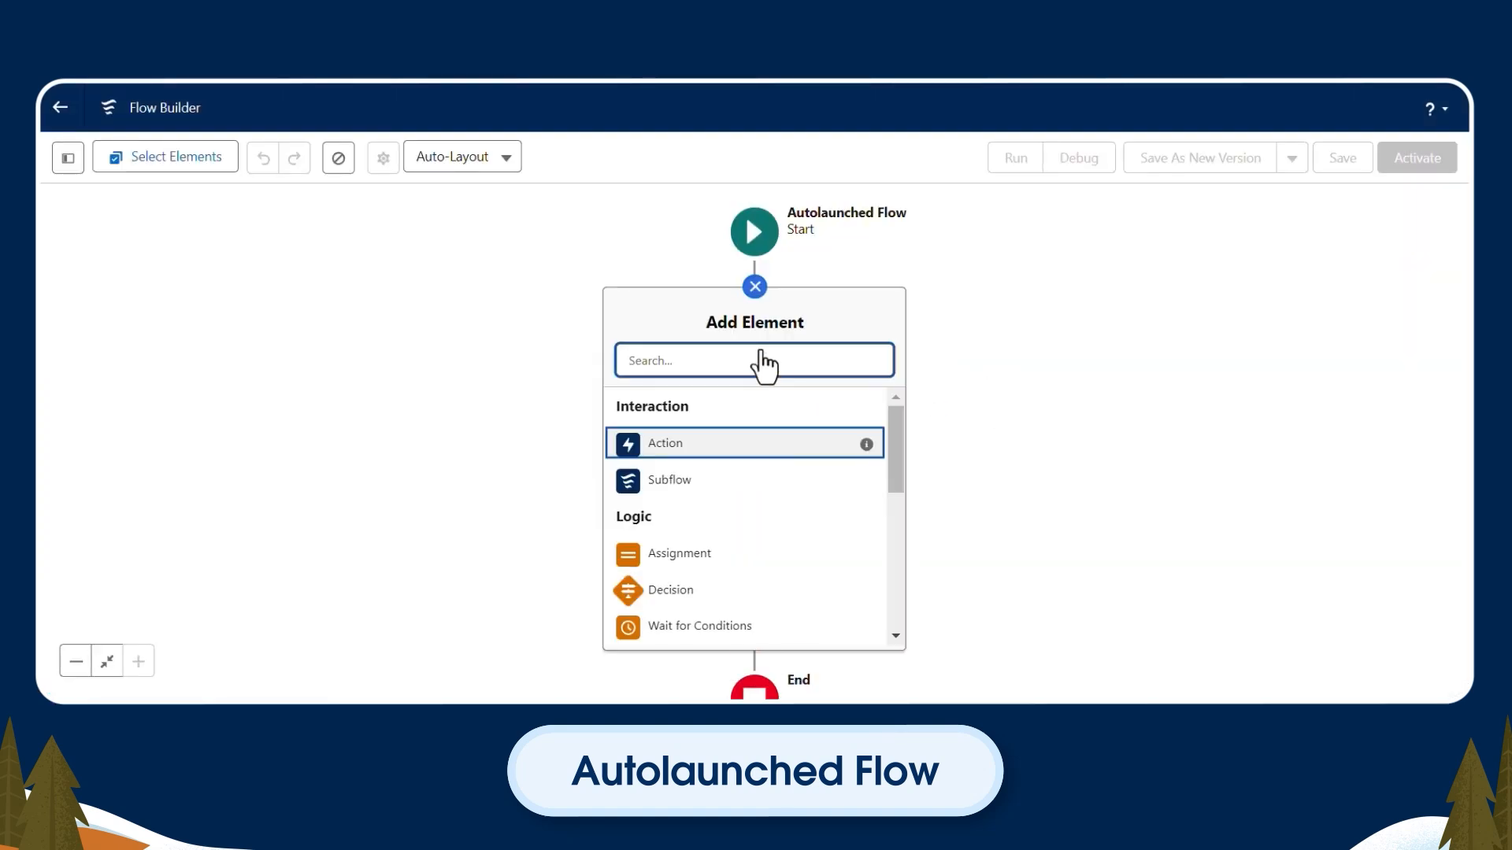
text(get)
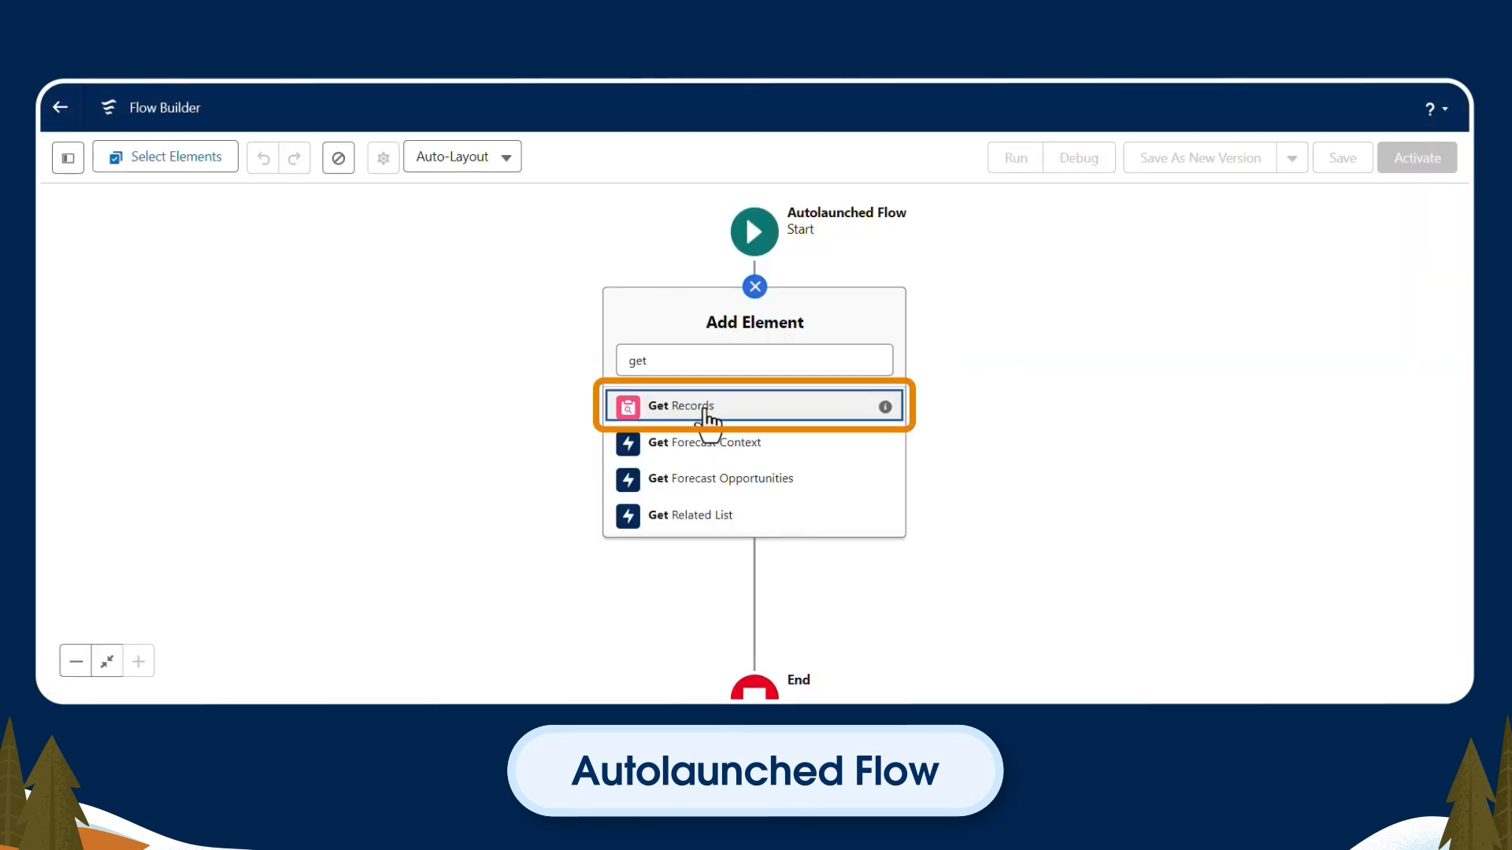
click(679, 404)
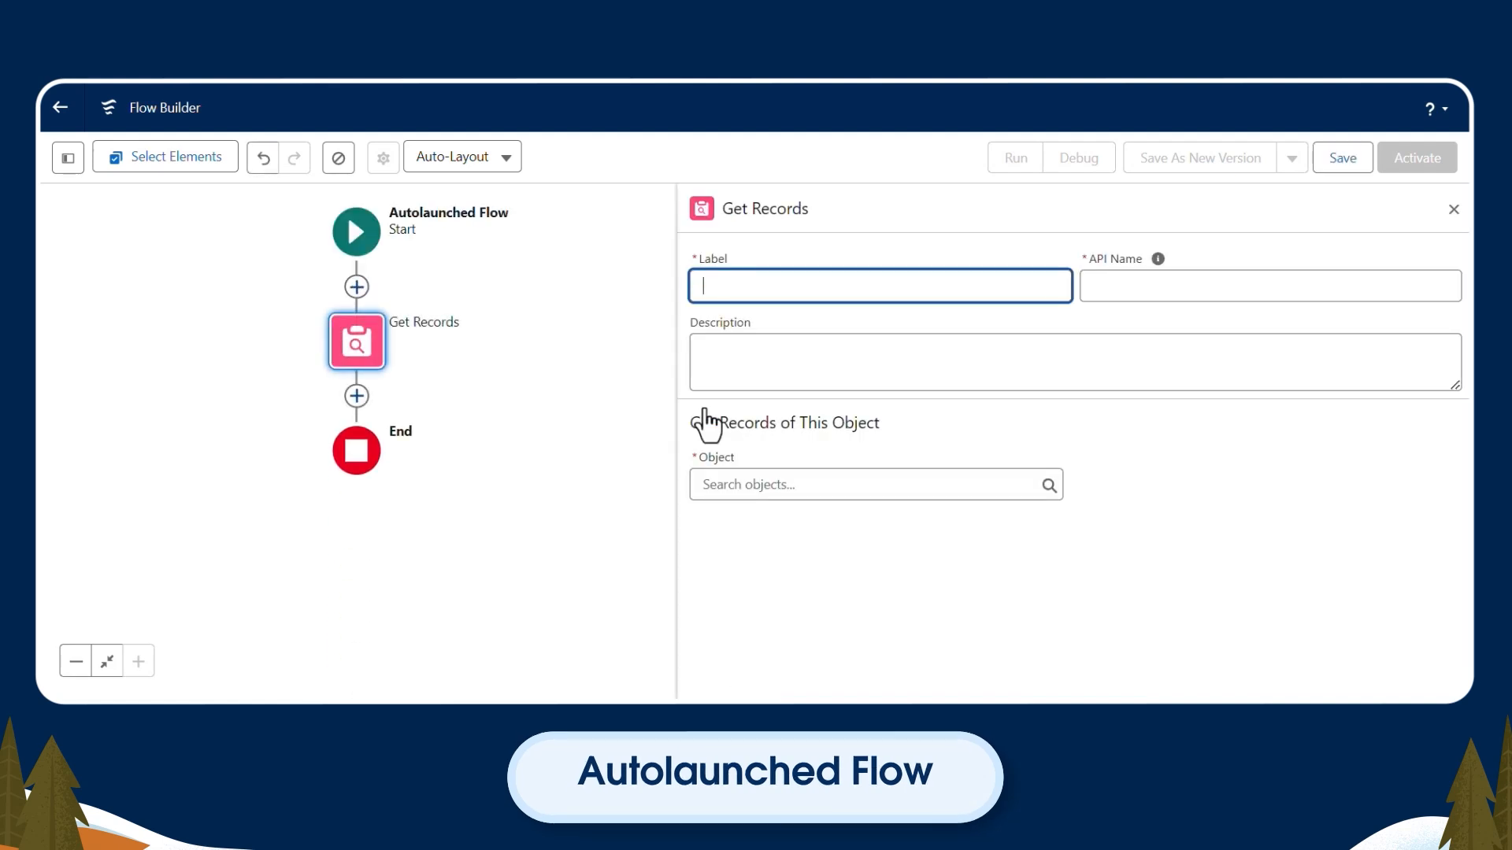
text(get contact)
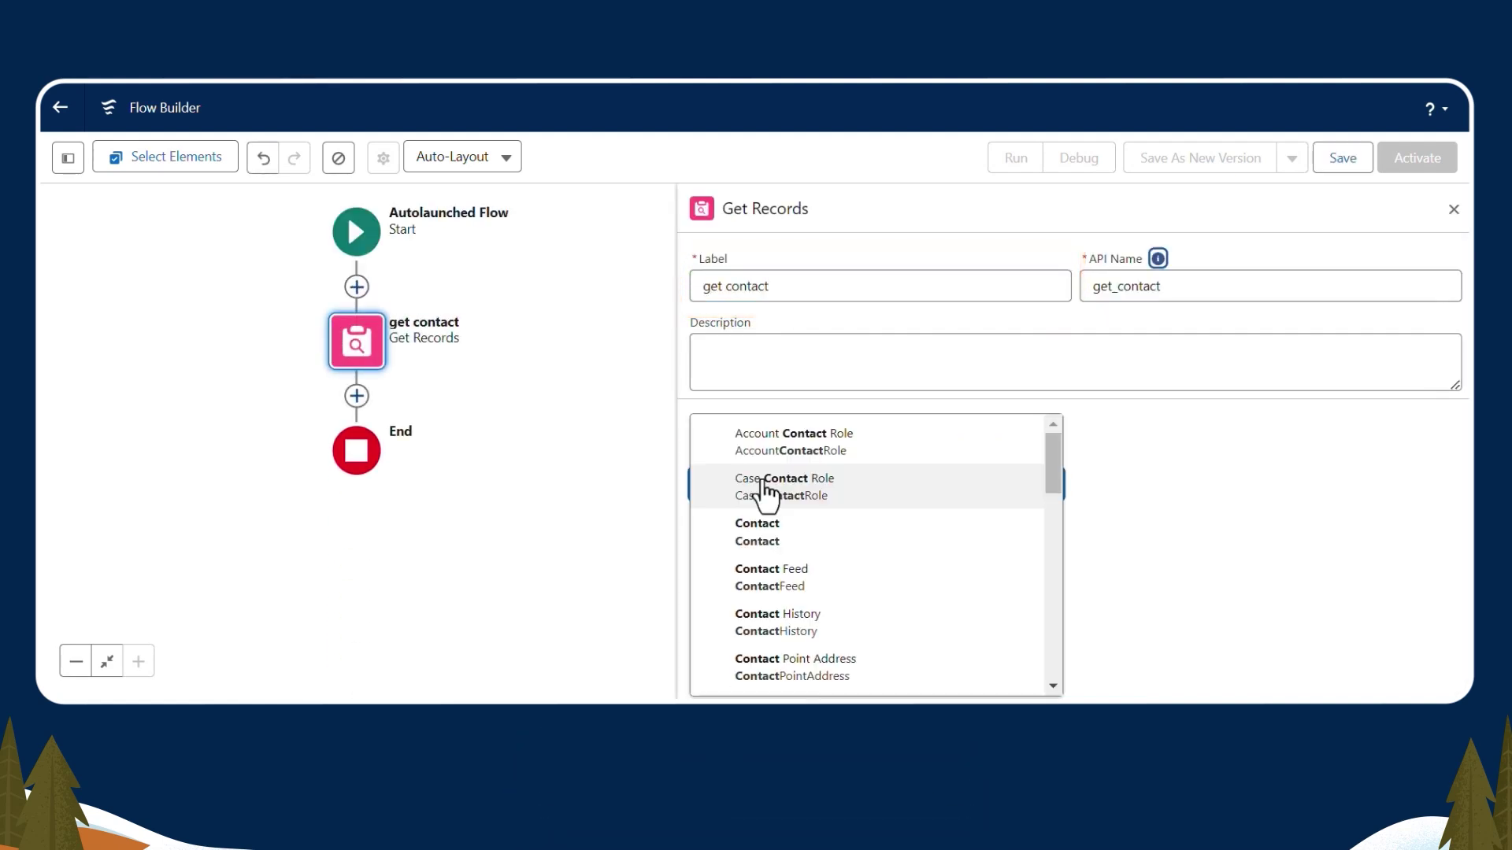
click(757, 532)
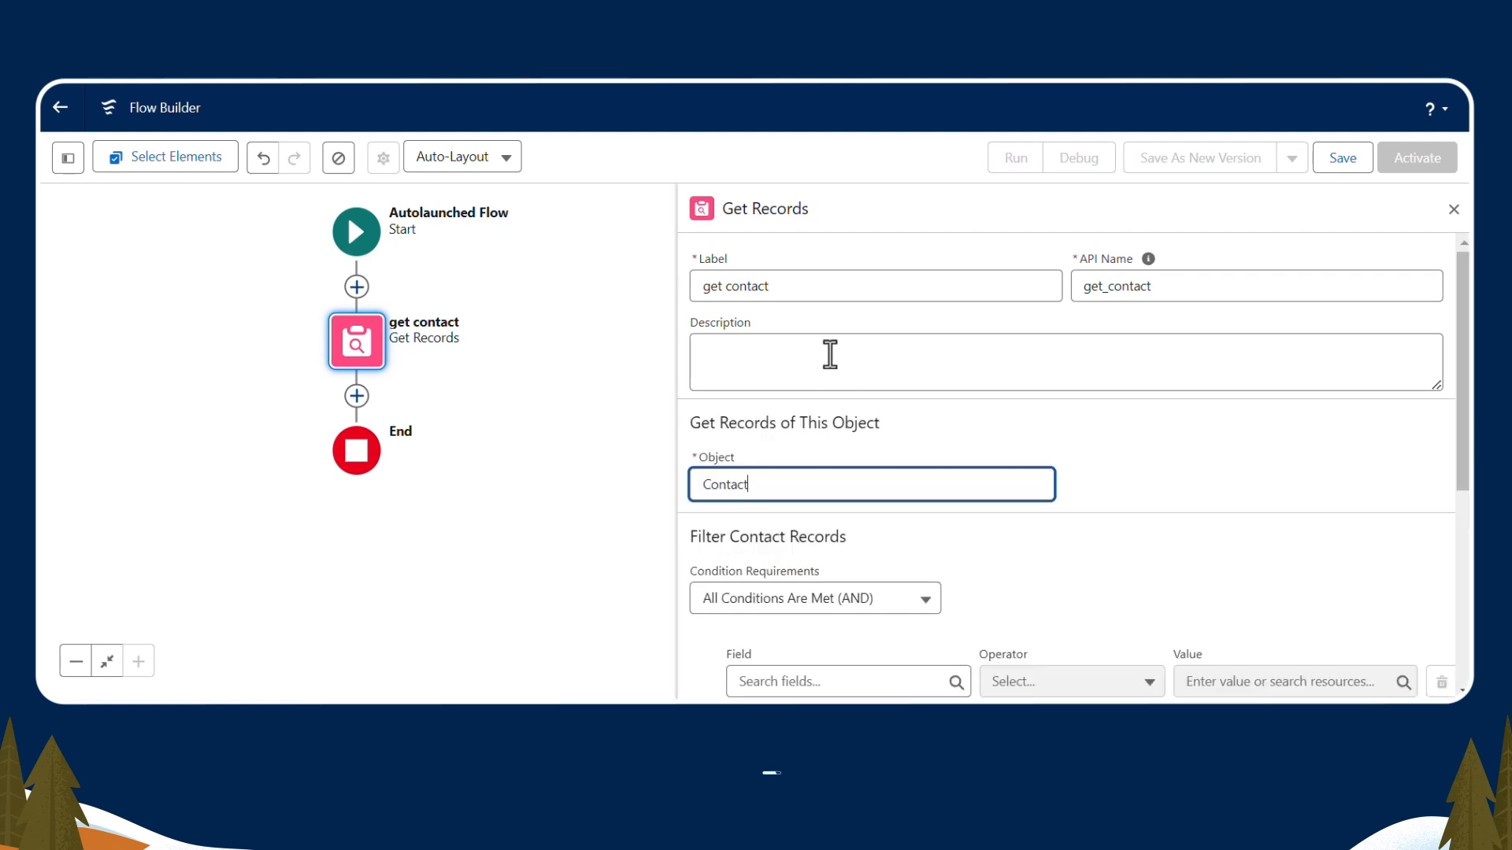
text(name)
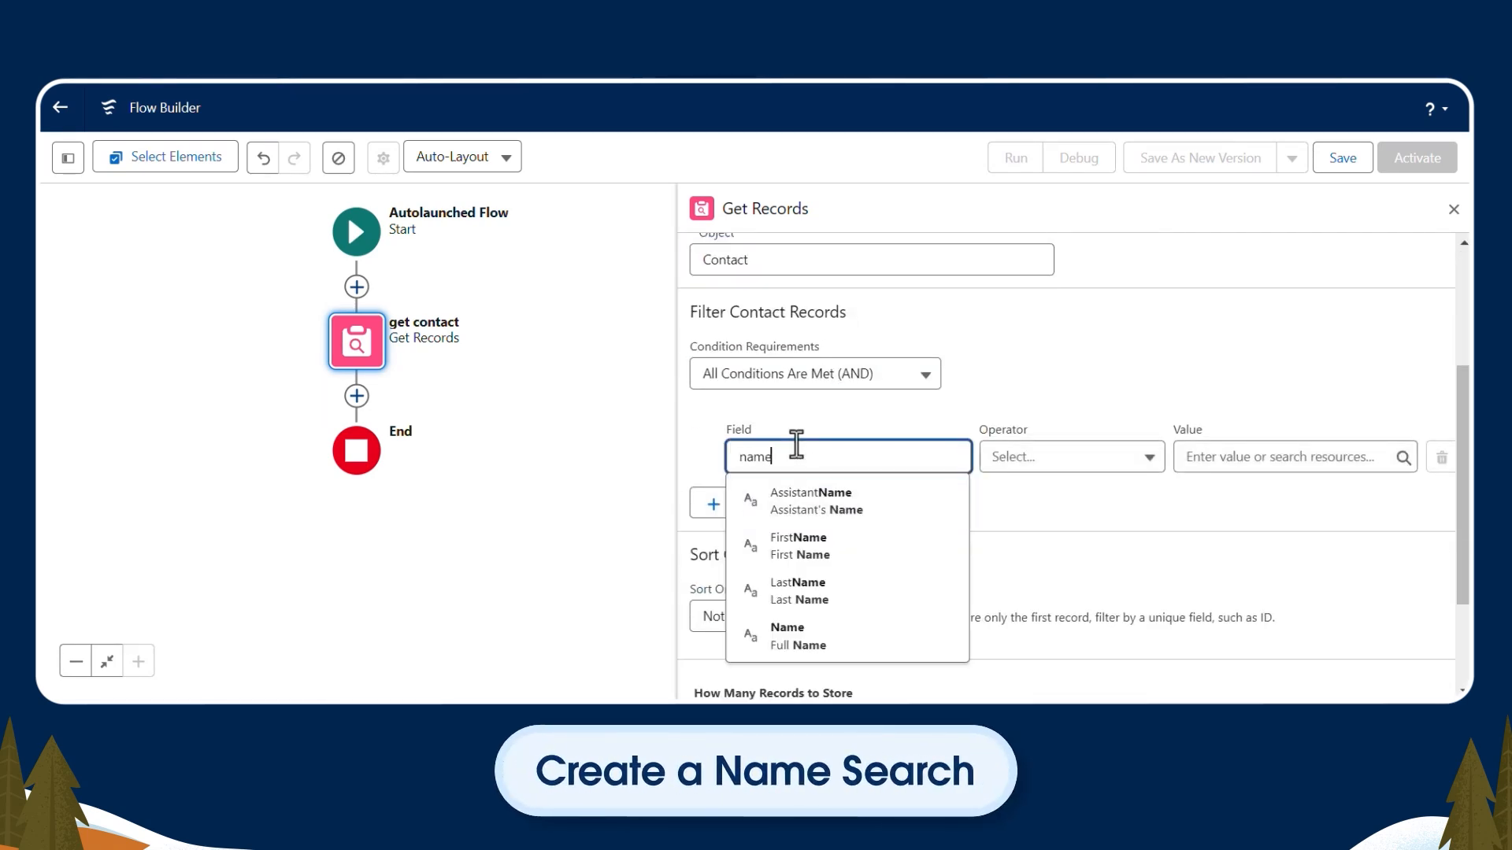
click(797, 634)
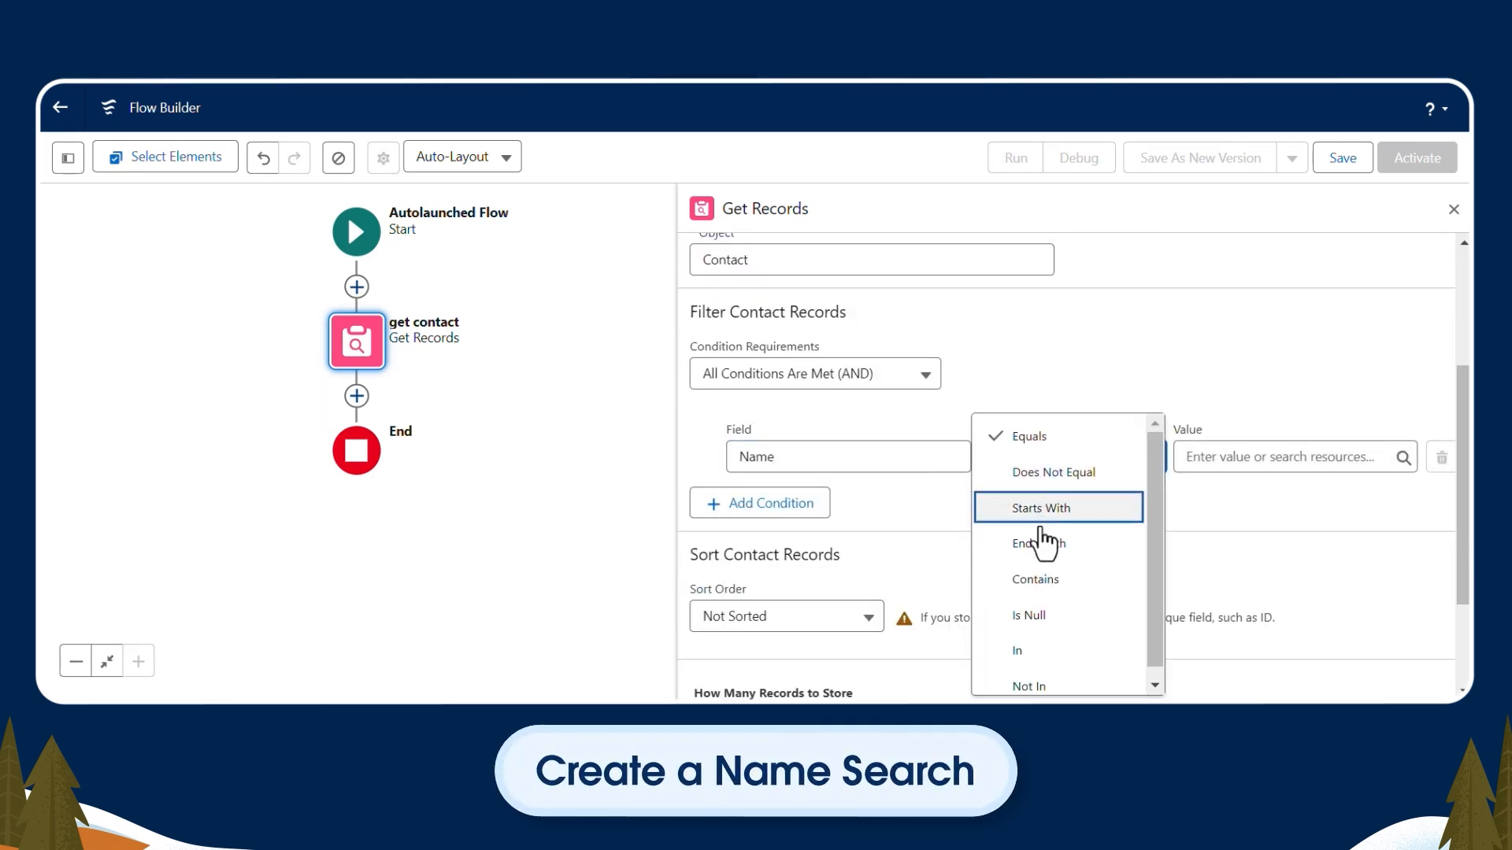
click(1034, 579)
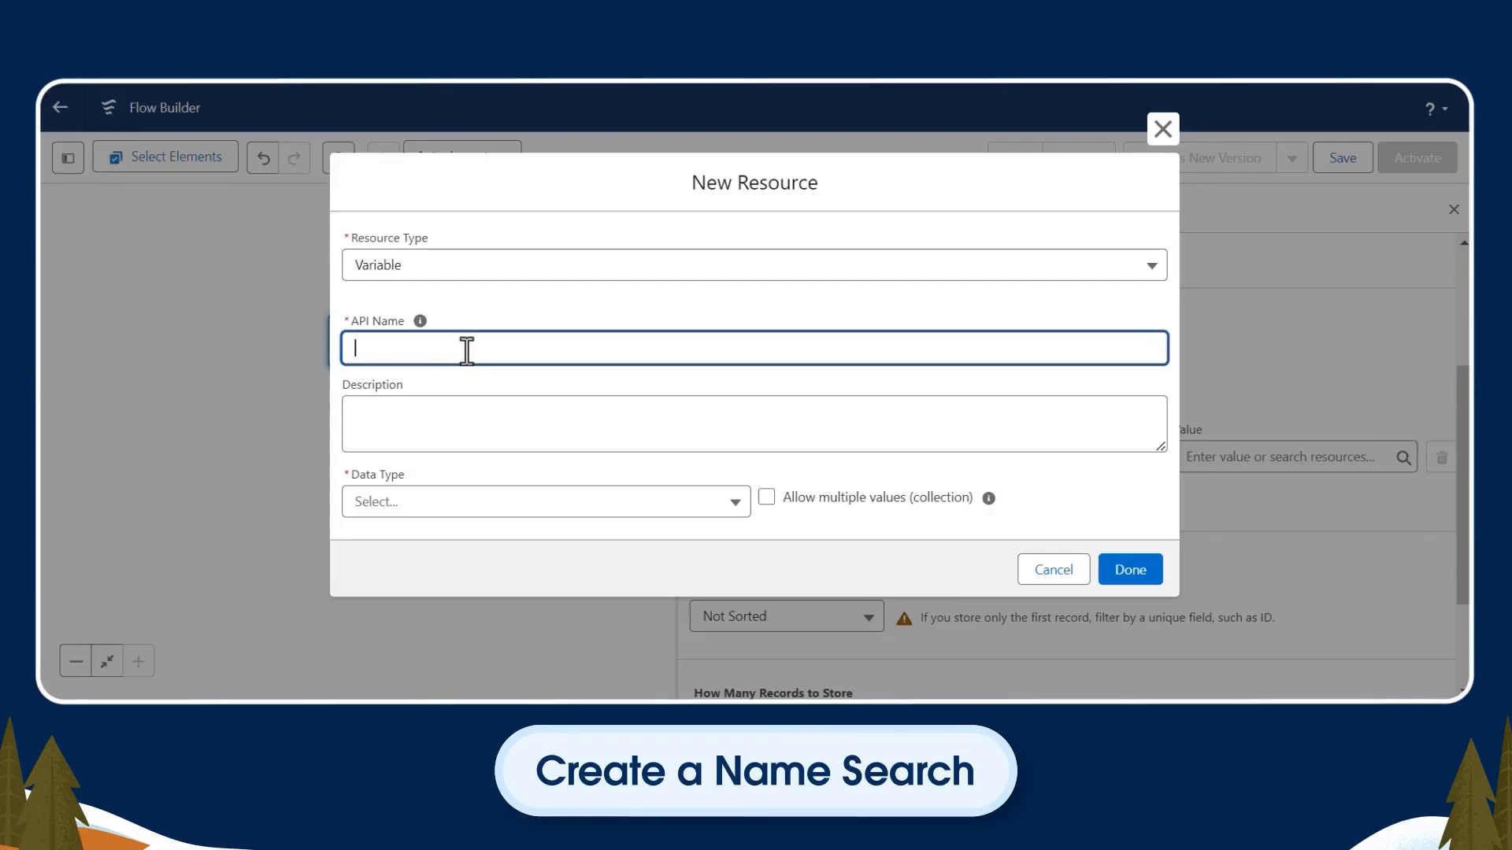
Create an input-available Text variable 'ContactName' as the Name filter value
text(c)
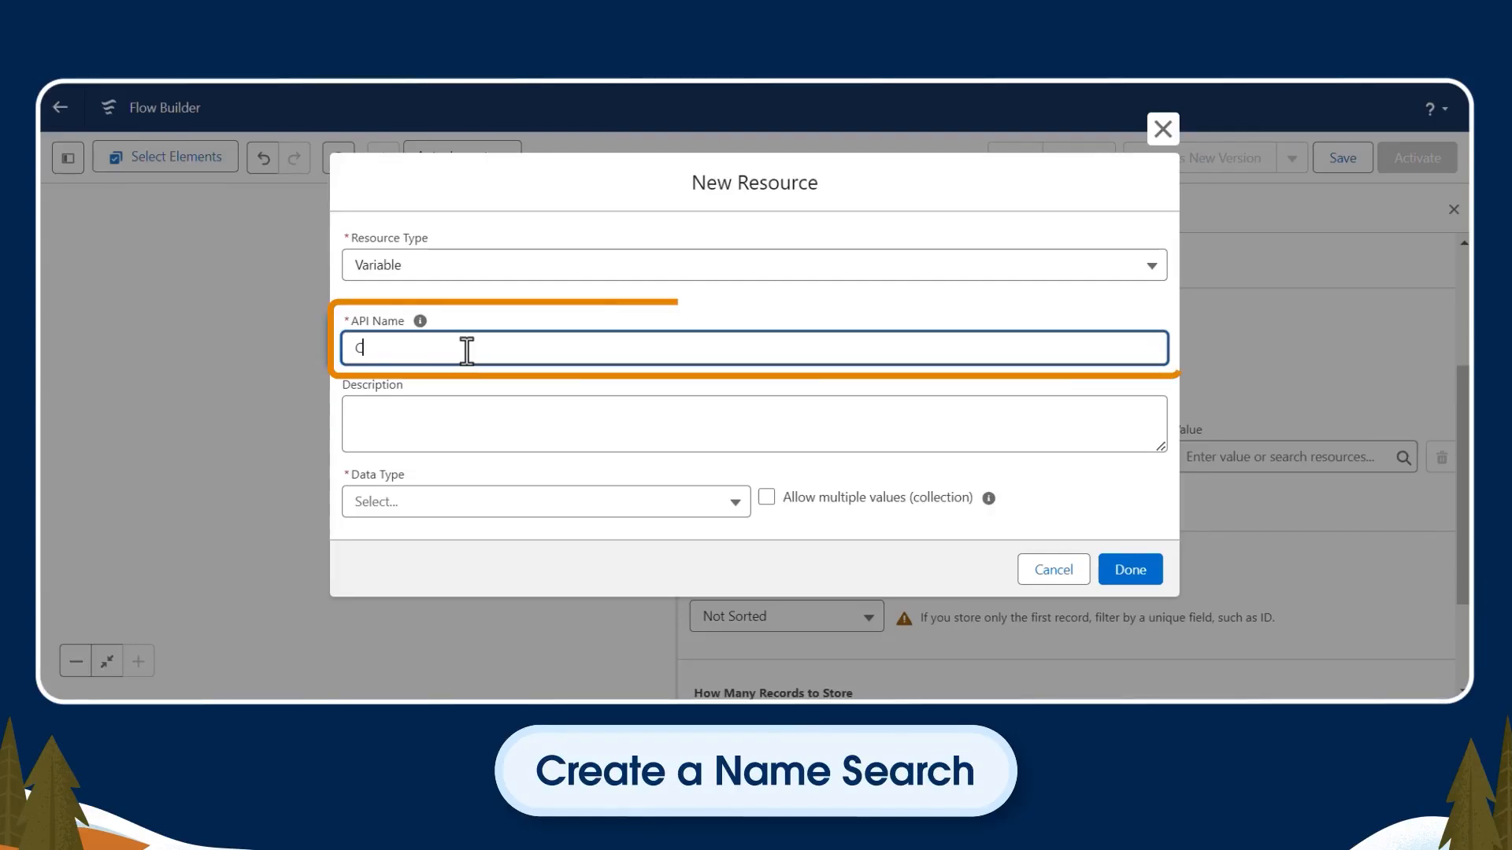
text(ContactName)
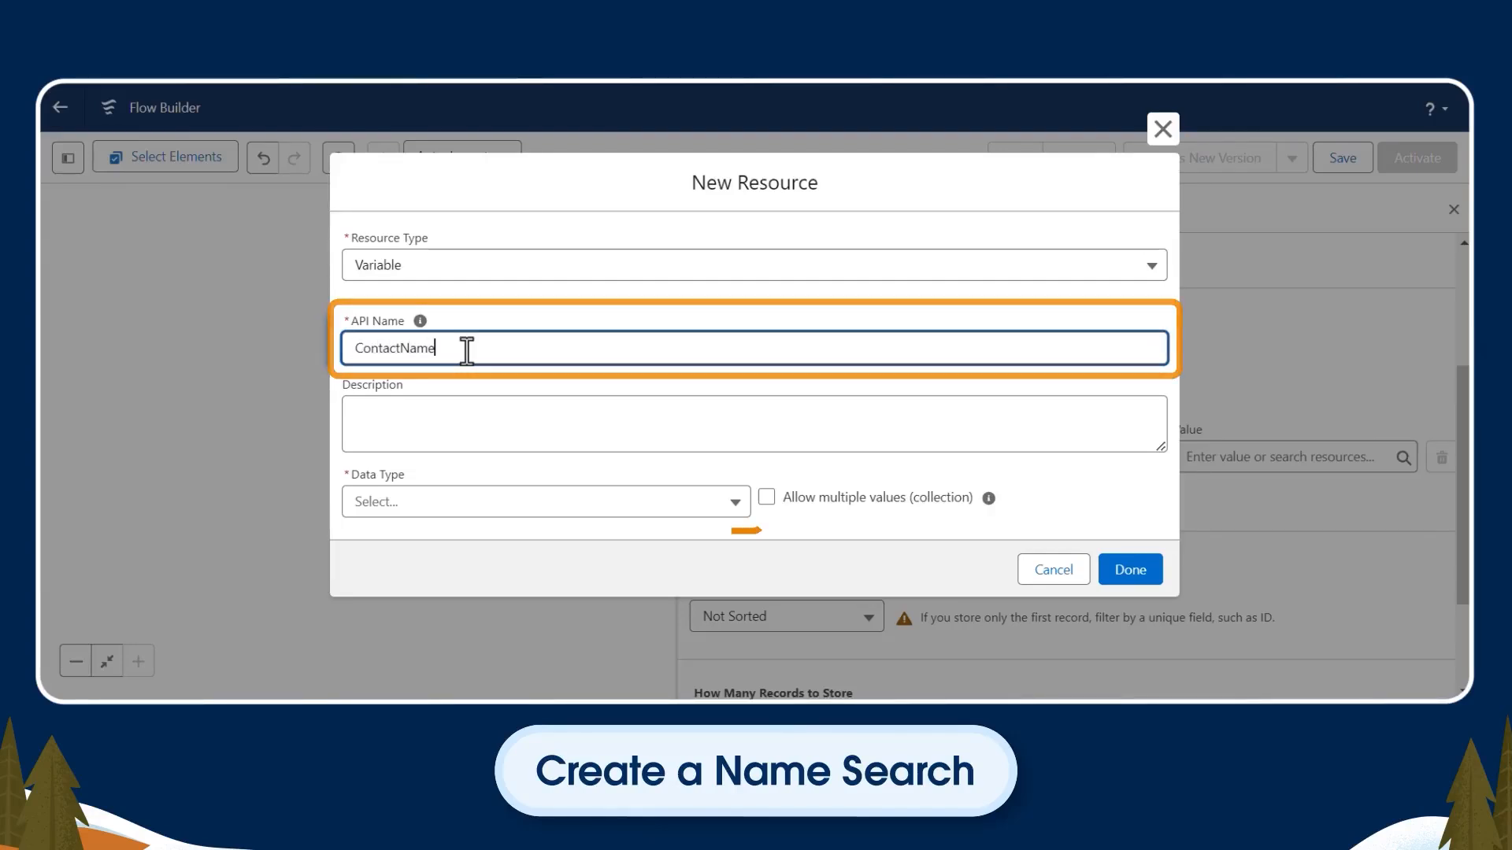
click(545, 501)
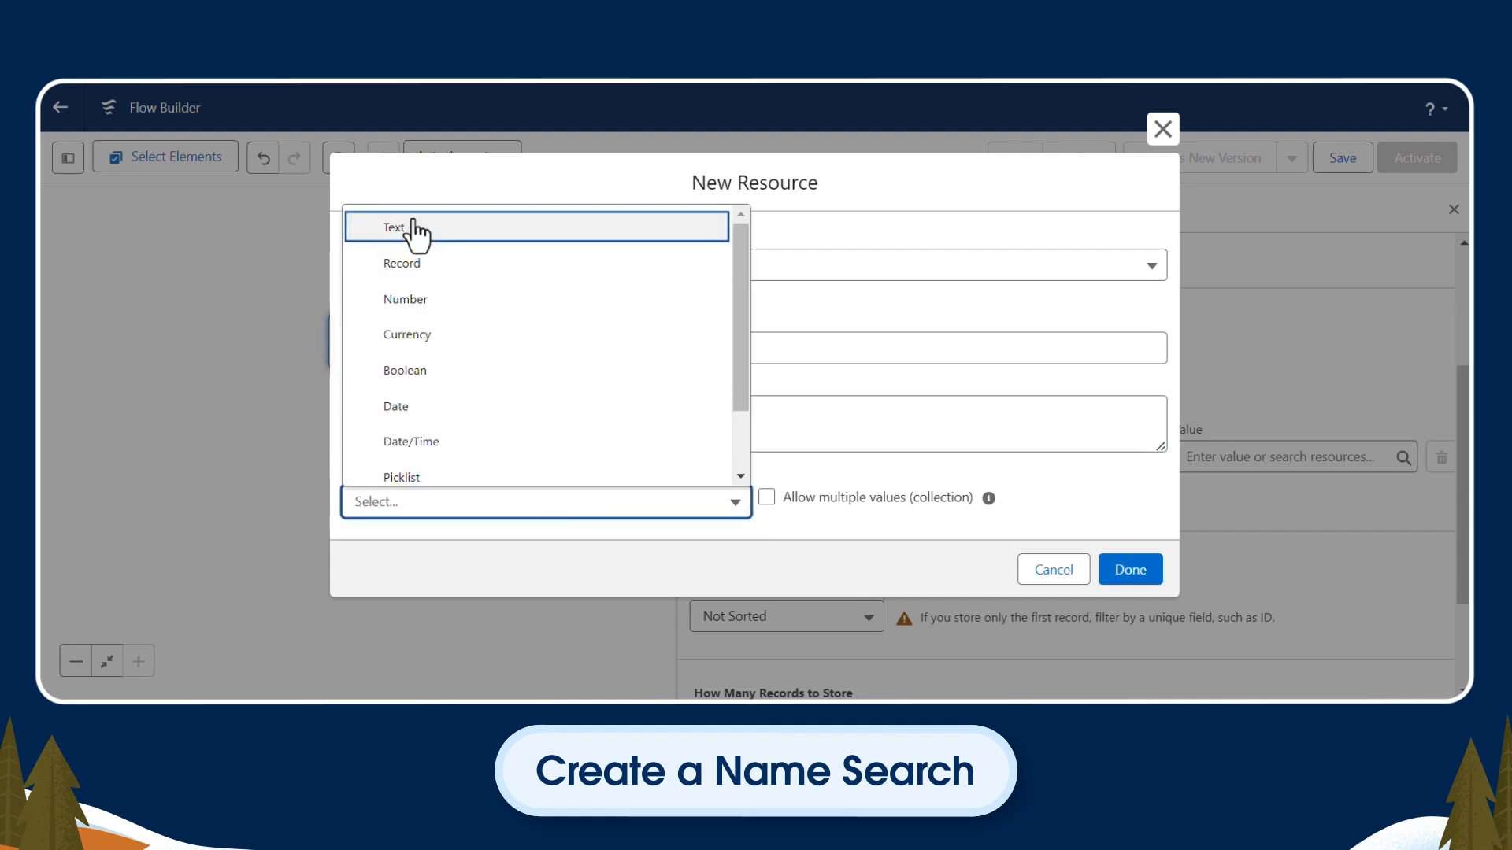
click(394, 227)
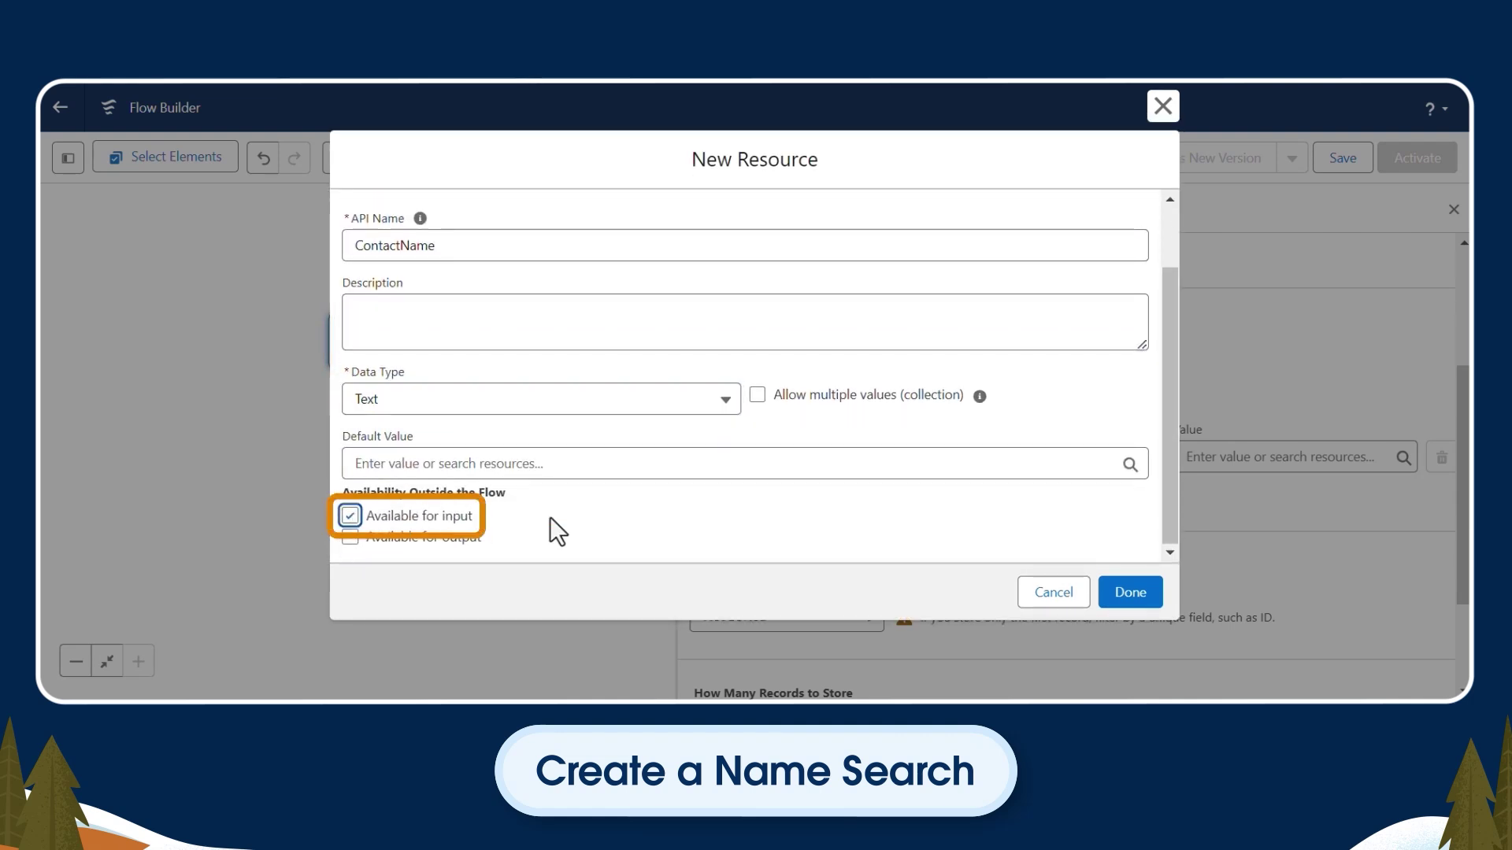
mouse_move(1128, 591)
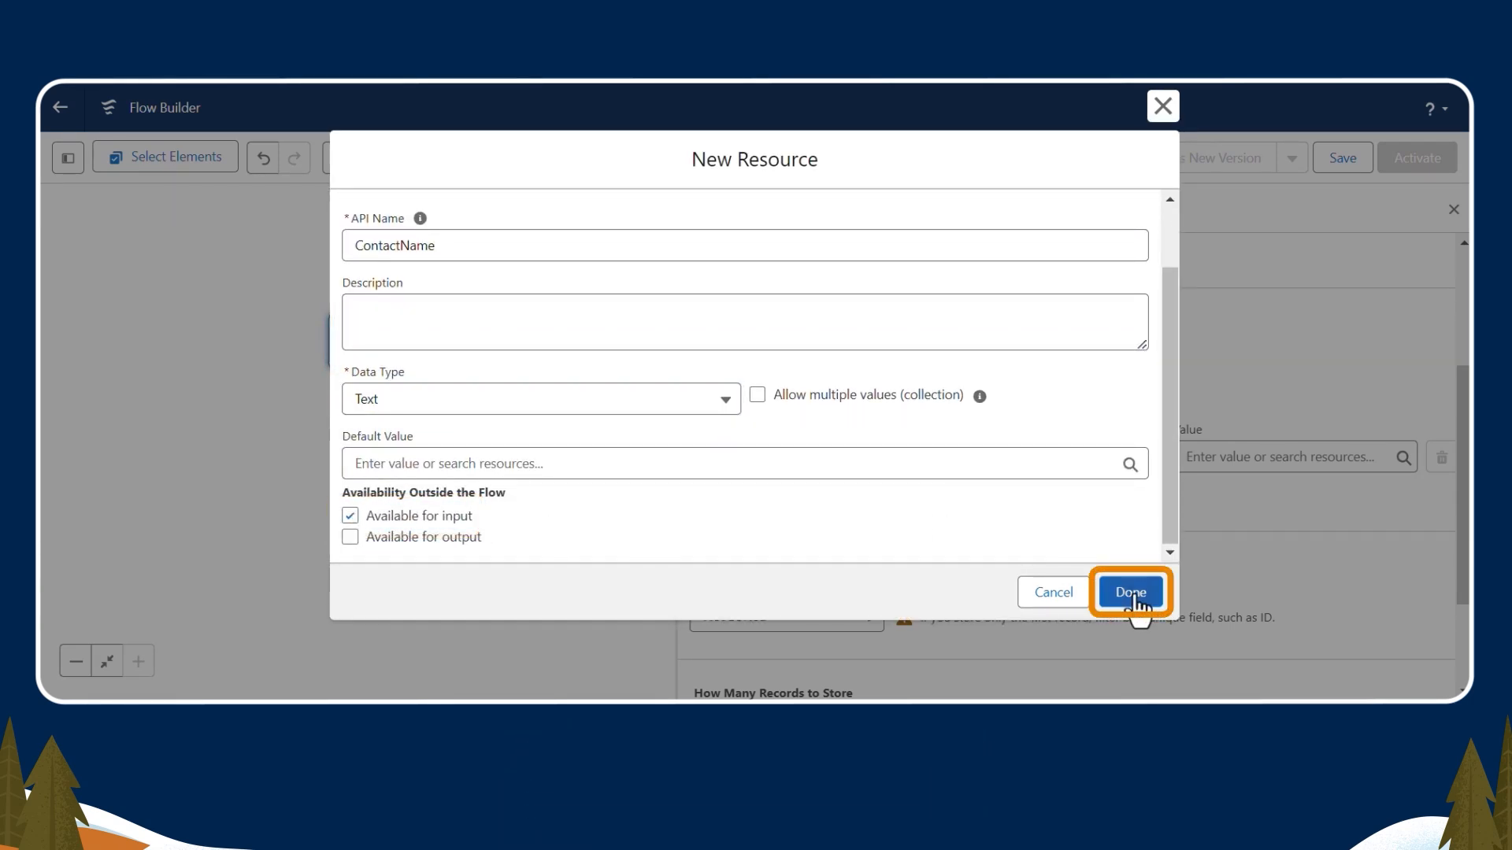
click(1129, 591)
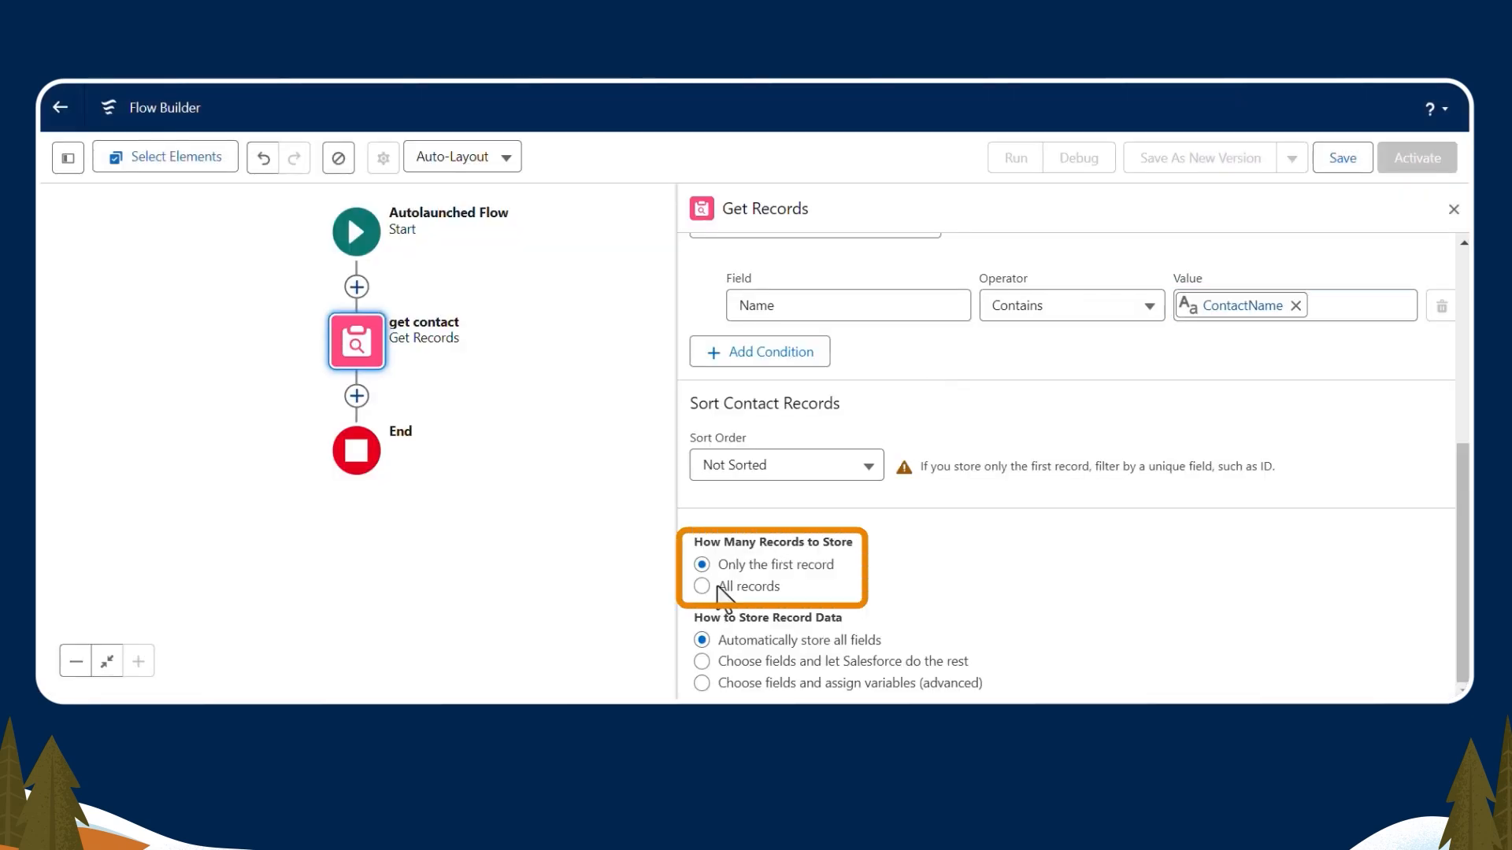
Store all matching contacts and add an Assignment element named 'Assign Contacts'
click(701, 586)
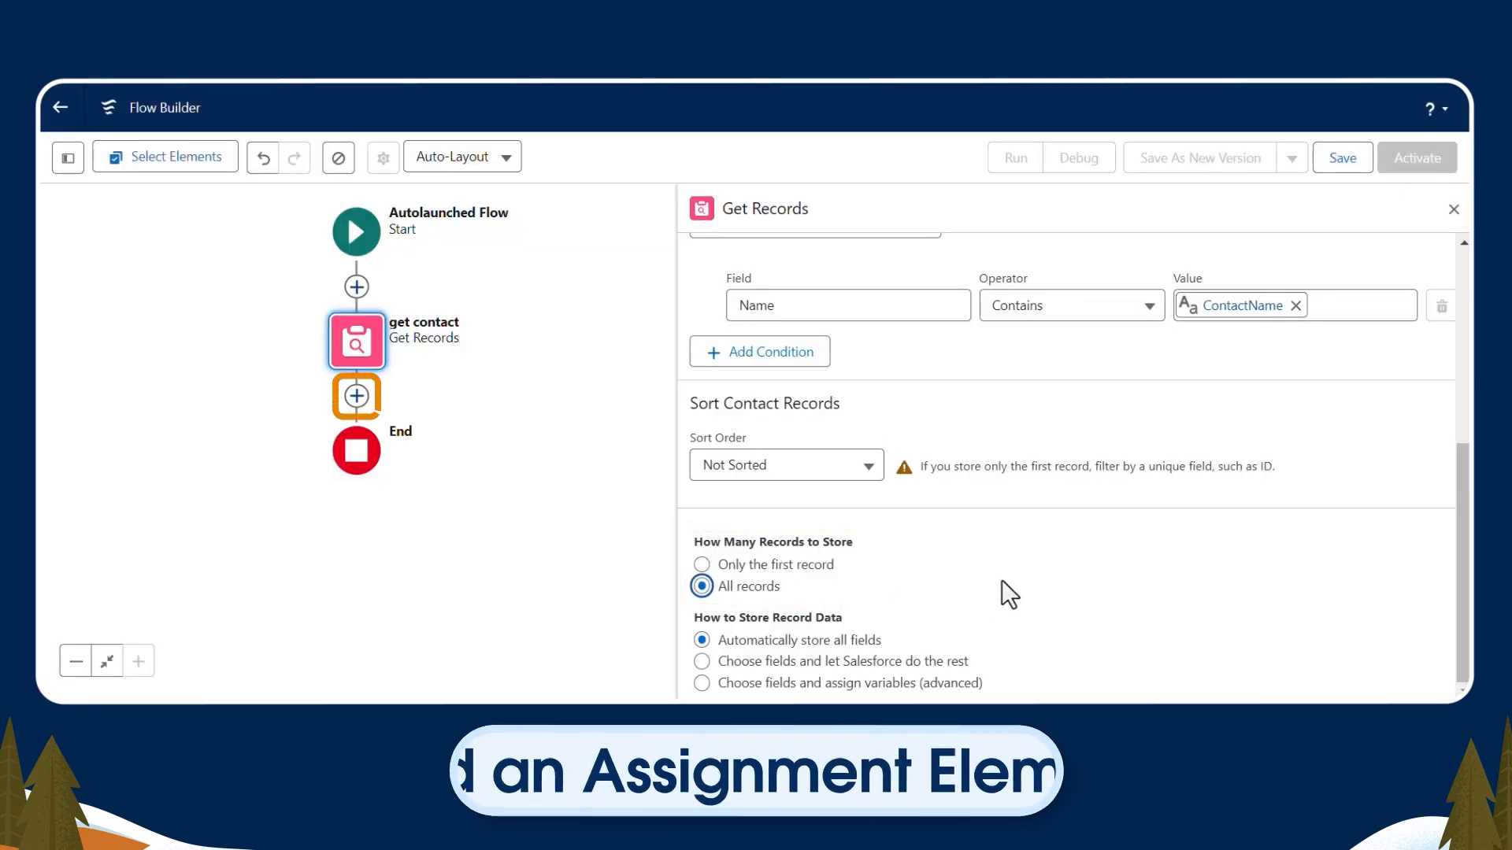
click(356, 396)
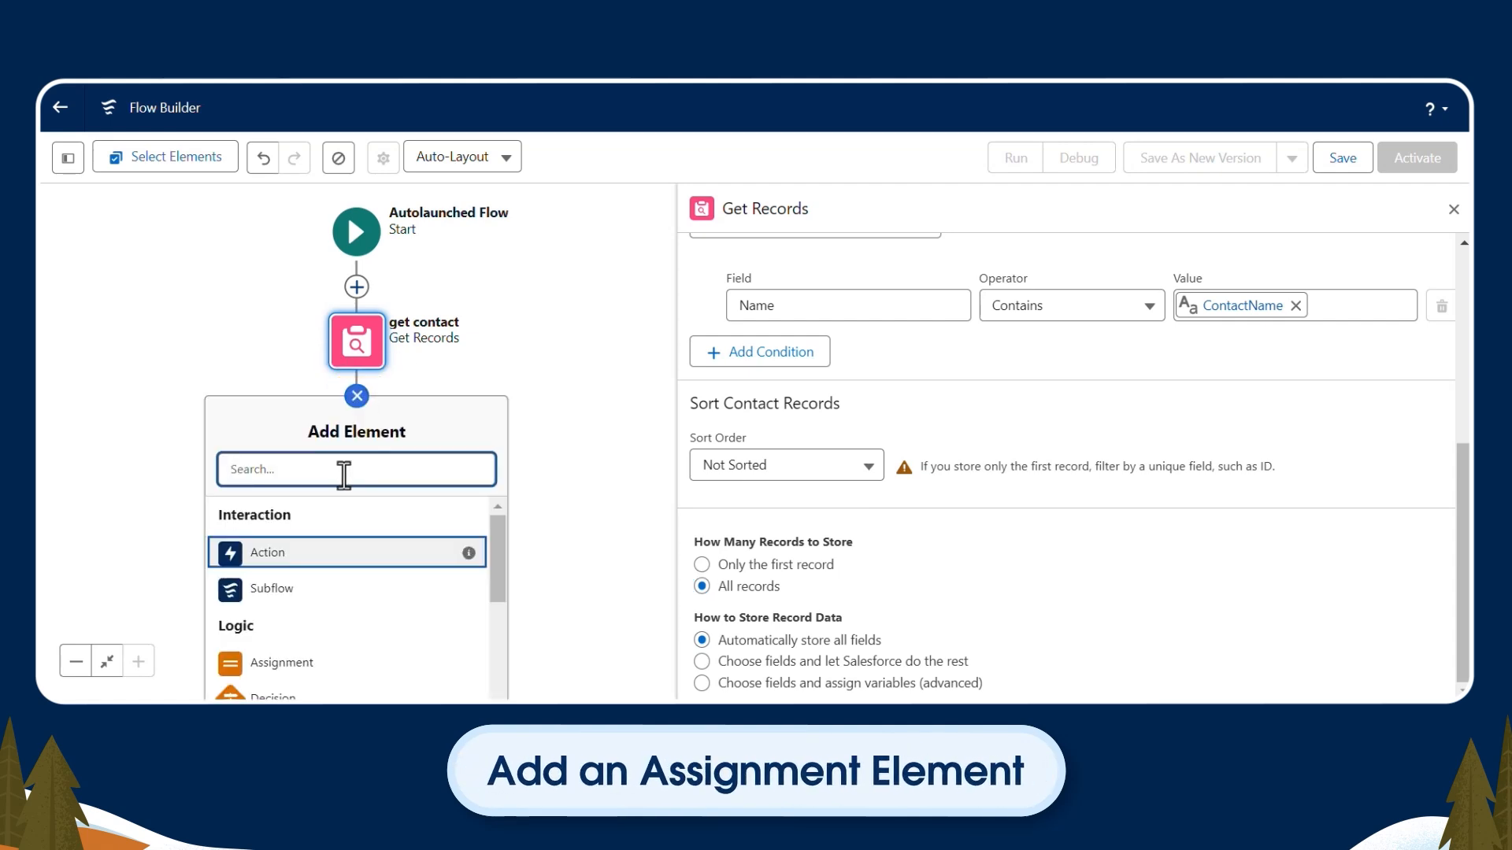
text(assig)
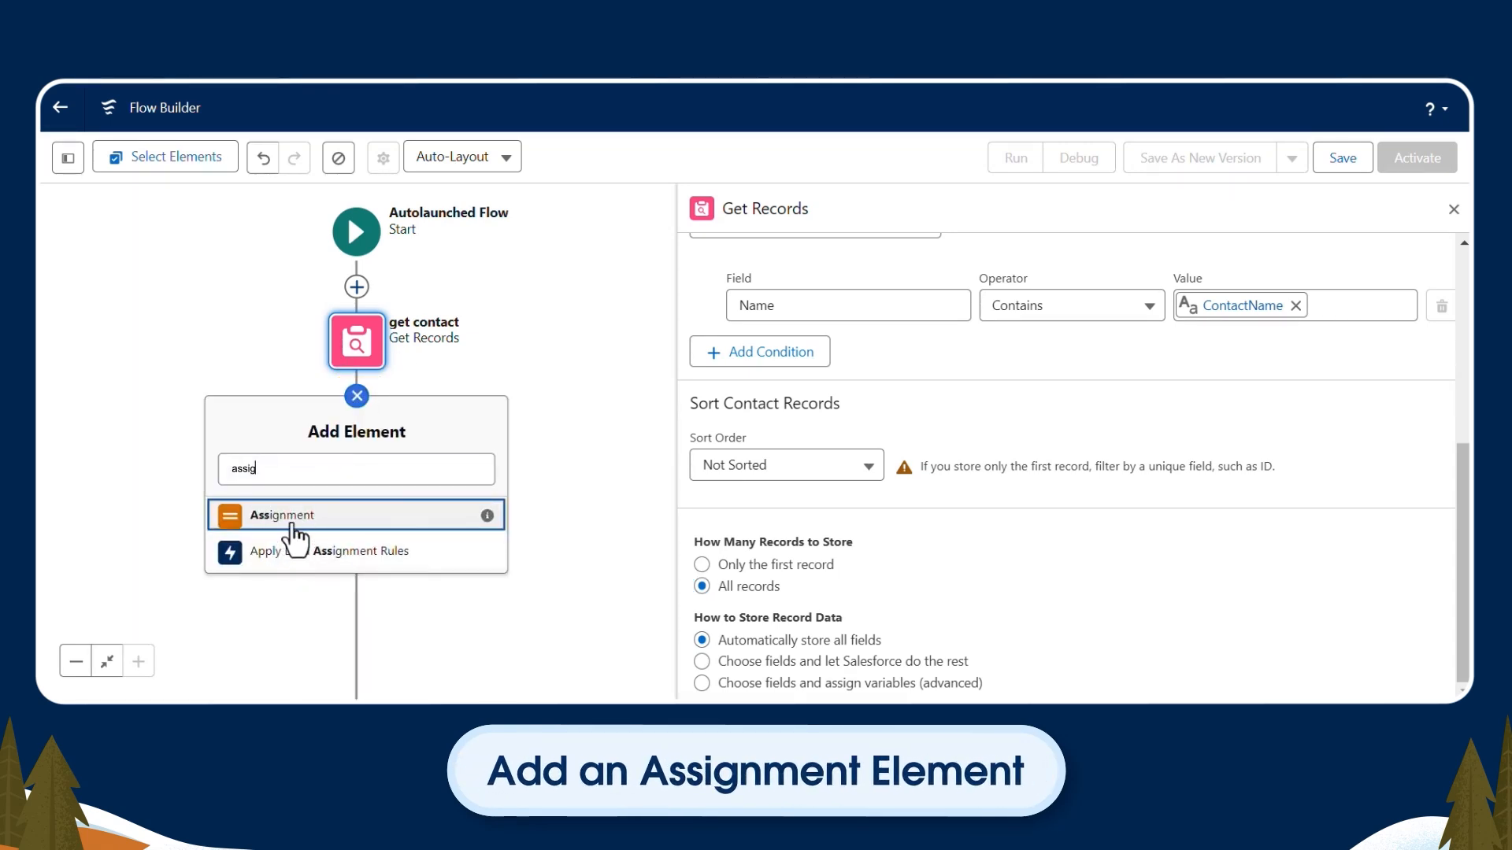
click(280, 514)
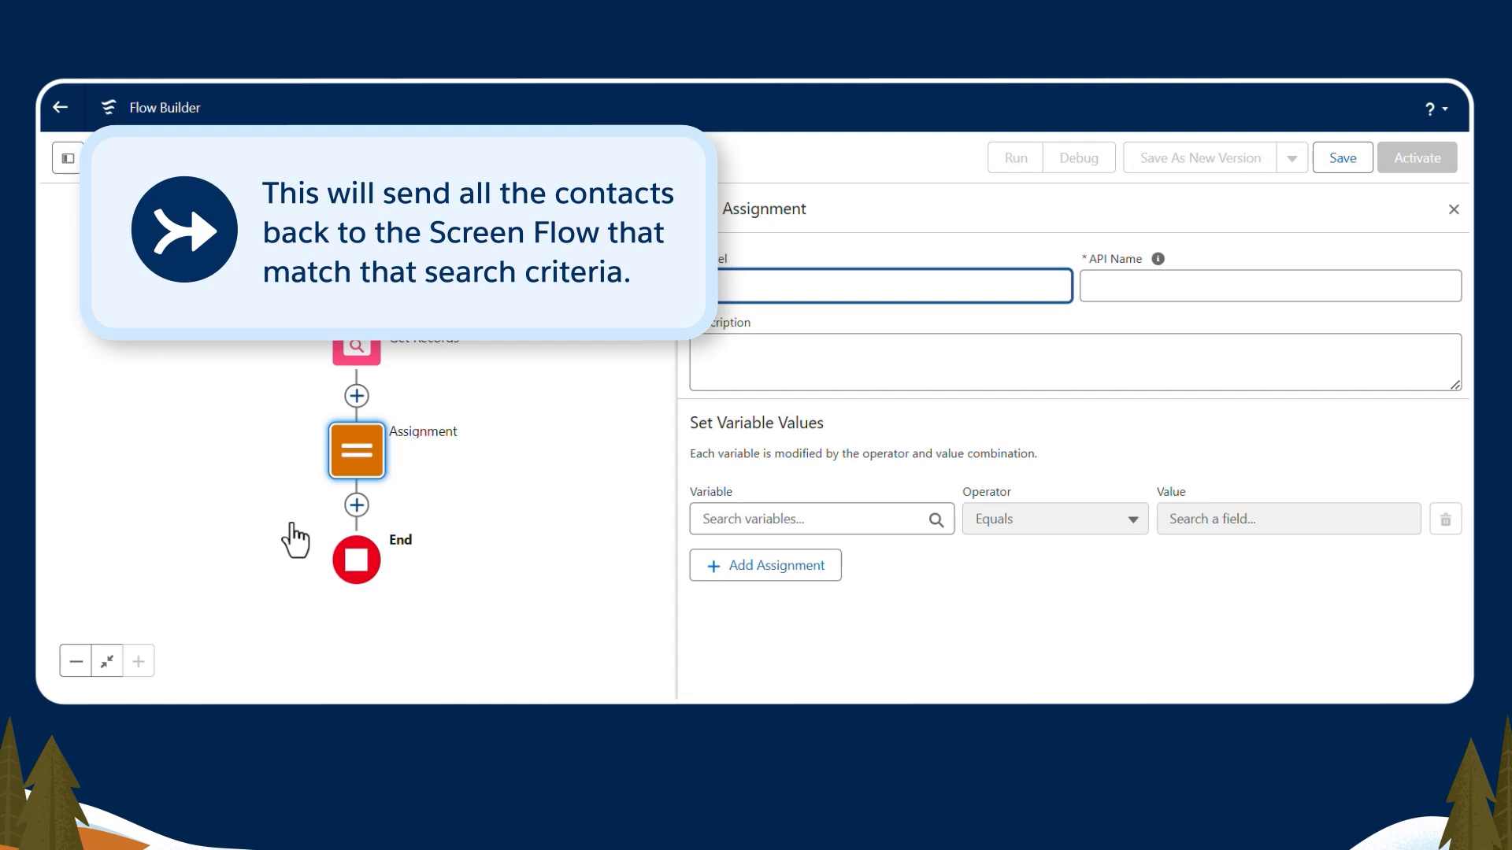
click(878, 285)
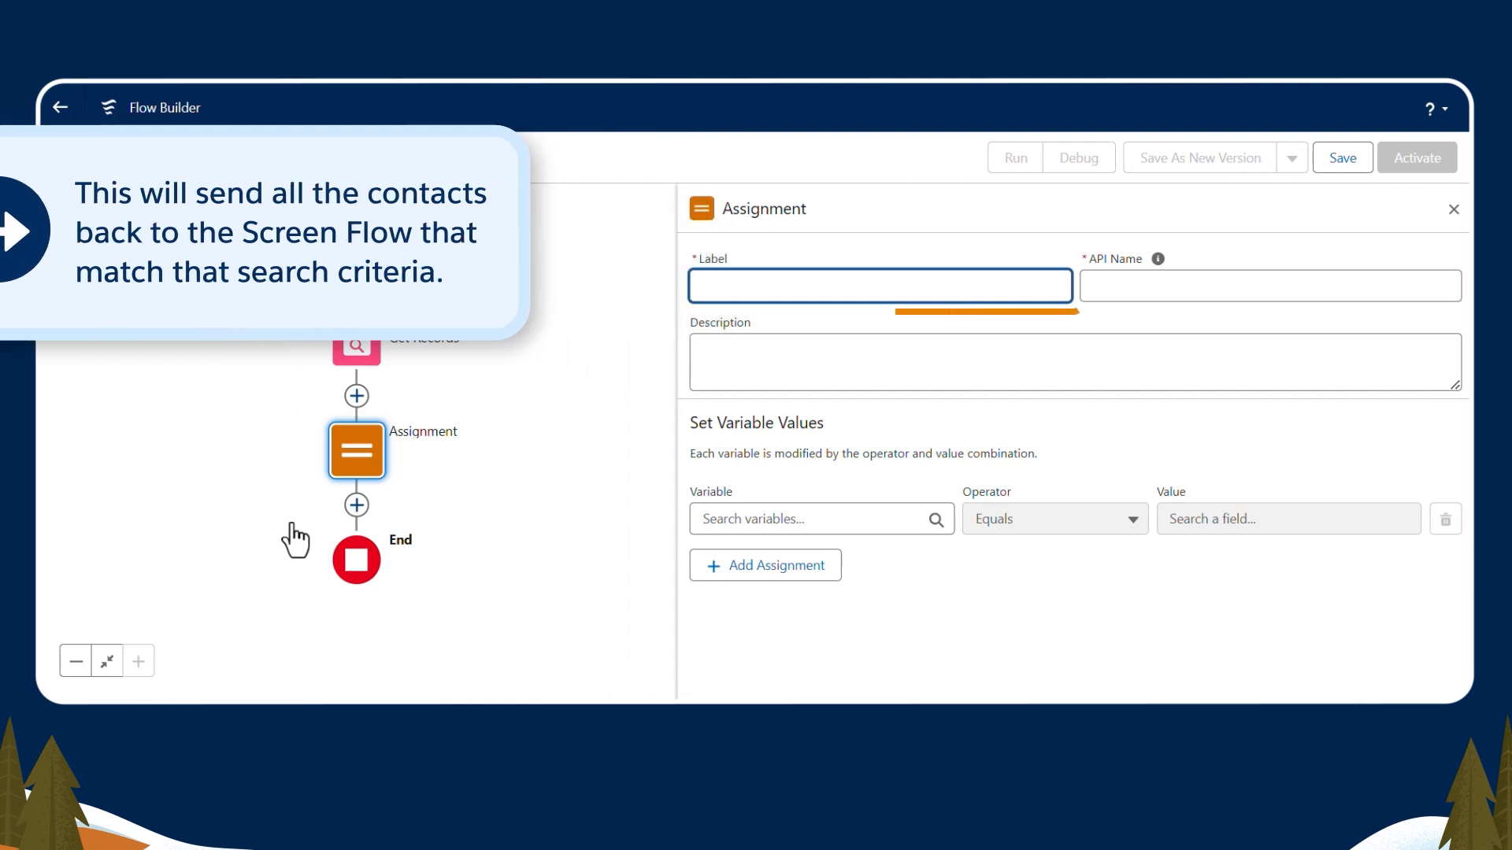
text(Assign Contacts)
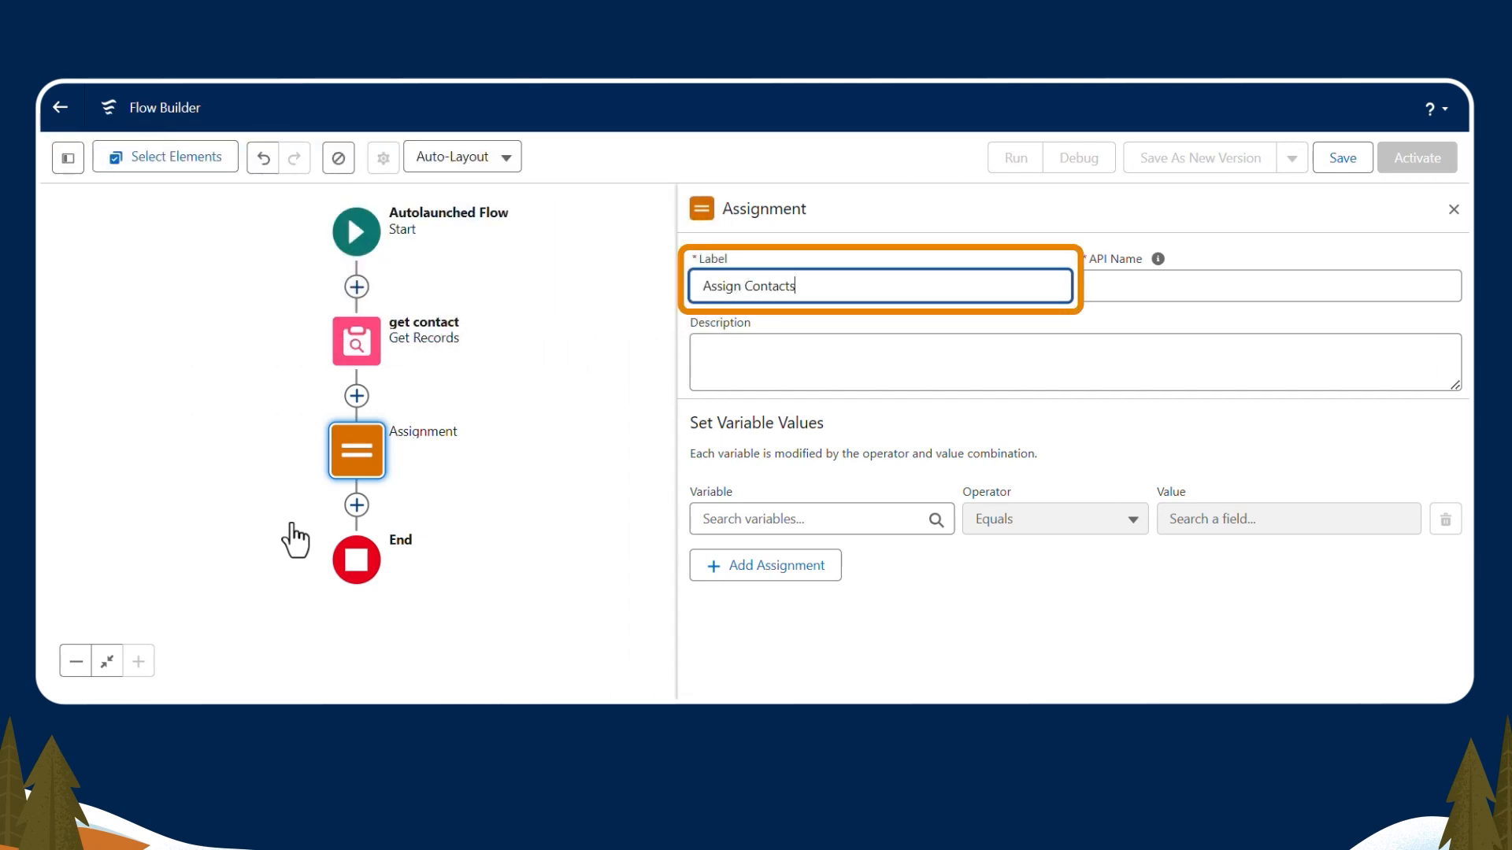
click(820, 519)
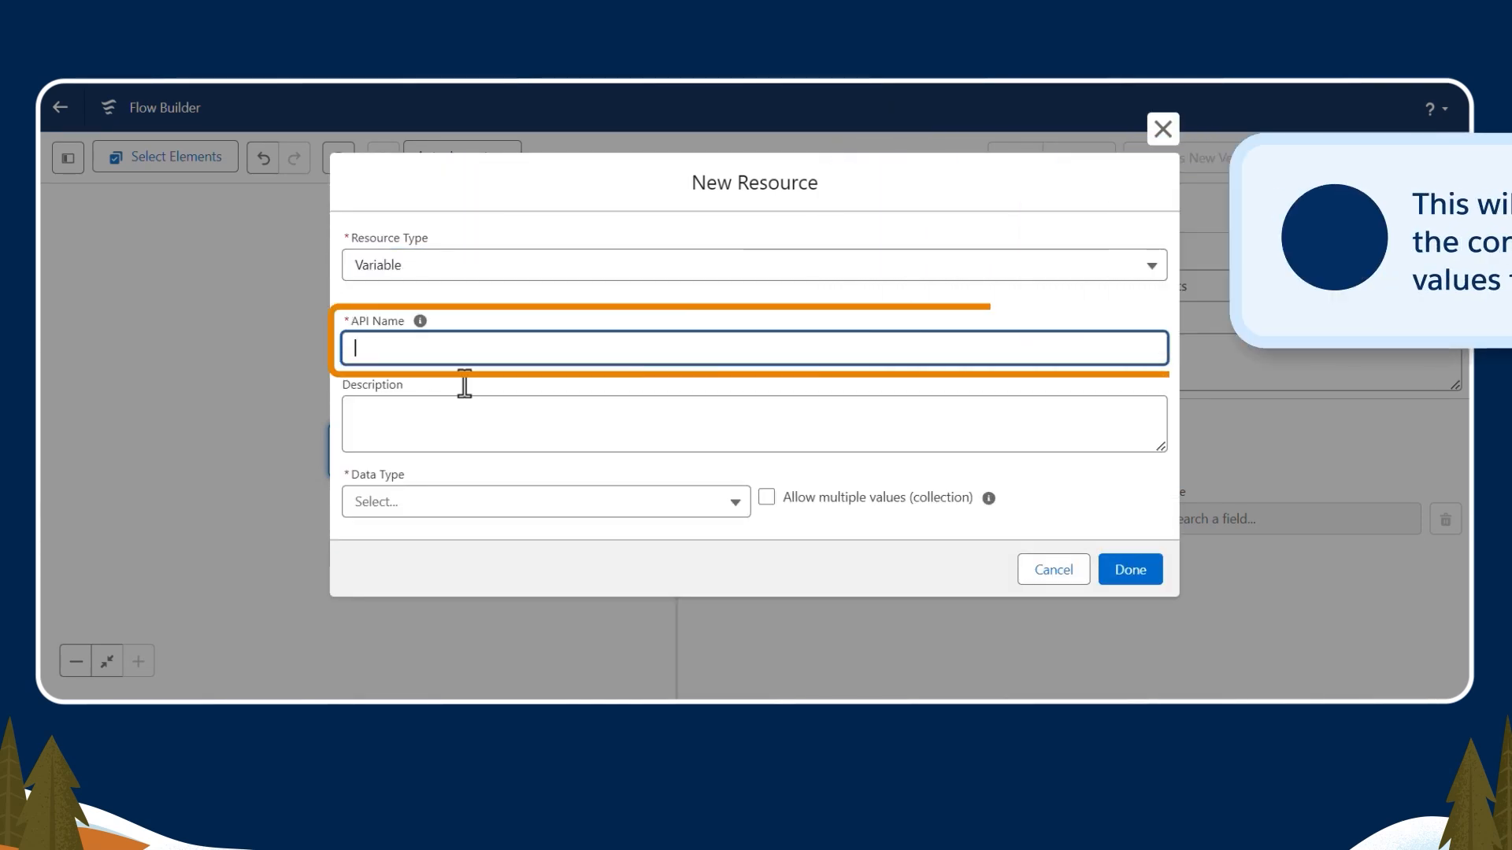
Create 'ContactCollection', an output-available Contact record collection variable
text(Contact Collecti)
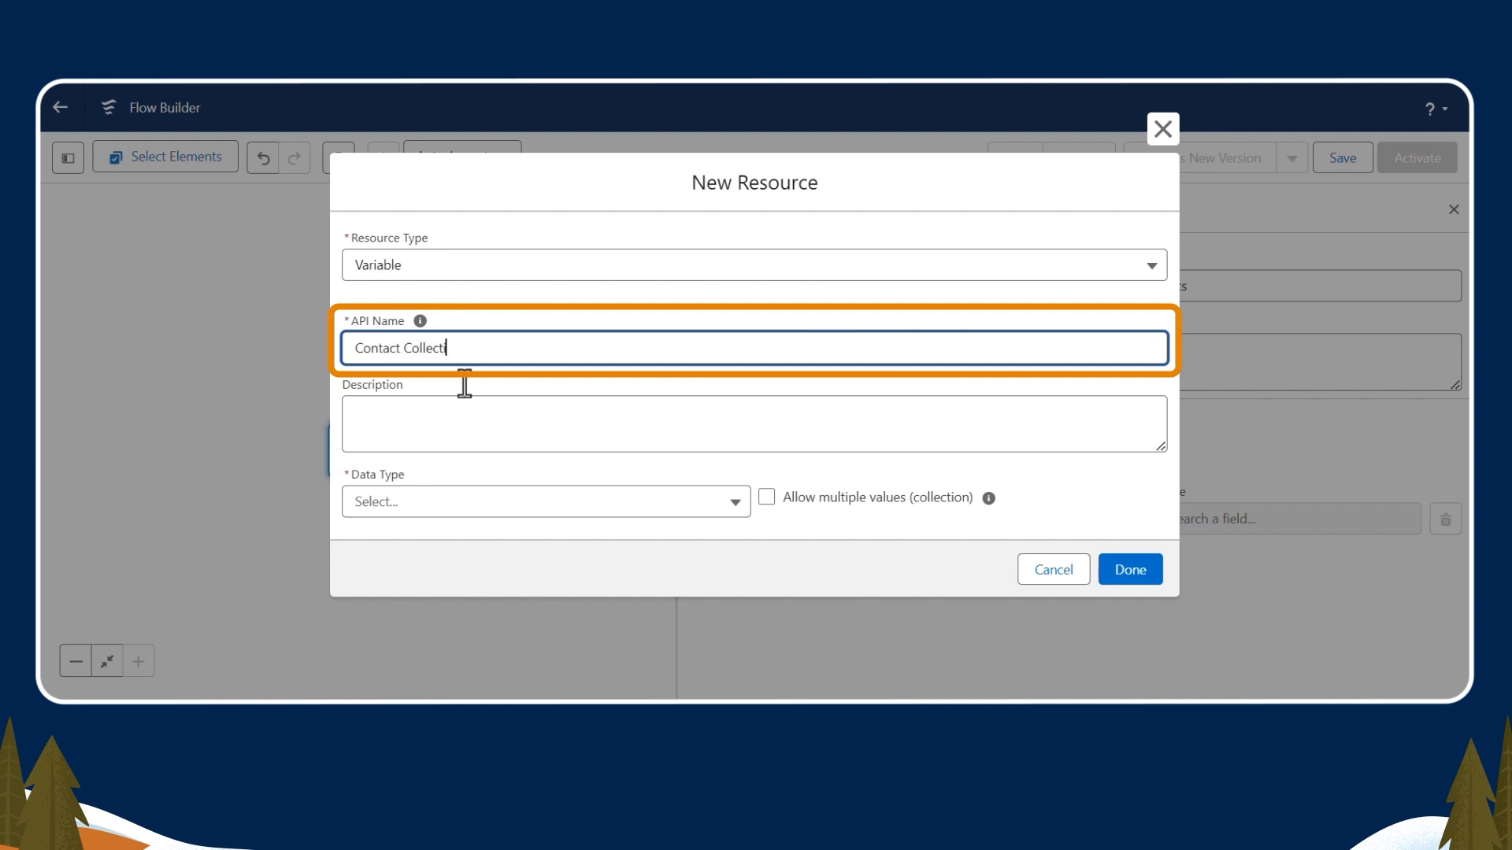
click(545, 502)
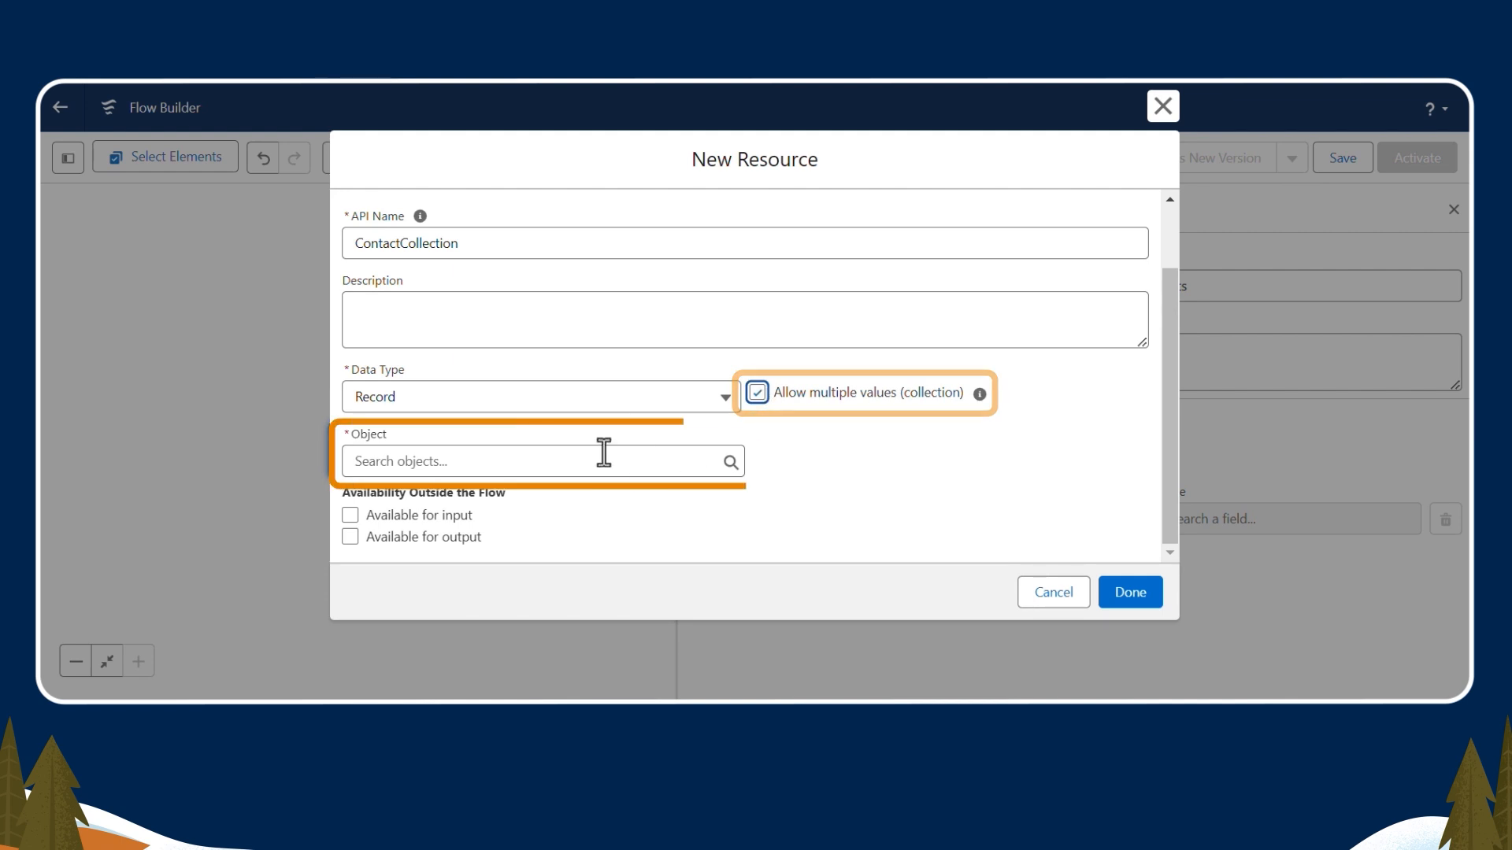
text(Cont)
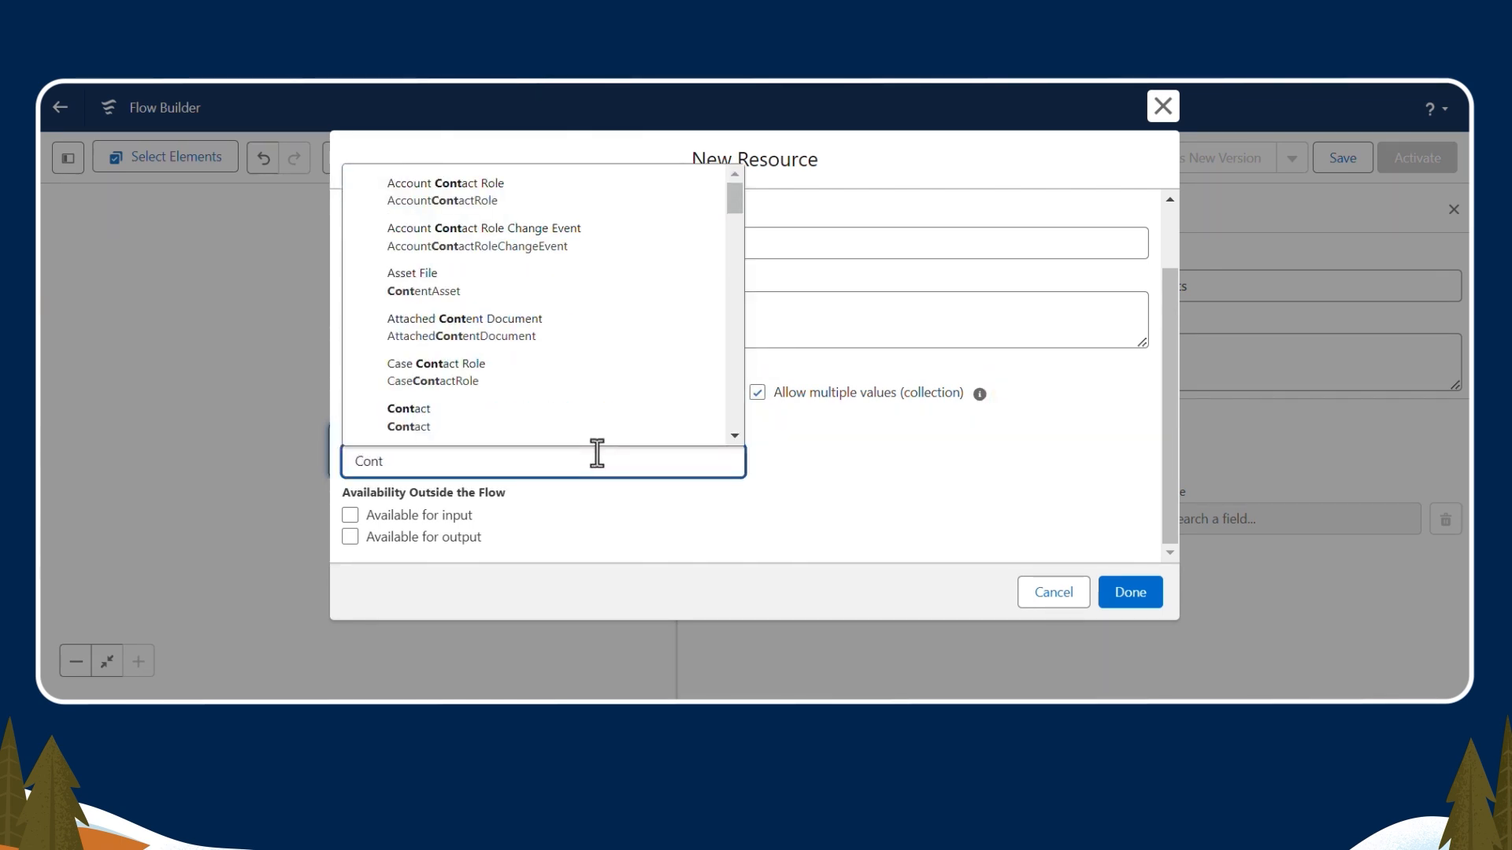
click(407, 416)
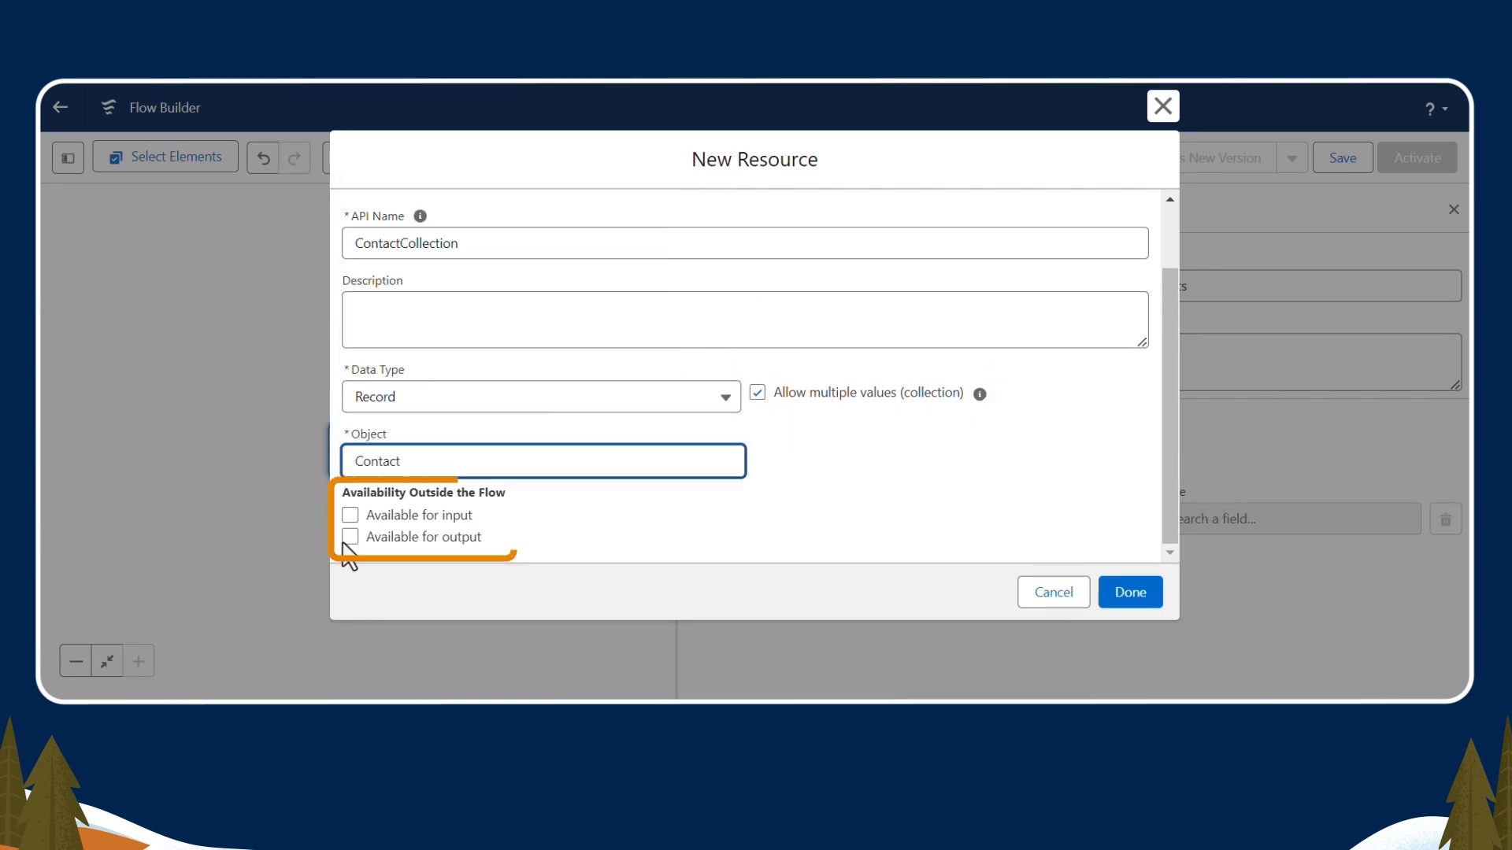
click(351, 537)
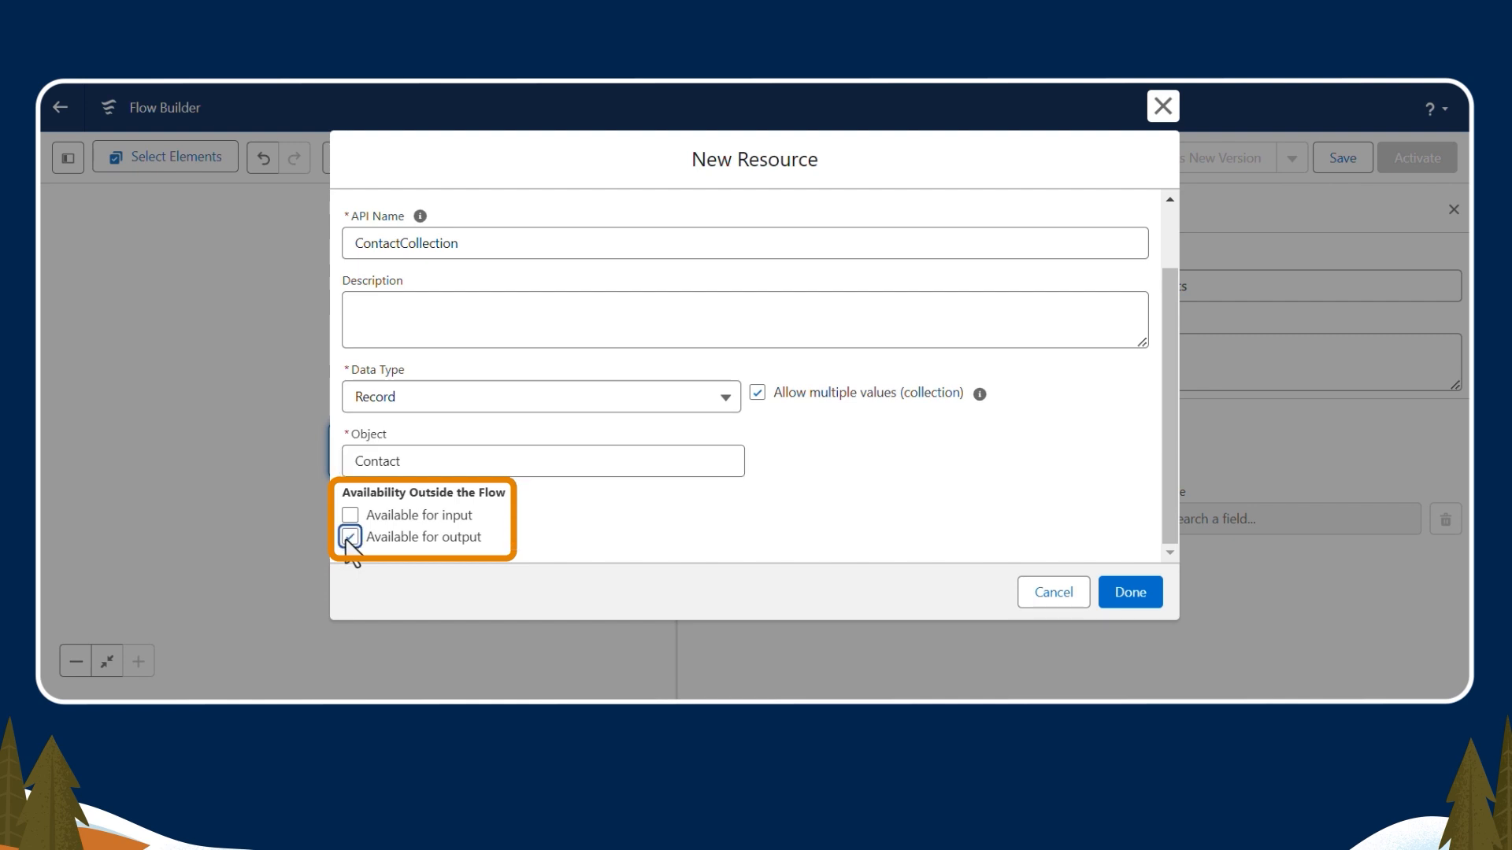
click(1129, 592)
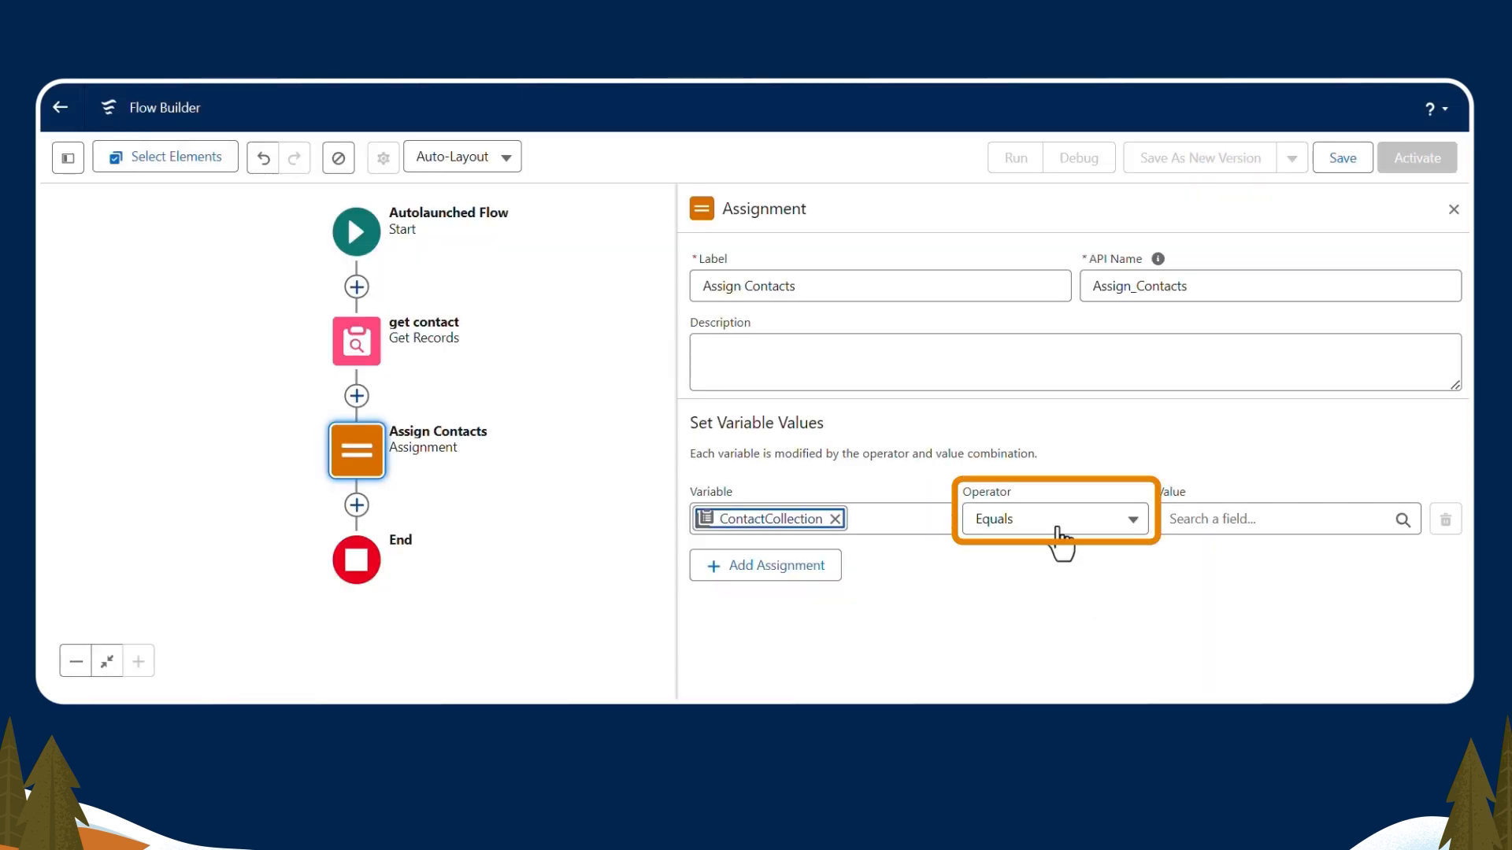
Set the assignment to Add Contacts from get contact, then save
click(1272, 519)
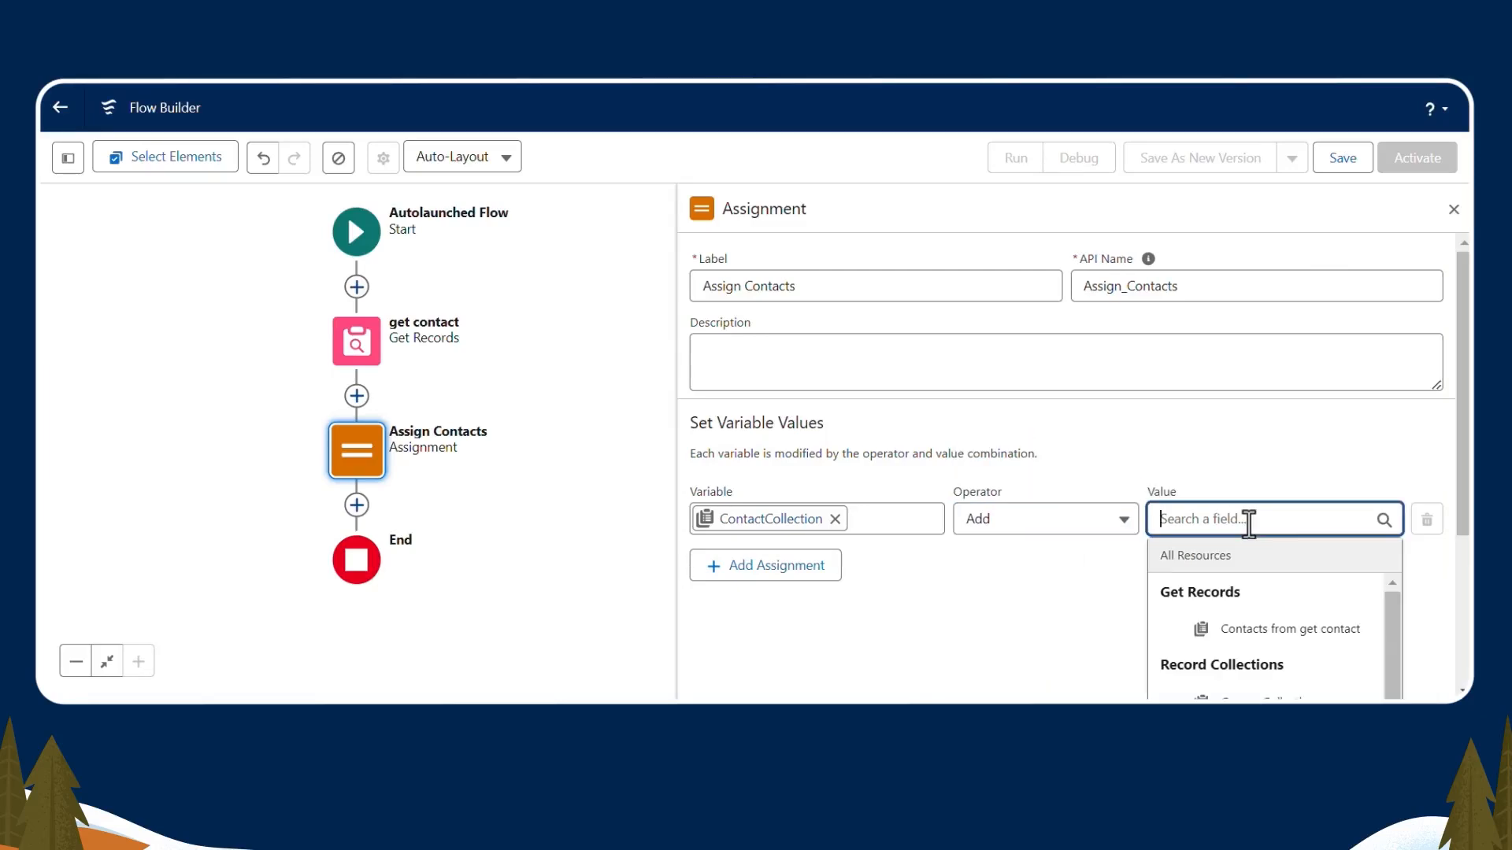
text(get)
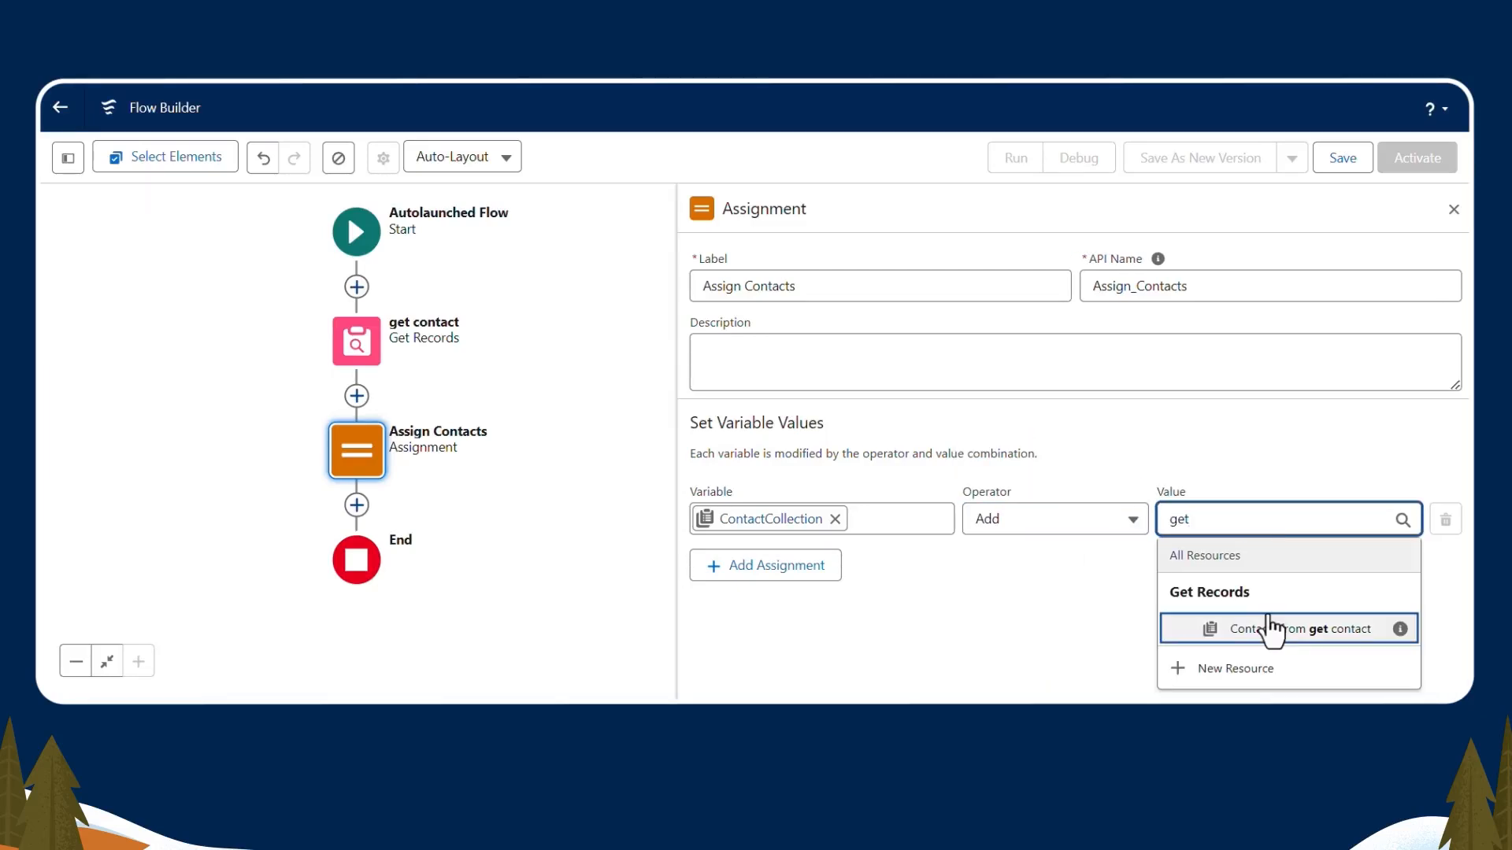
click(1292, 629)
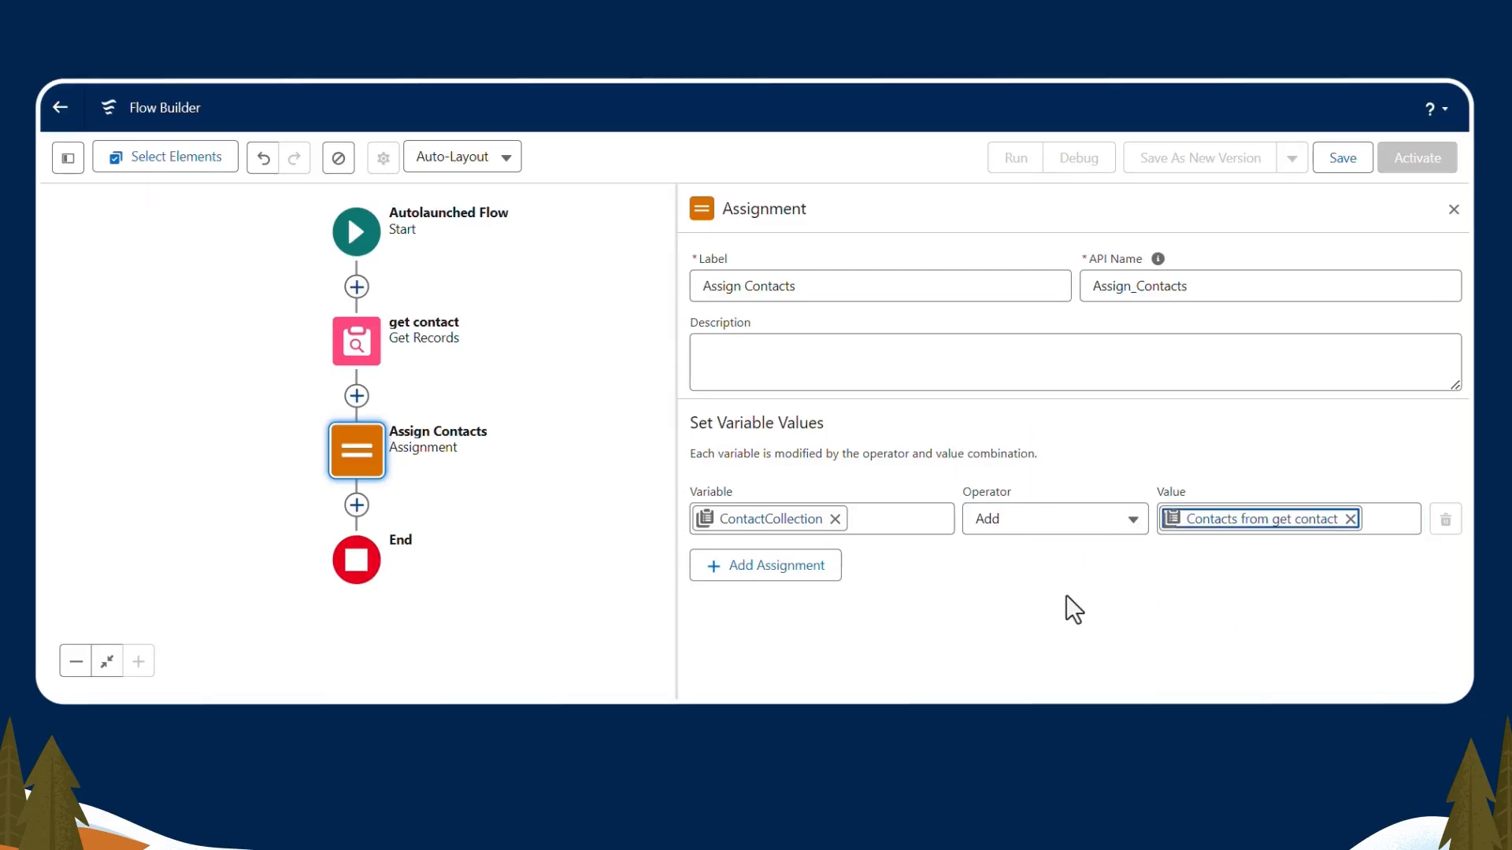
click(1341, 157)
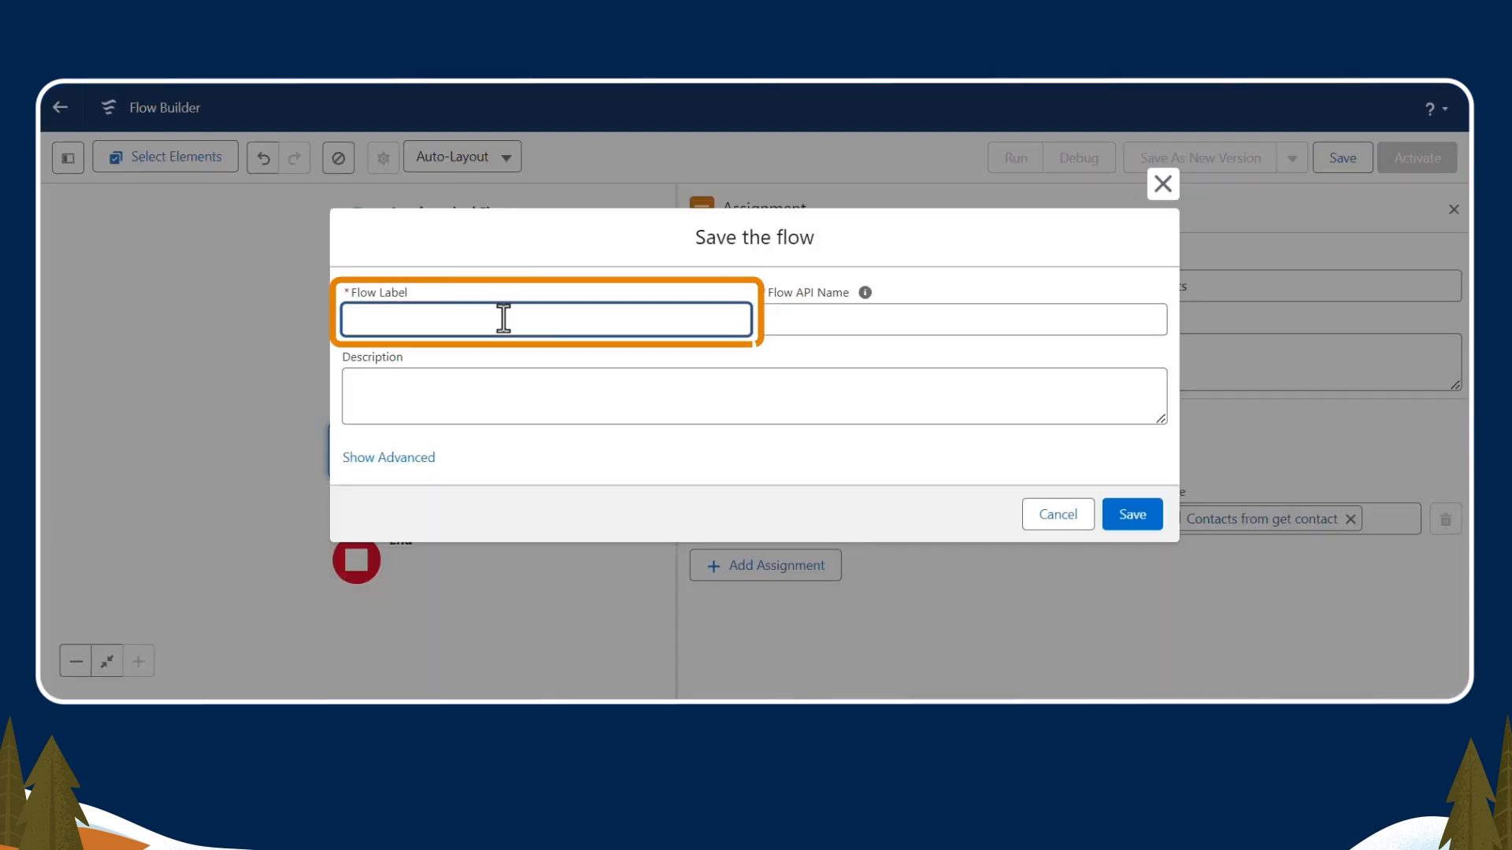
Save the autolaunched flow with the label 'Contact Search Auto flow'
text(Contact Search Auto flow)
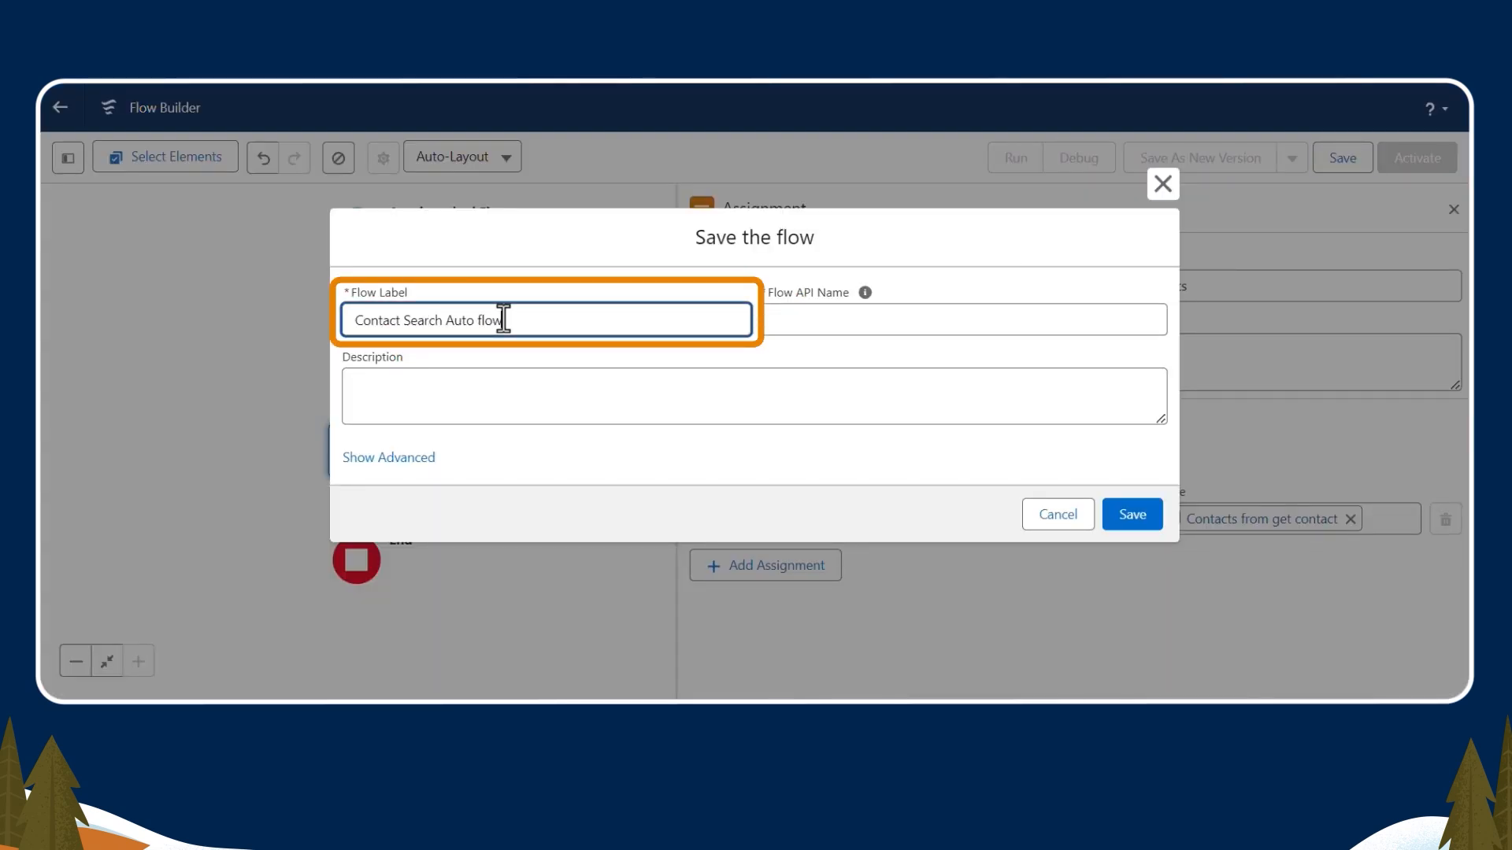
click(1131, 514)
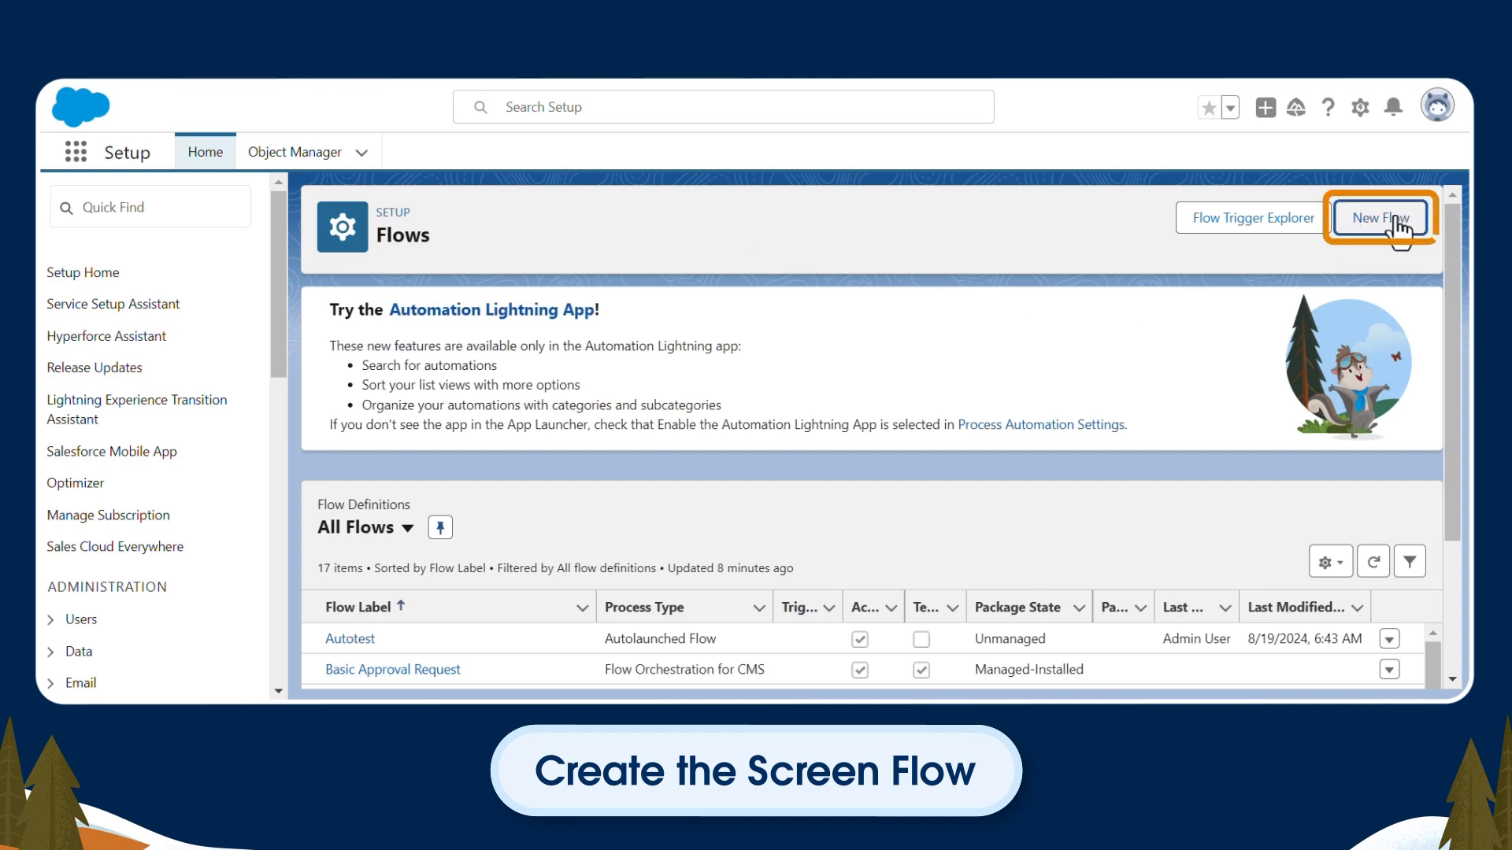
Start a new flow from scratch as a Screen Flow
click(1380, 218)
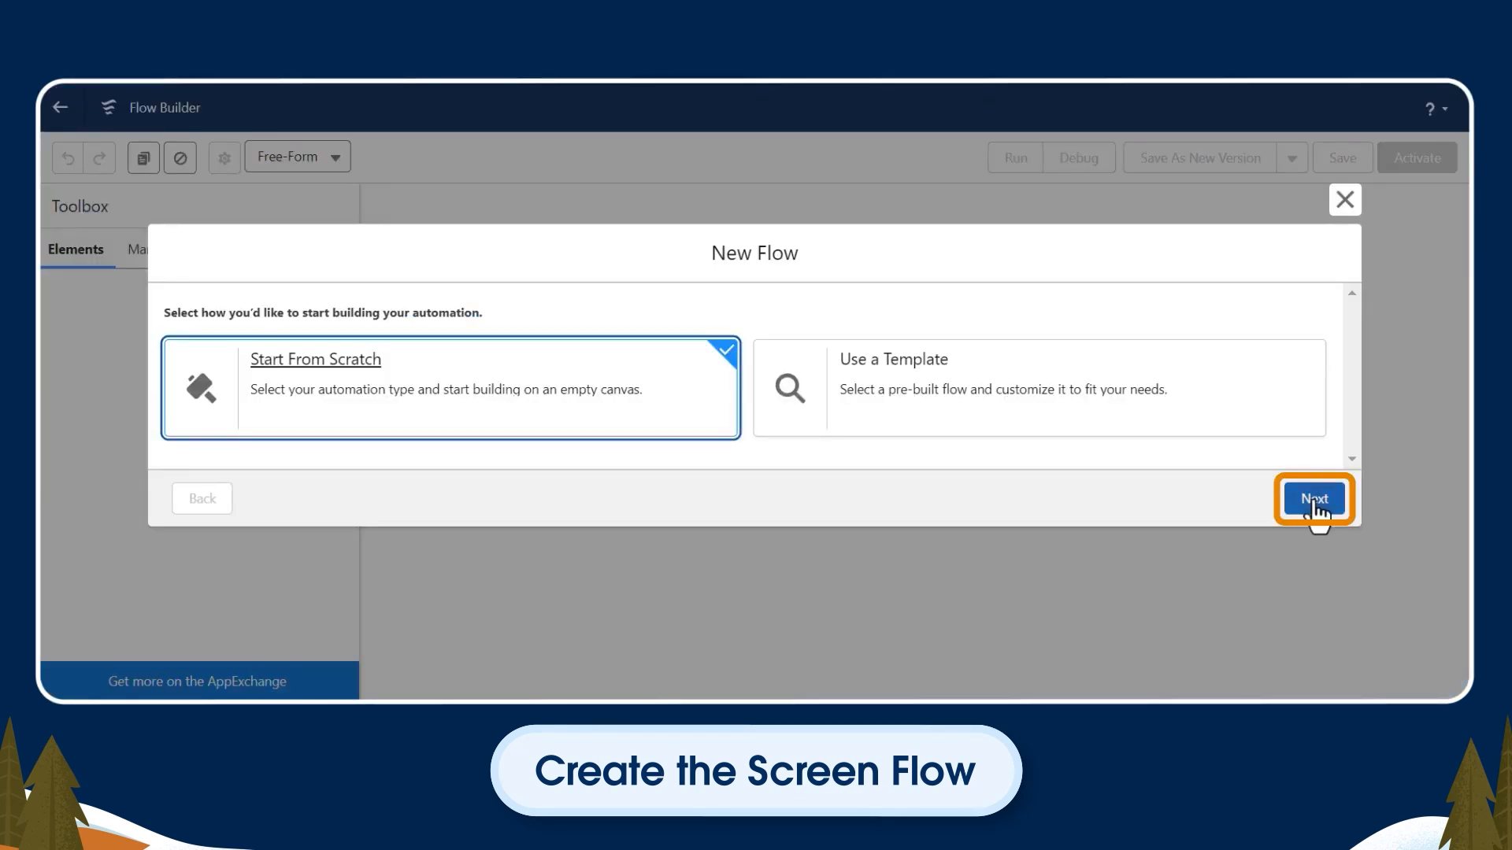
click(1313, 498)
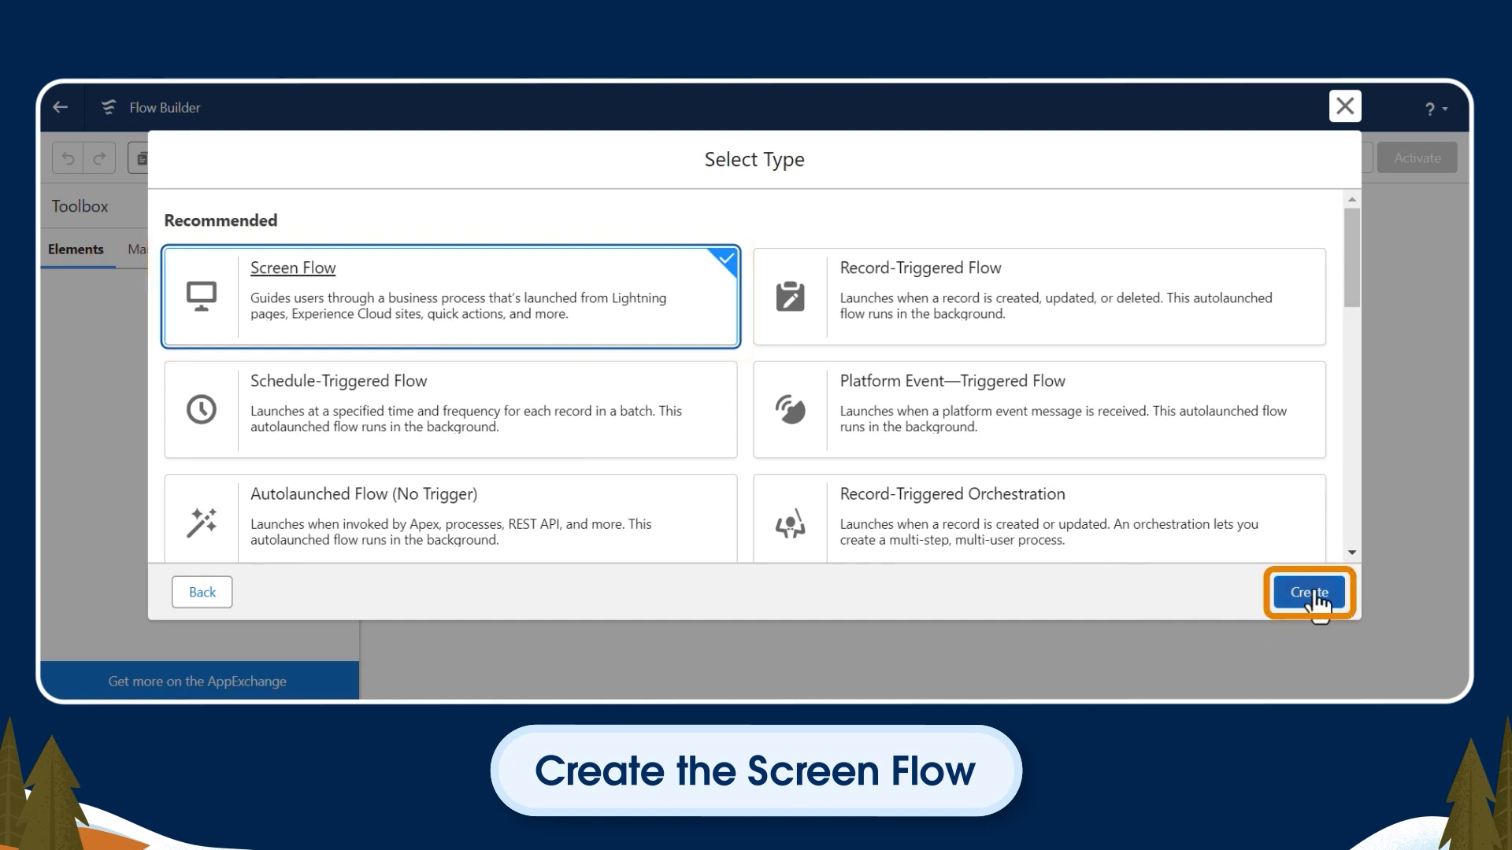
click(1308, 592)
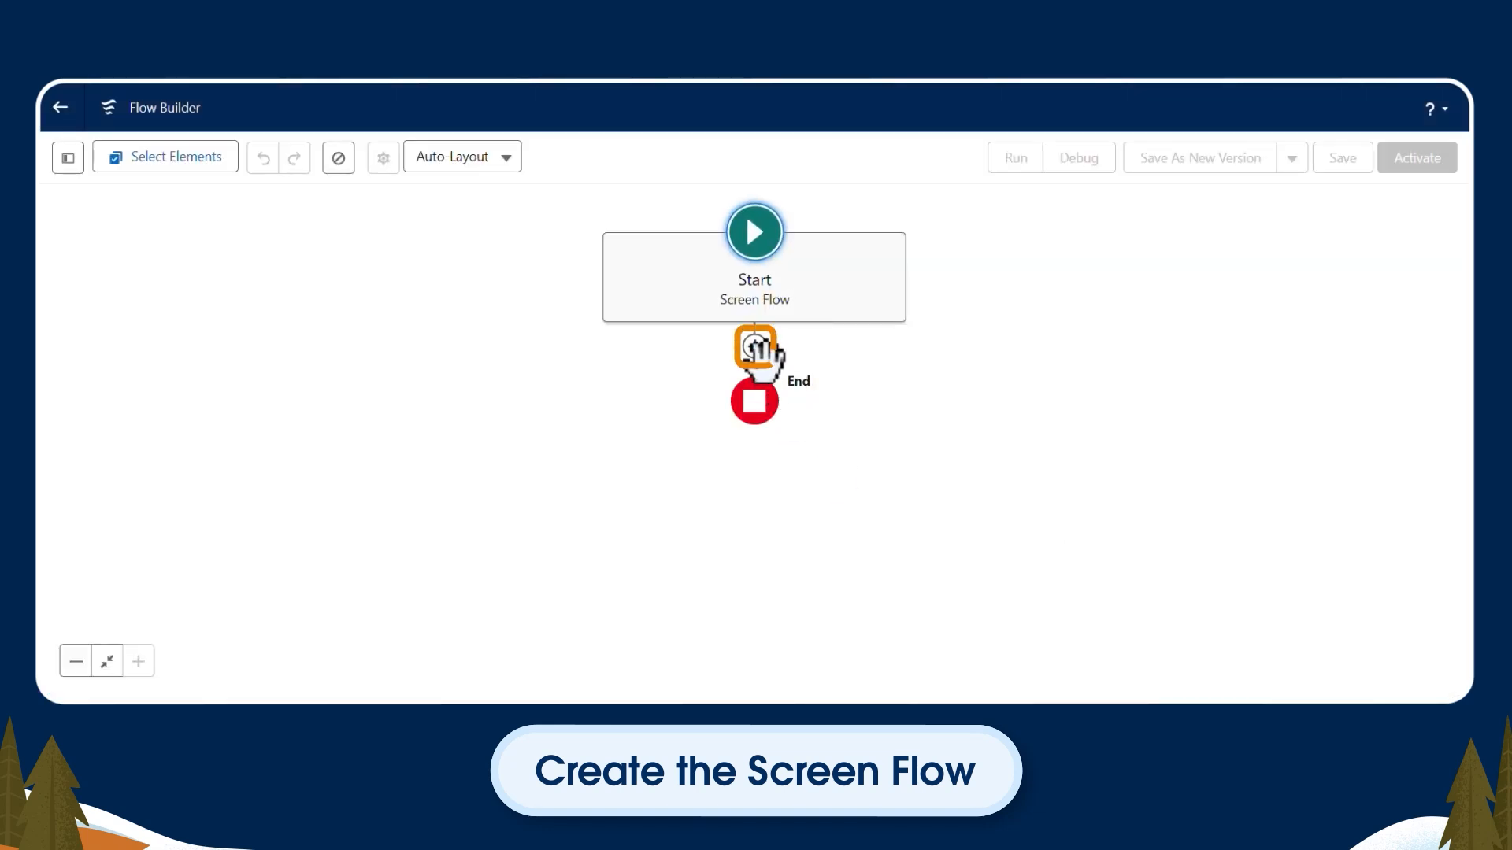
Add a screen labelled 'Search screen' with a 'Contact Name' text input
click(755, 353)
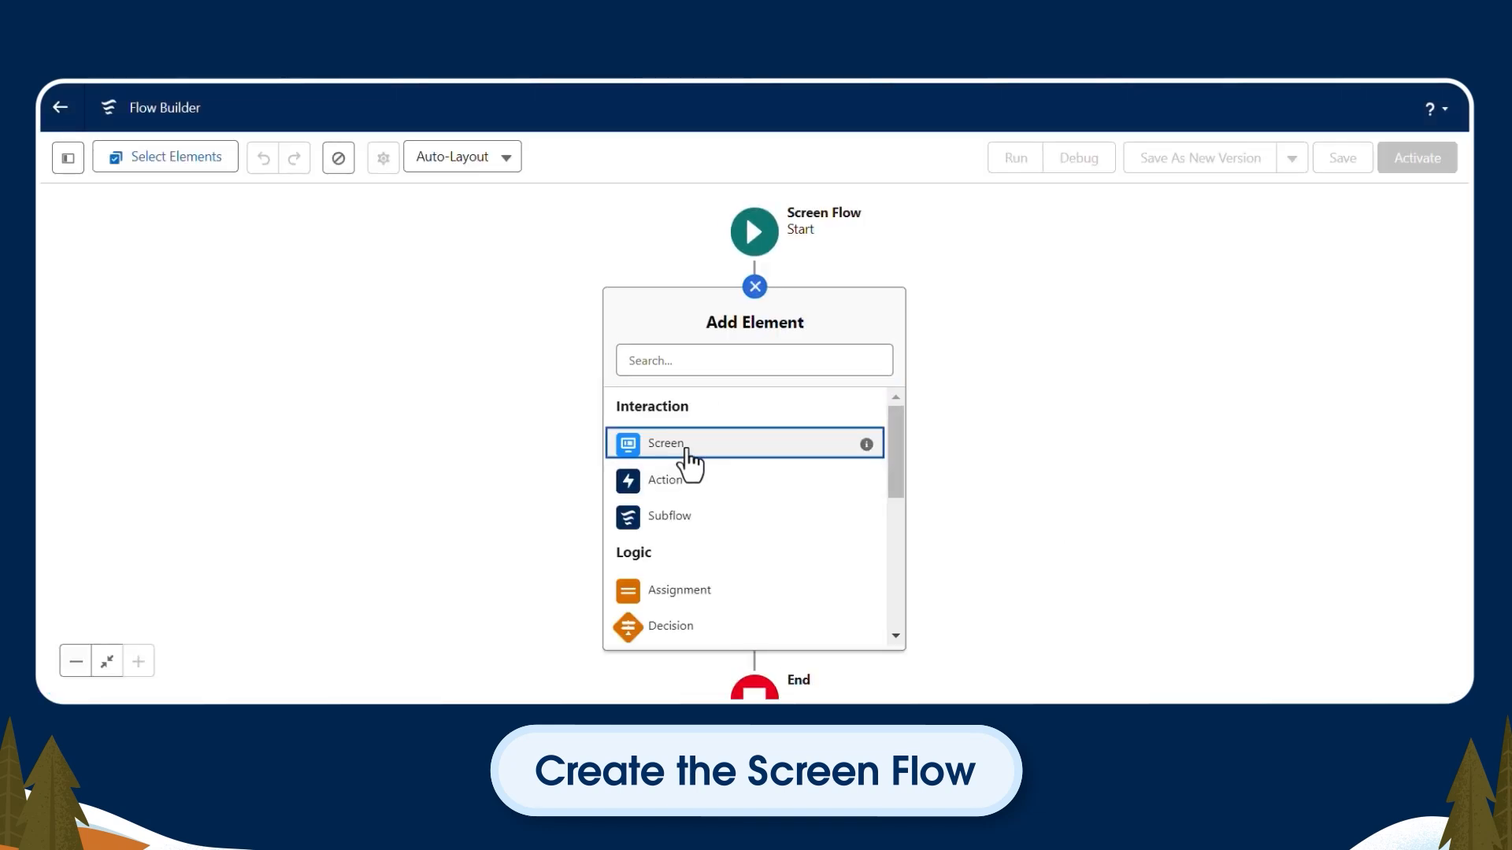
click(664, 443)
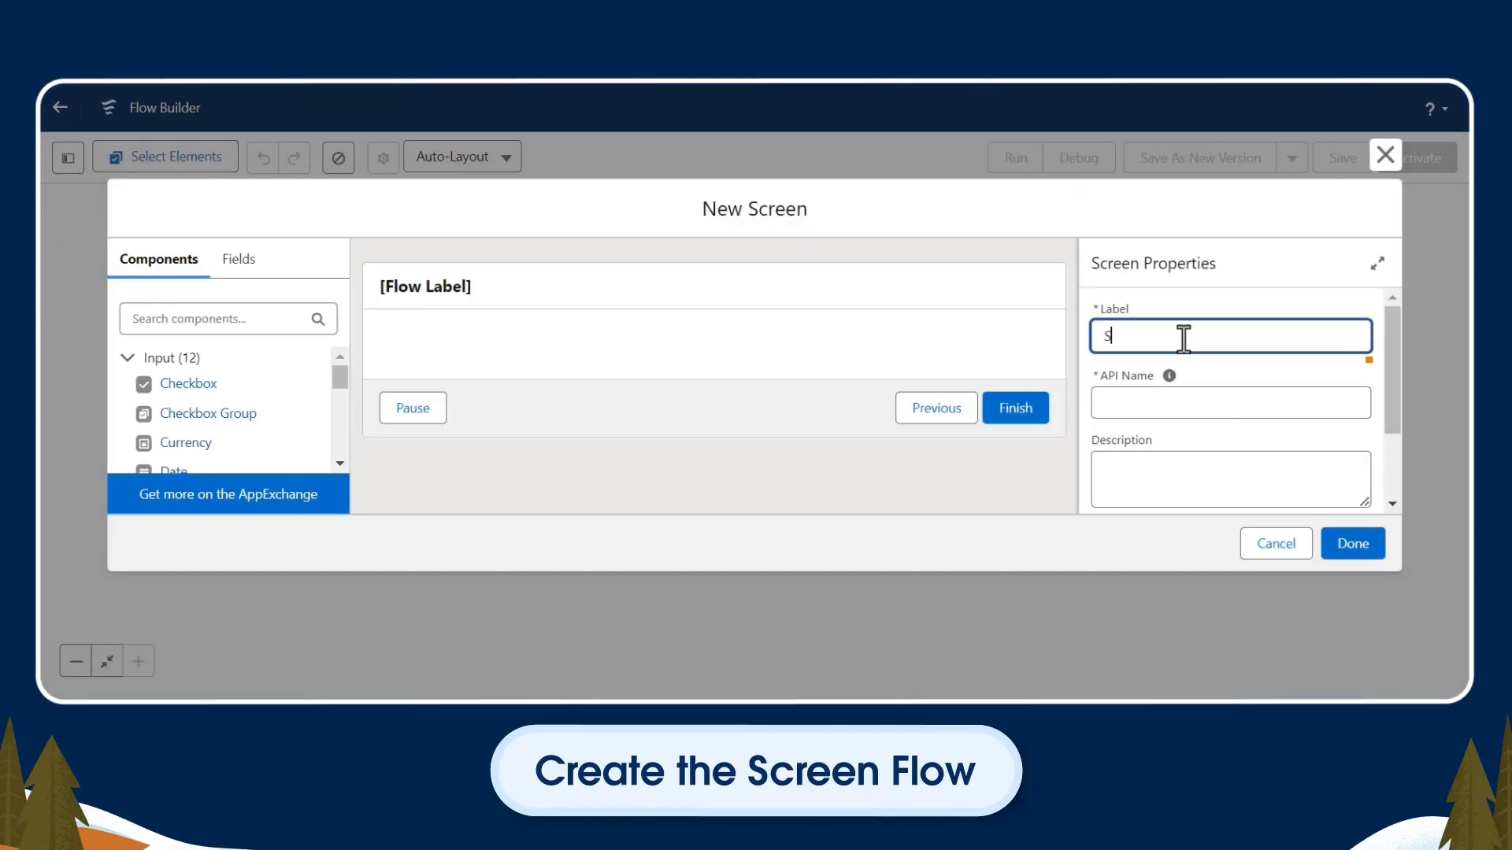
text(Search screen)
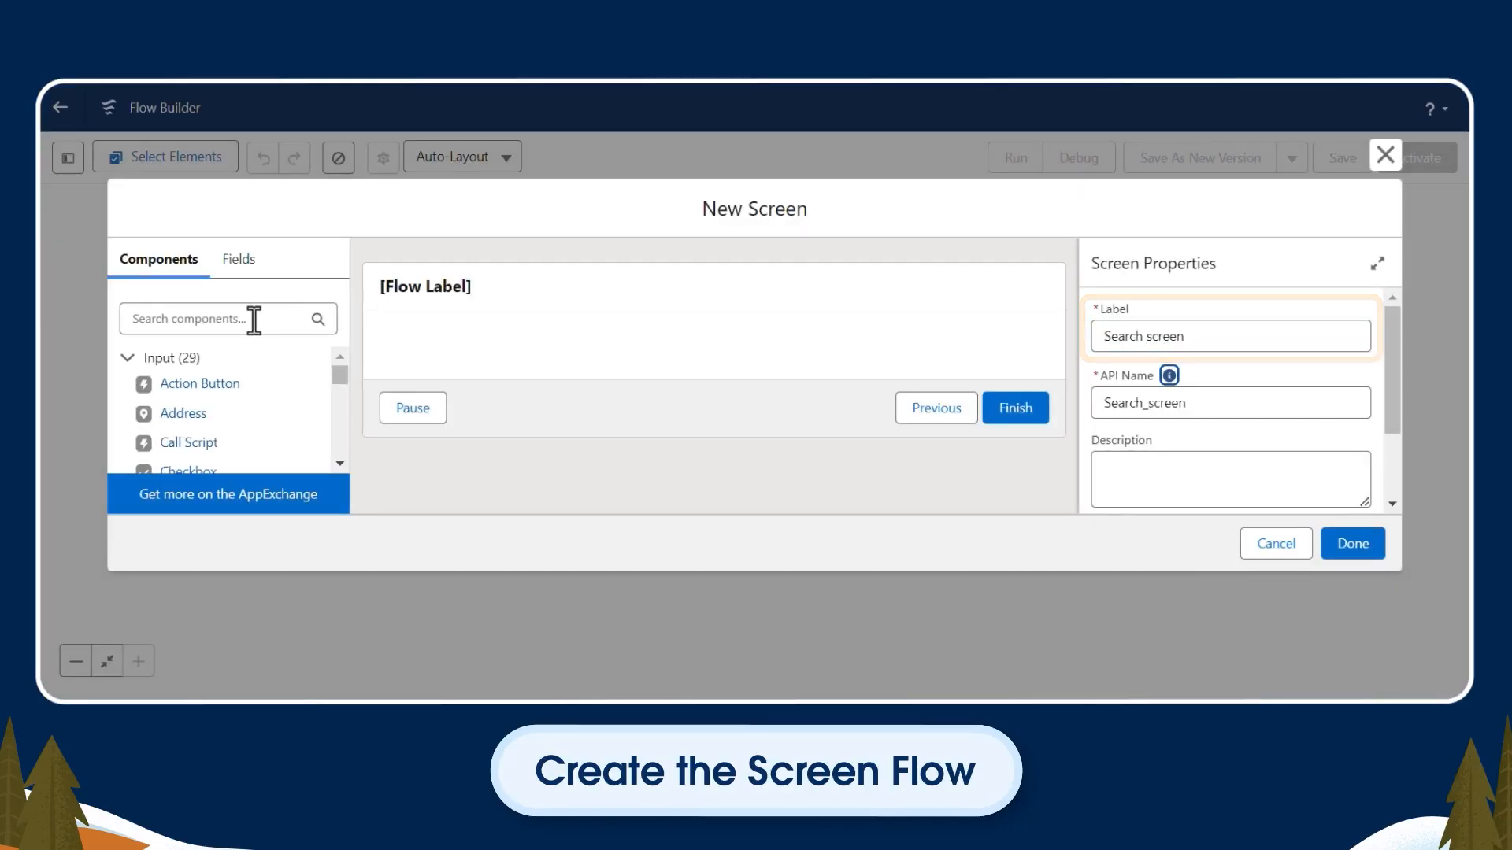
text(text)
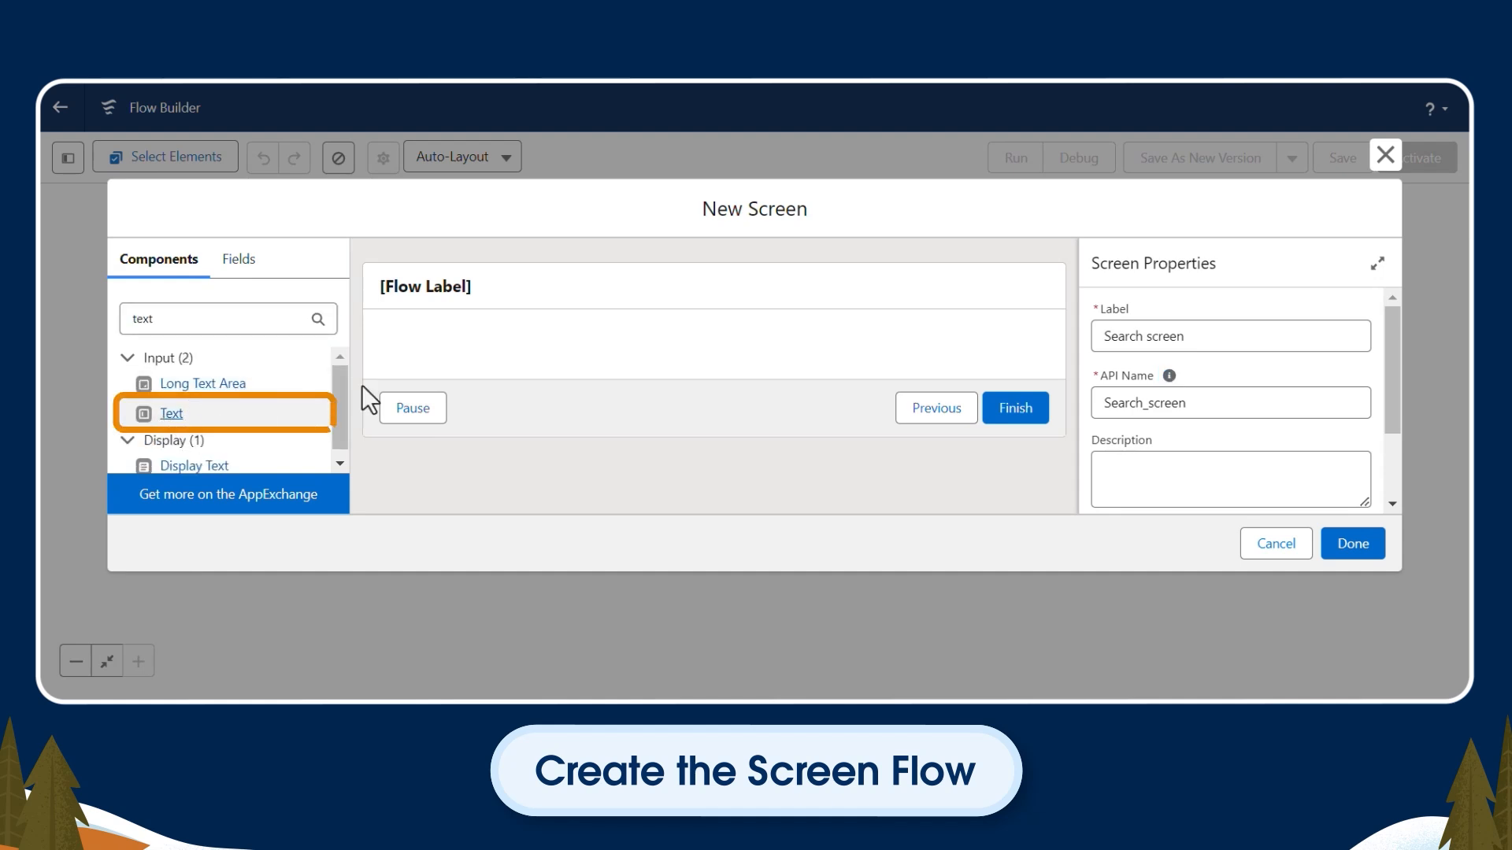
text(Contact Name)
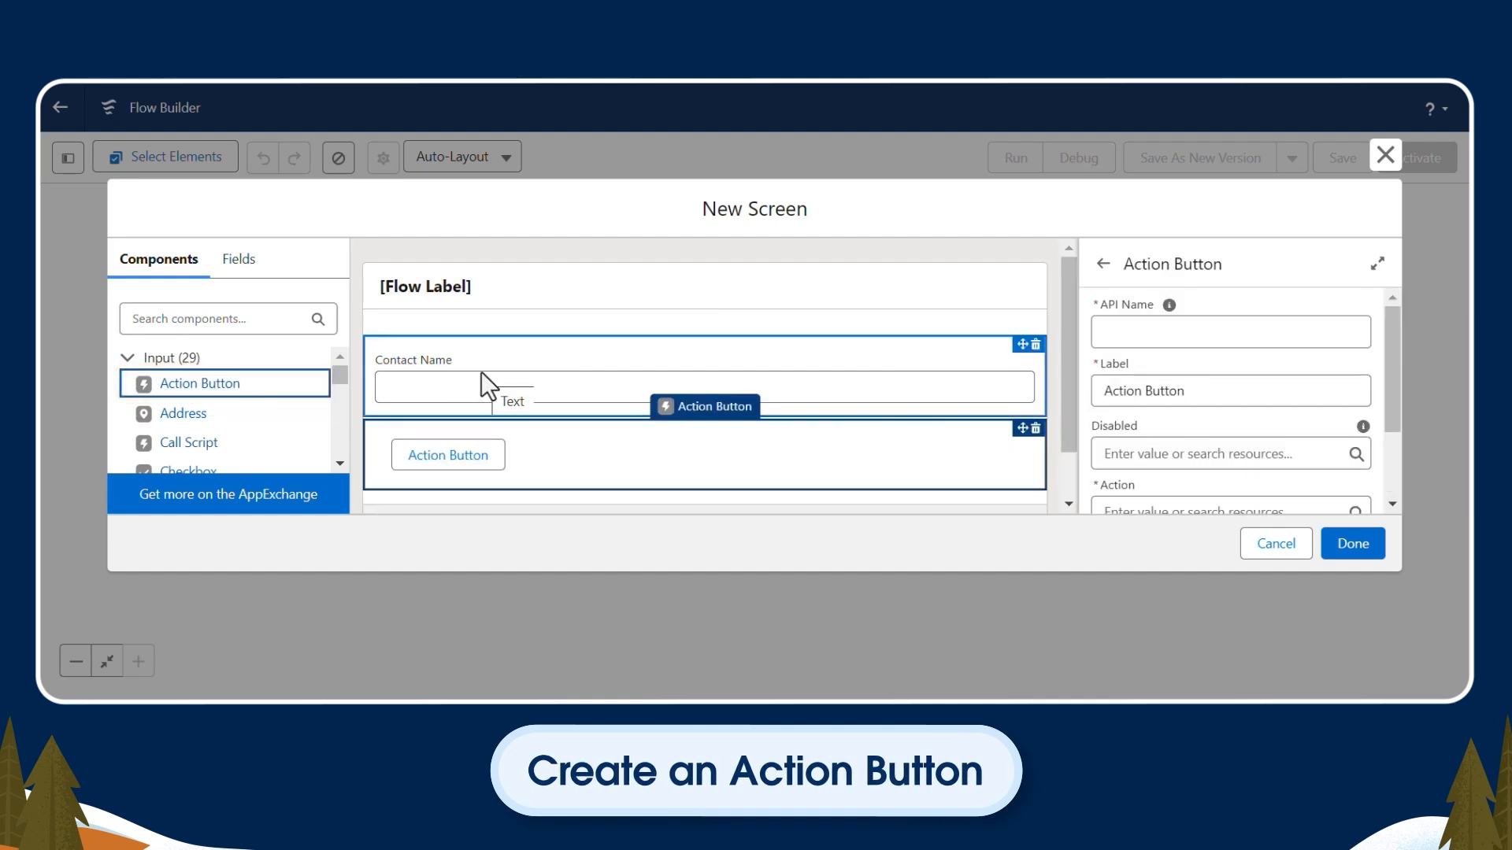
Add a 'Search' button running Contact Search Auto flow, passing Contact_Name as ContactName
click(1229, 332)
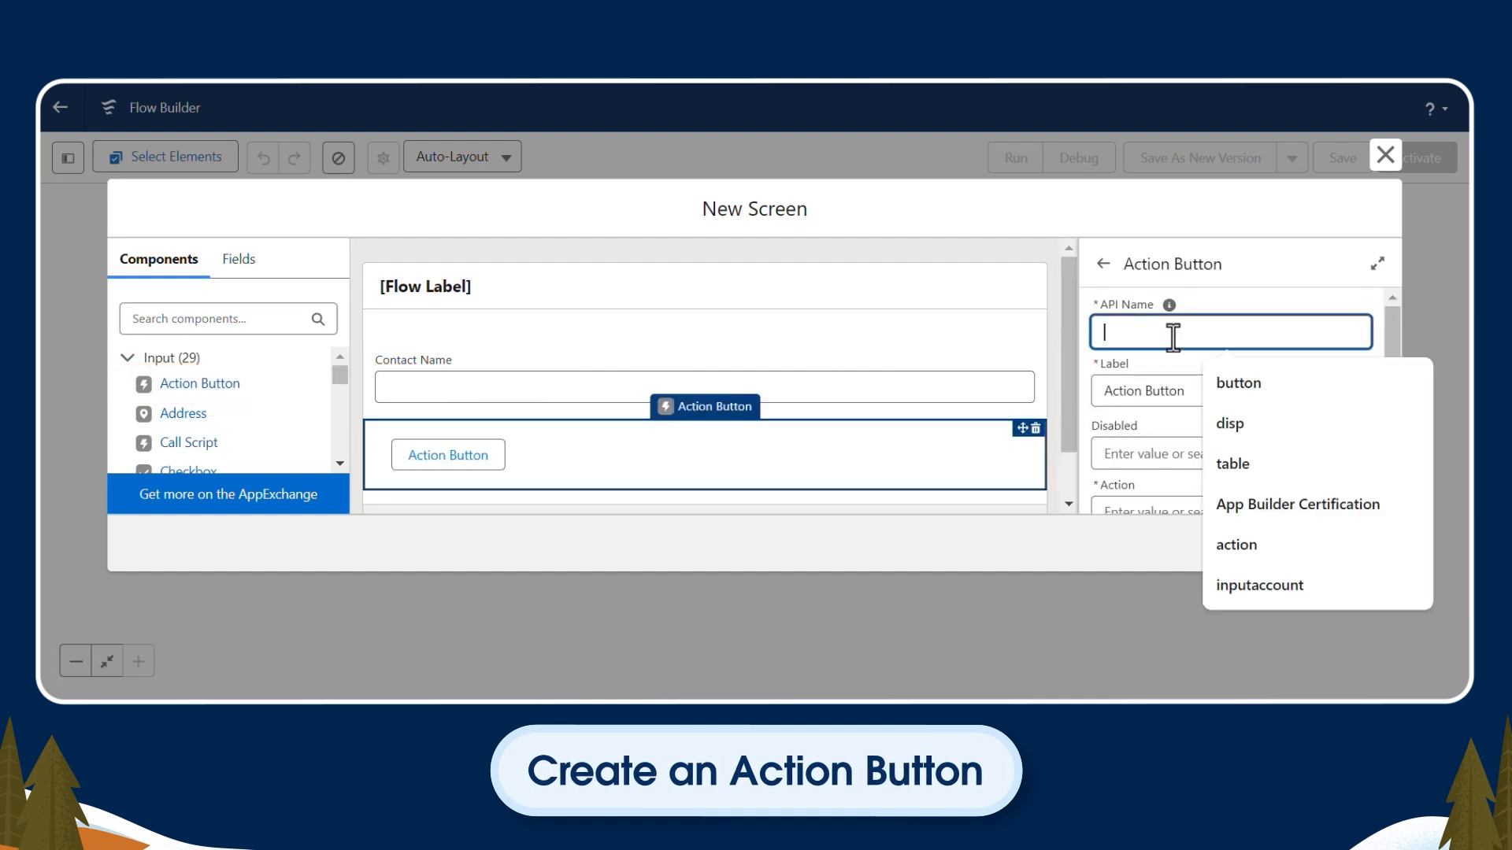
text(Search)
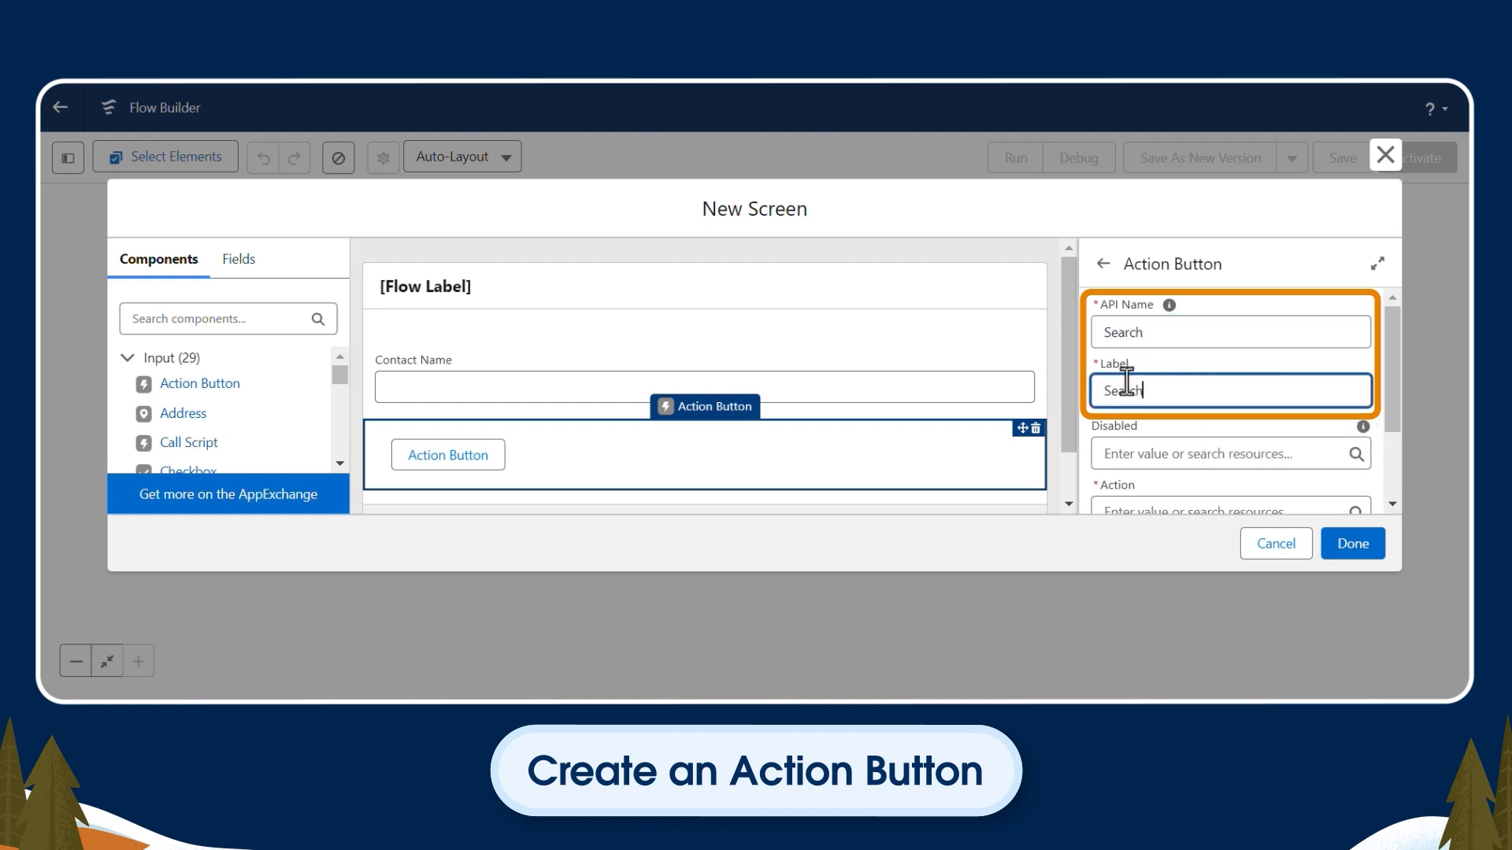
click(1228, 398)
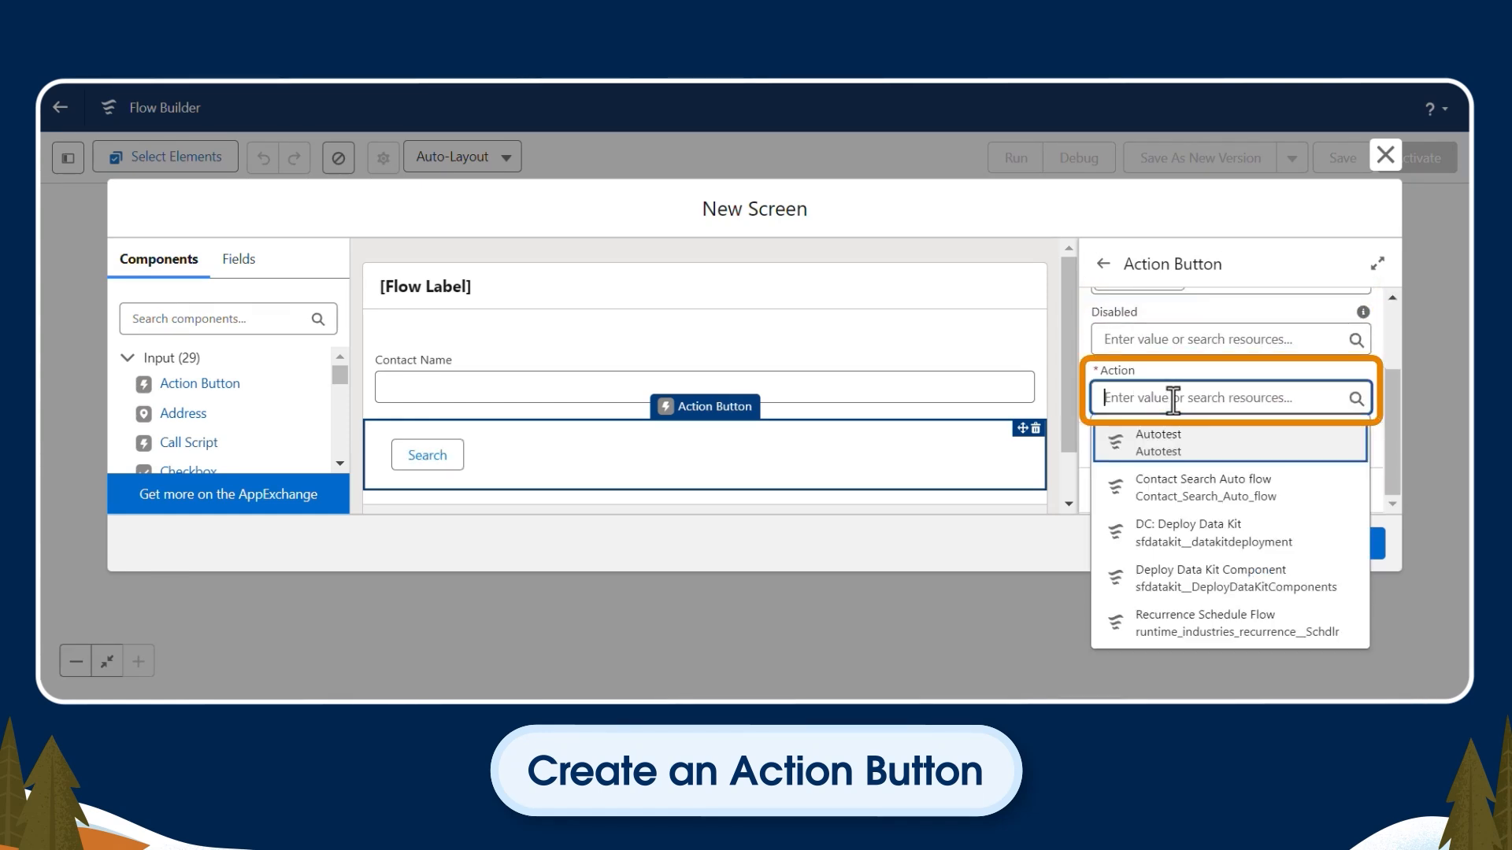
click(1203, 488)
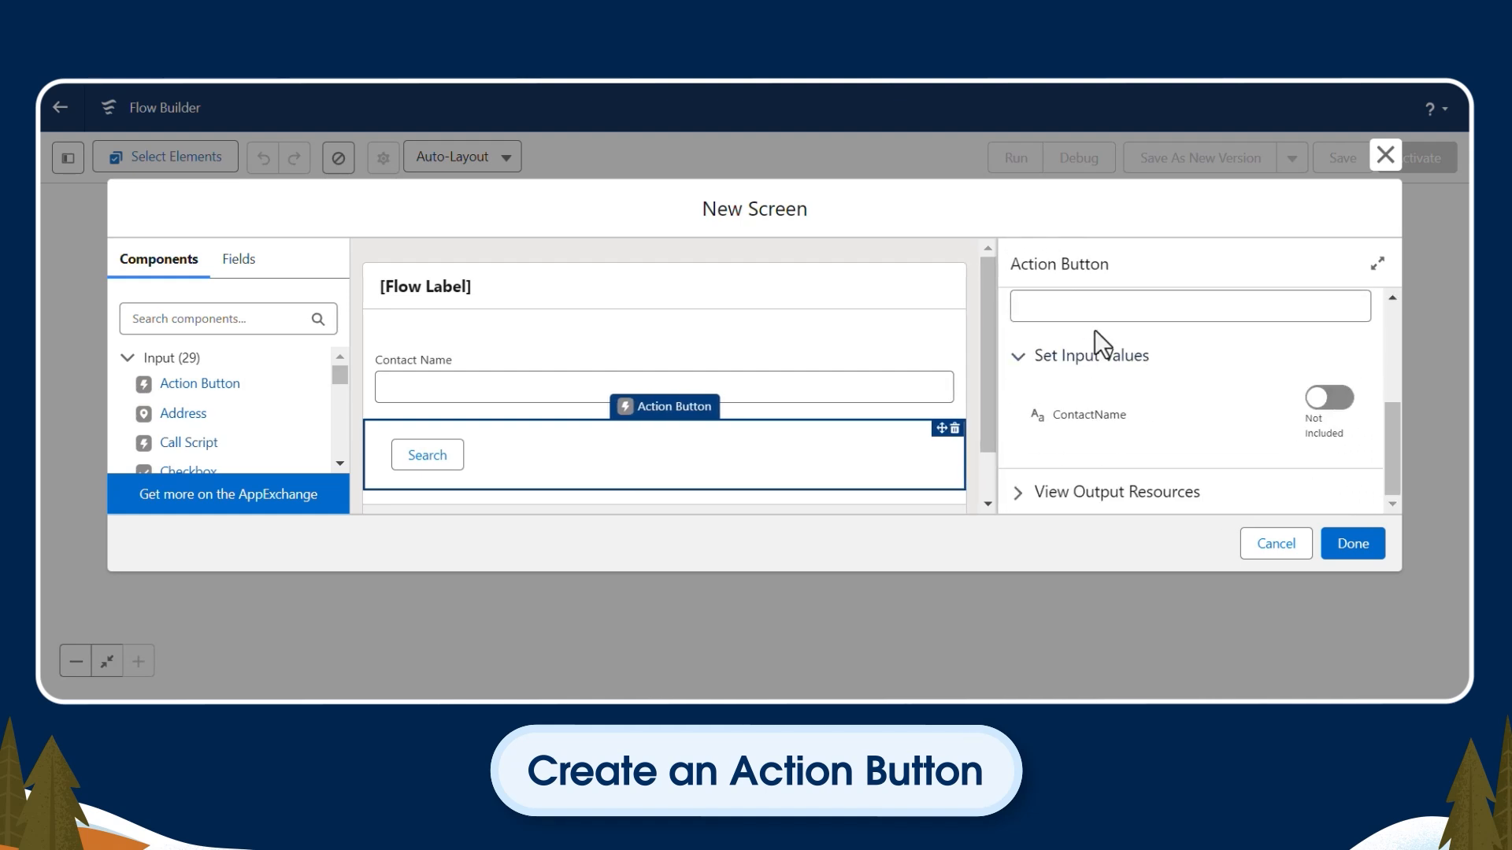
text(Call autolaunched flow)
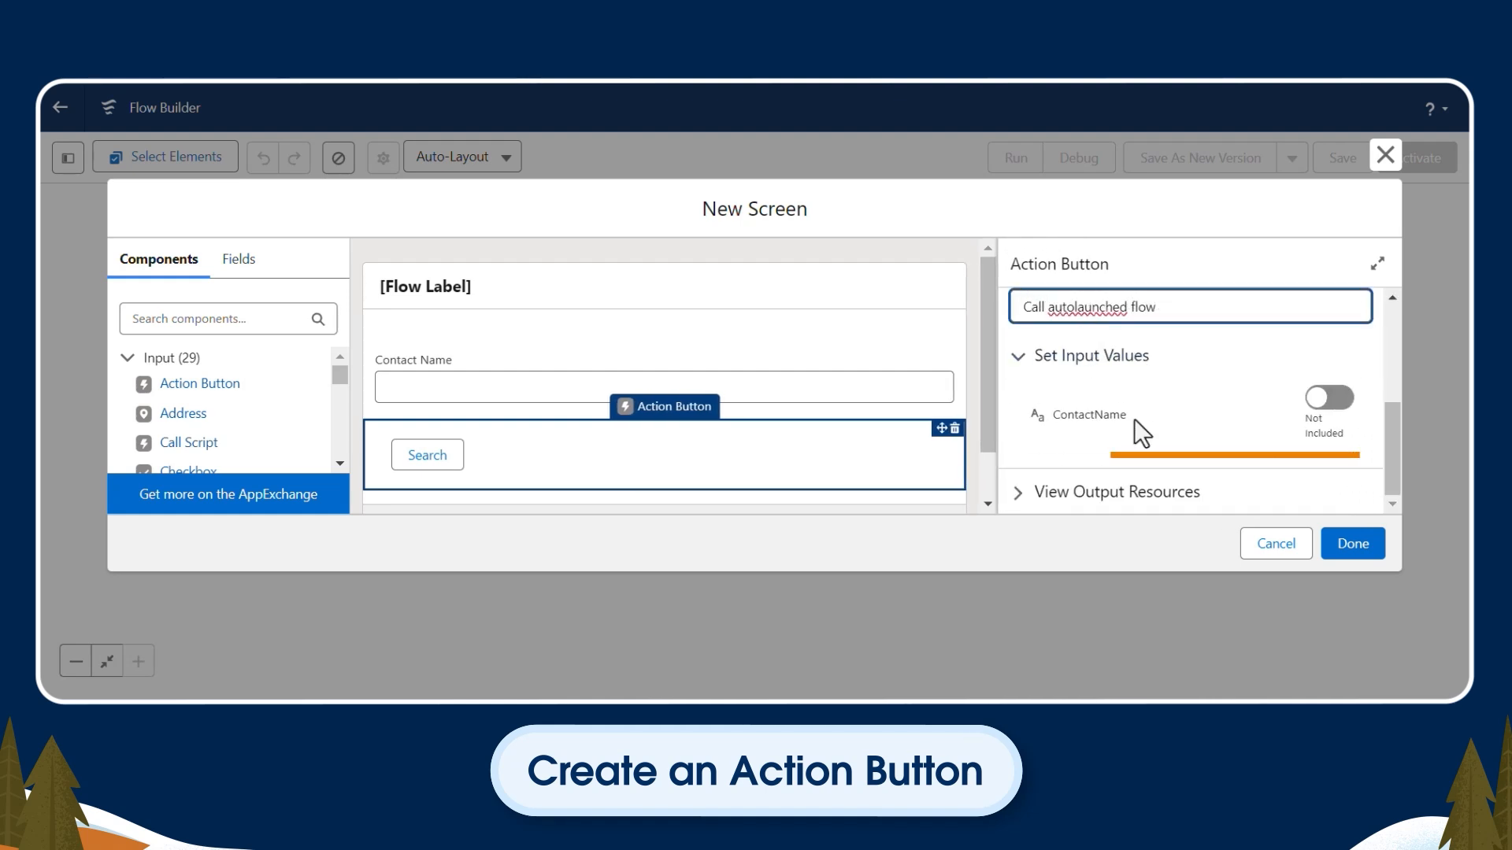
click(1327, 397)
text(name)
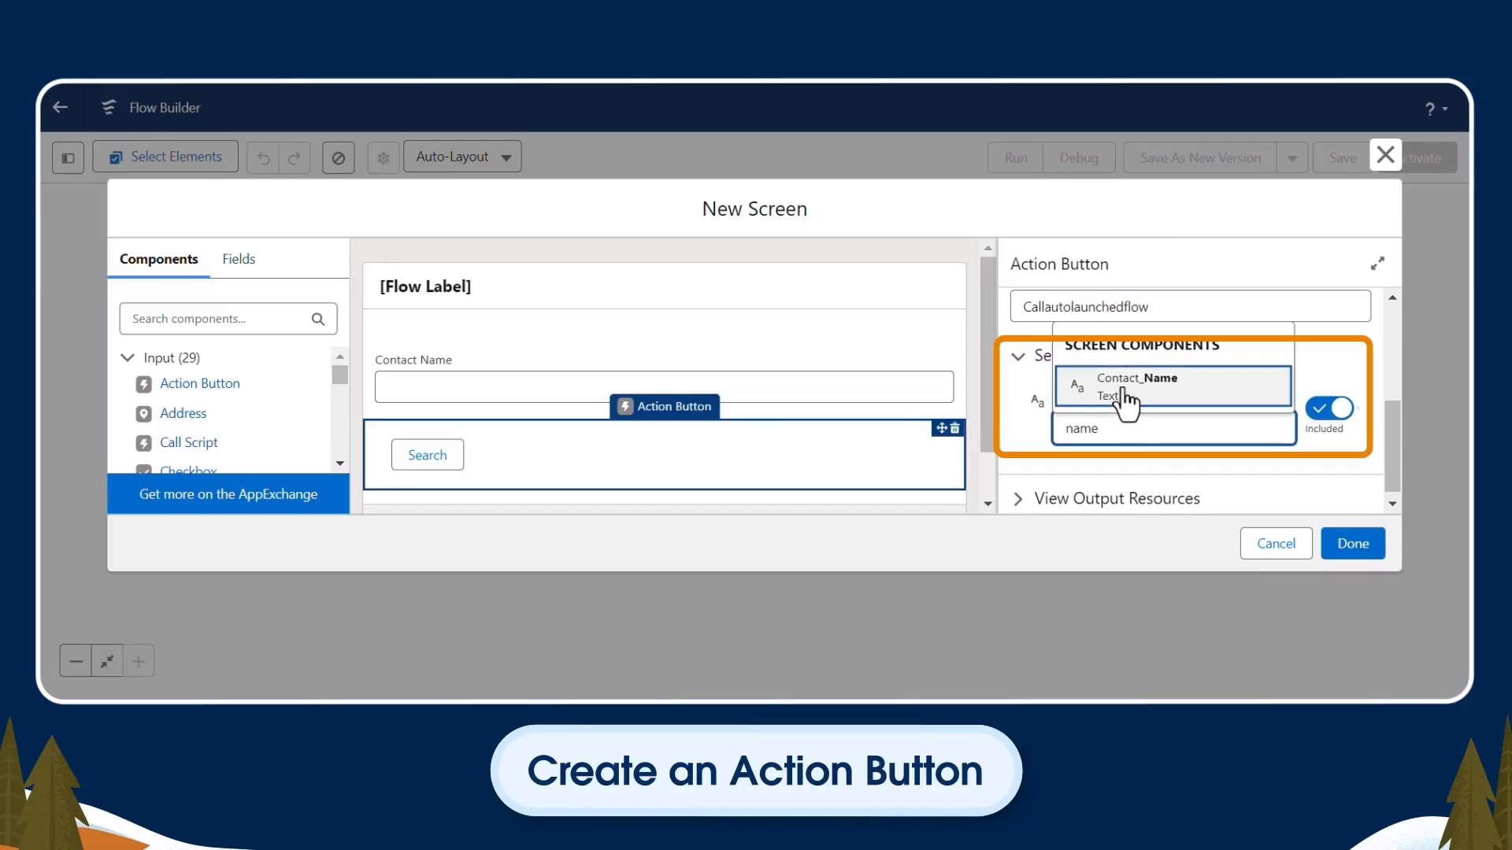
click(1137, 378)
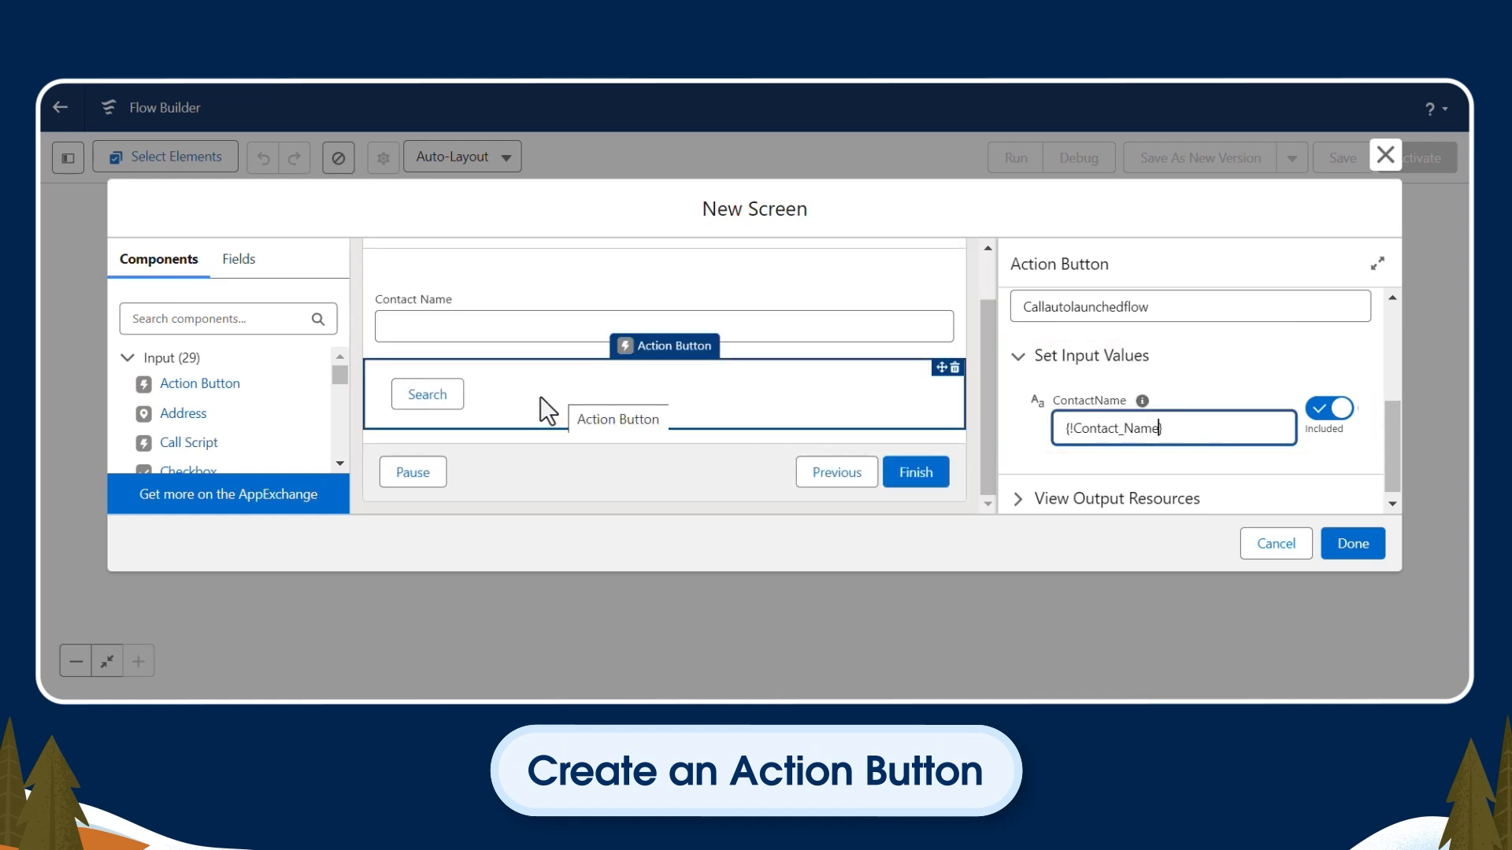
text(data)
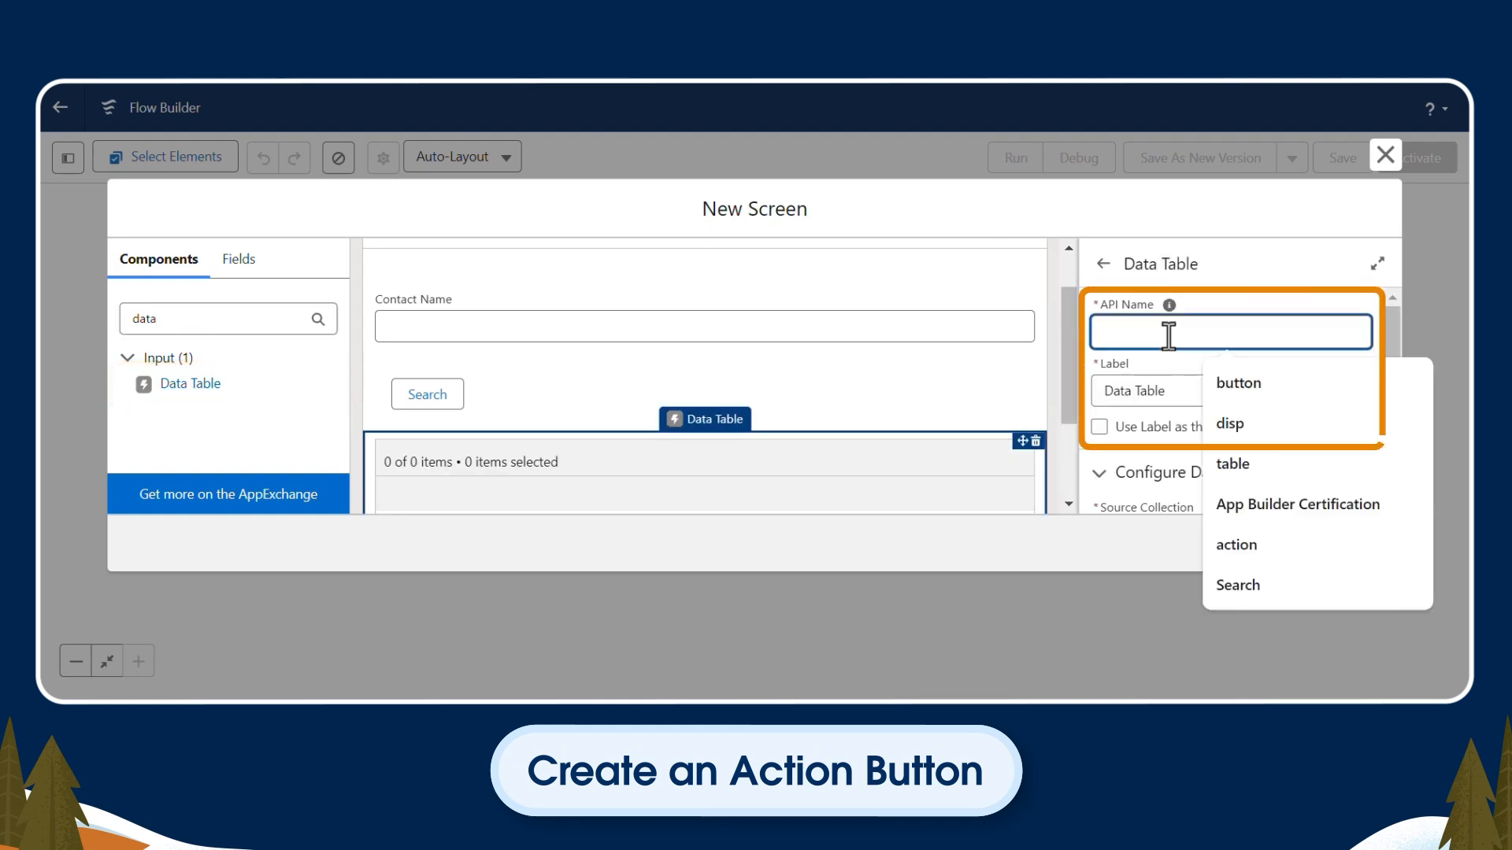
Add the ContactDetails data table, titled by its label, with Full Name and Email columns
text(ContactDetails)
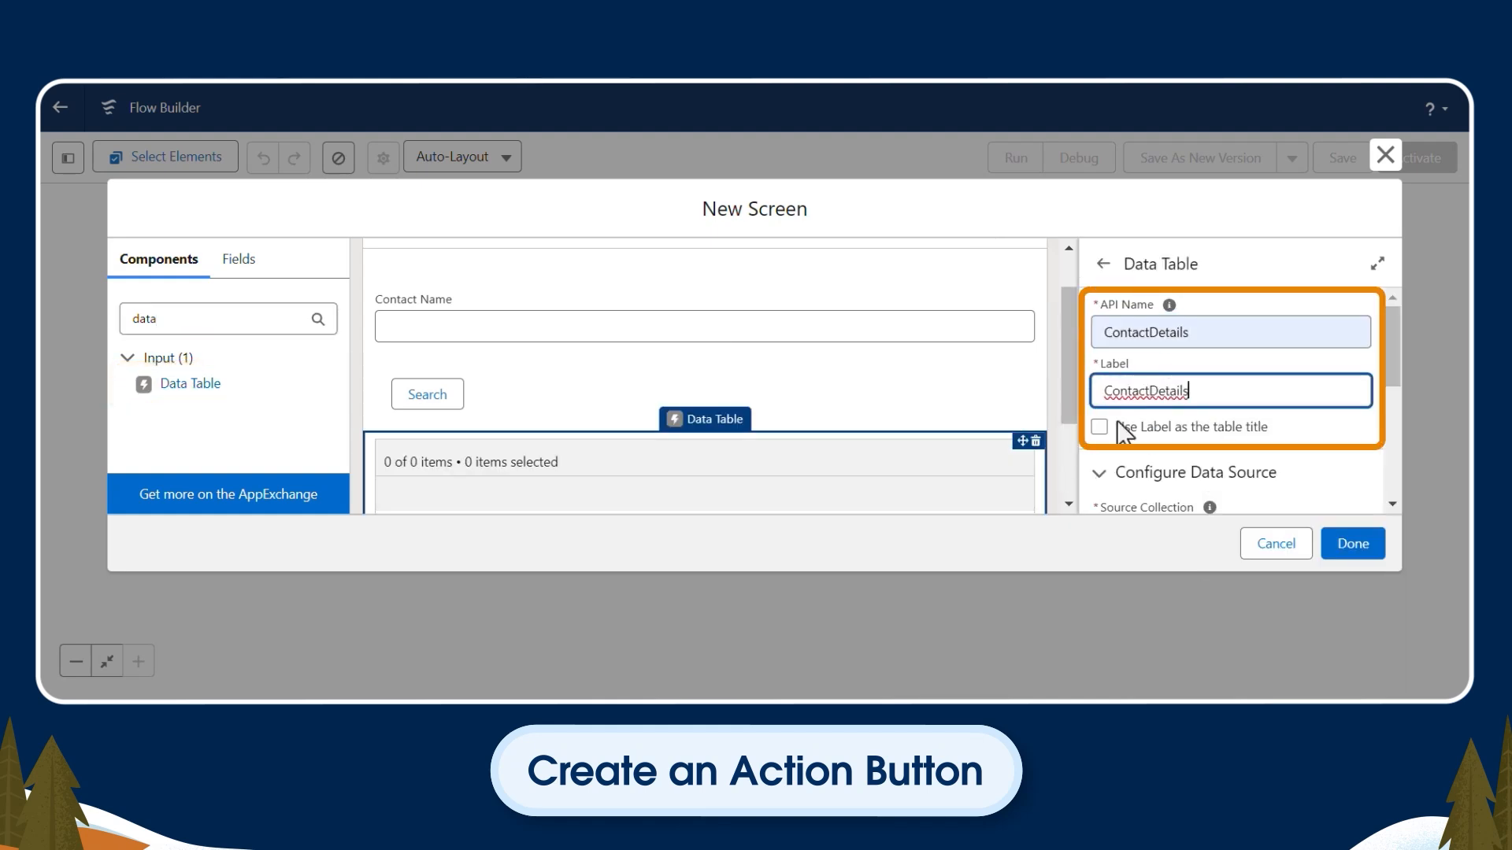
click(1099, 427)
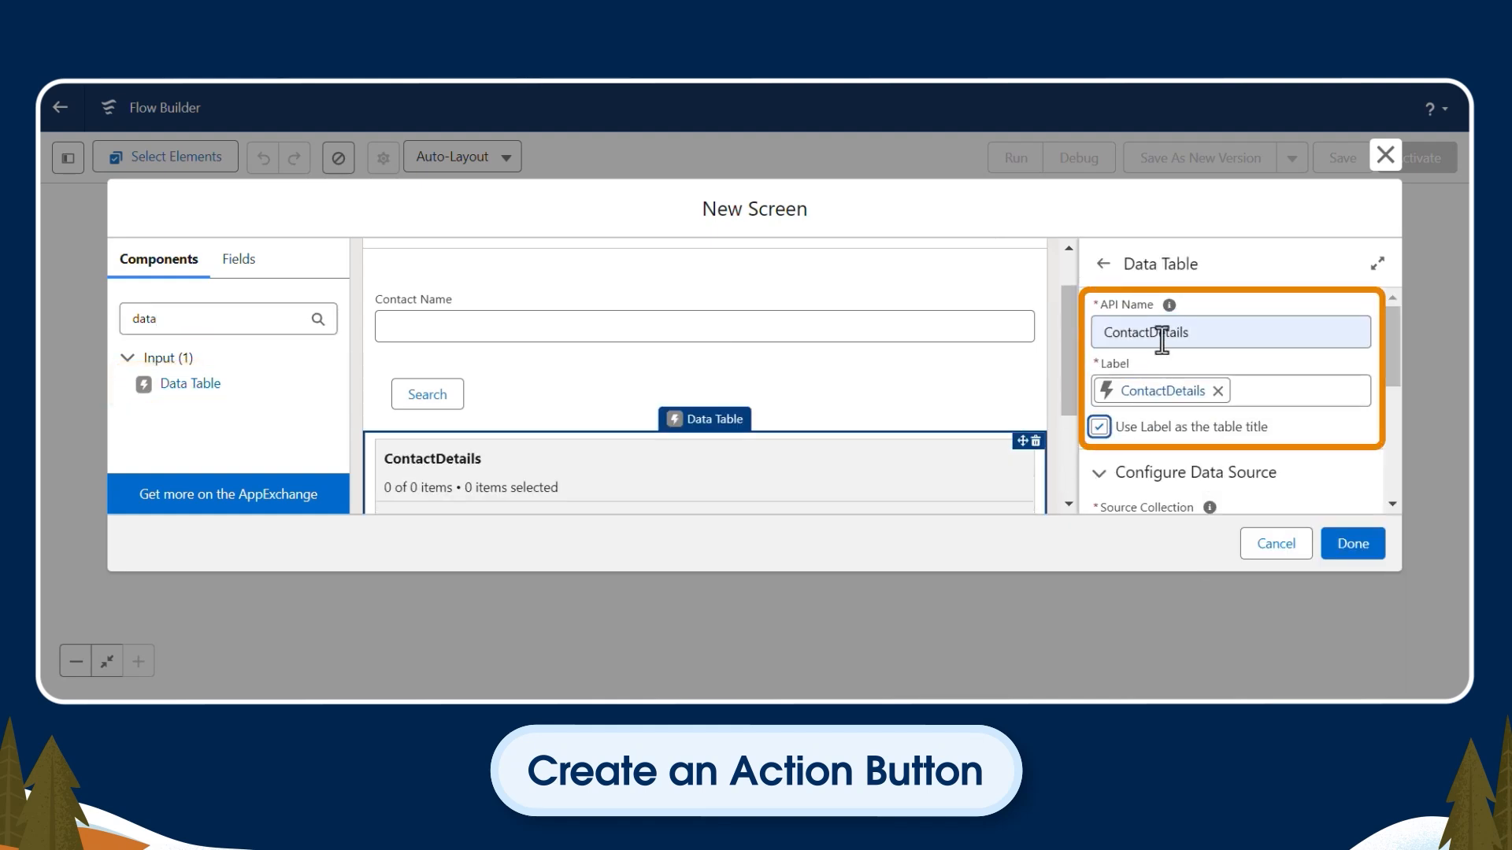
scroll(down, 3)
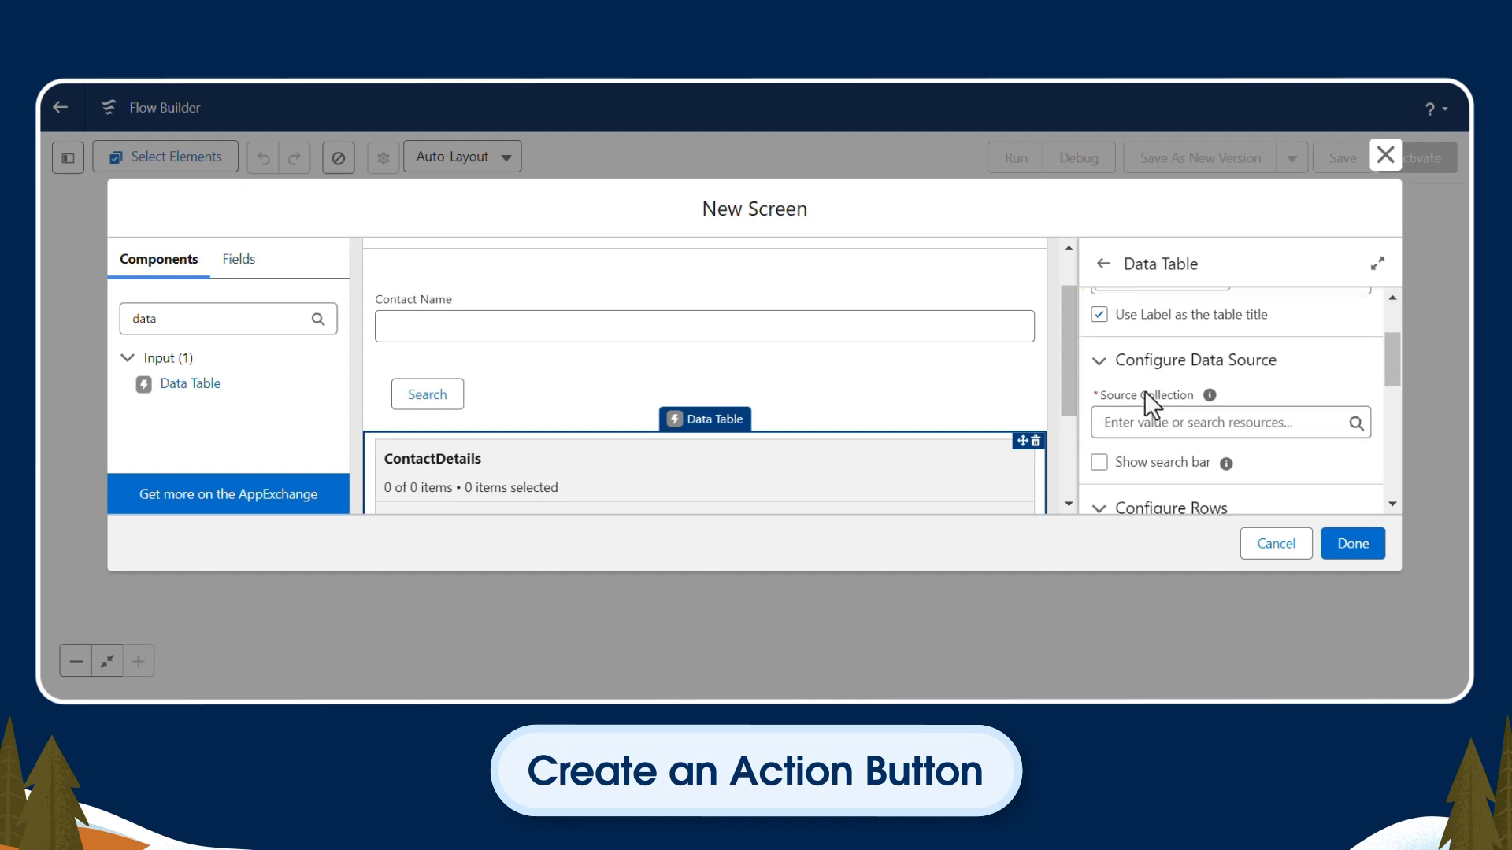
click(1229, 422)
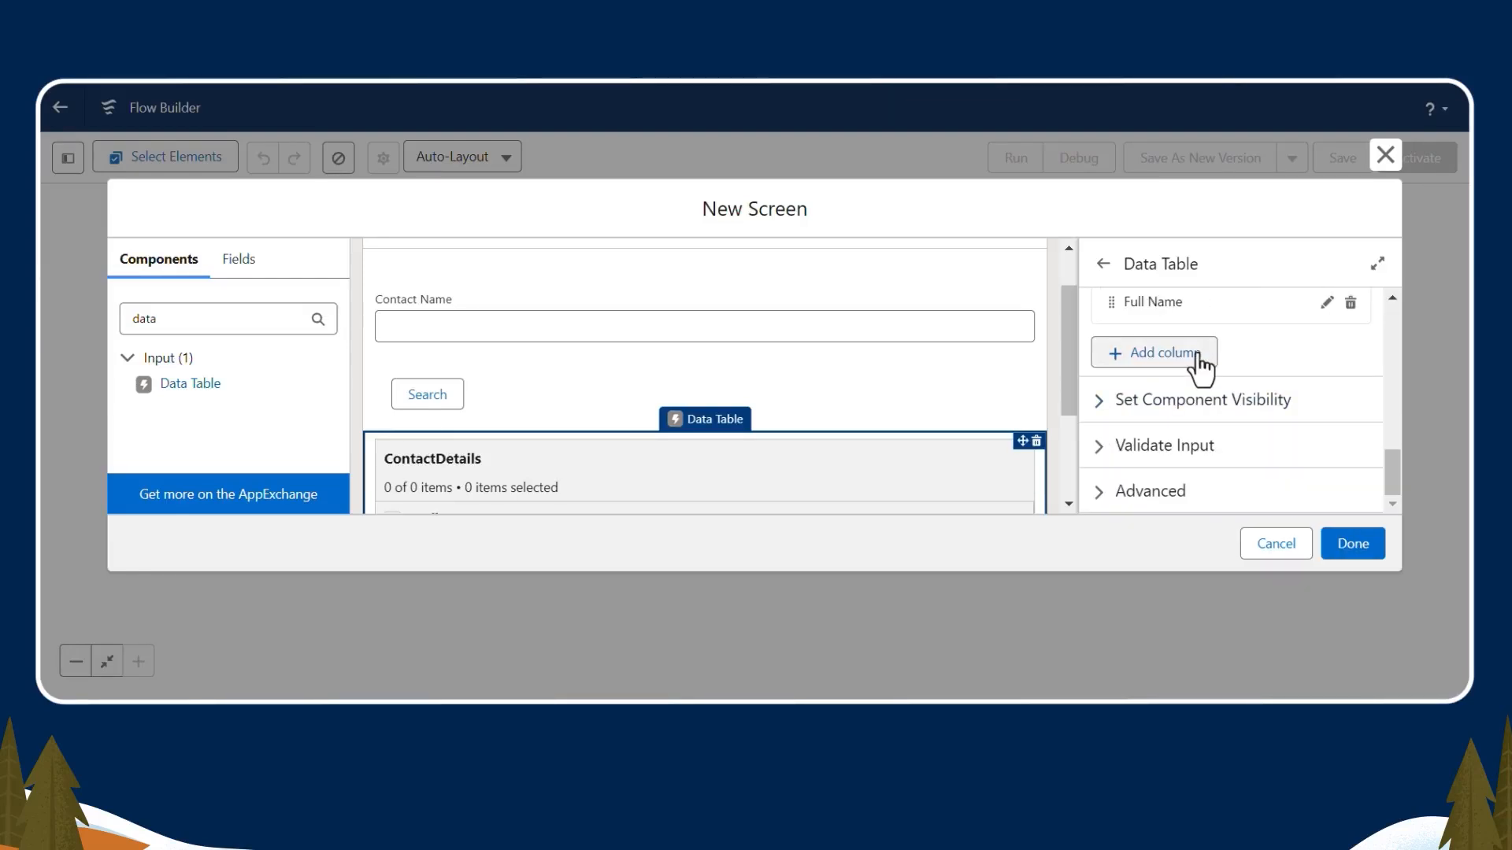
click(1154, 351)
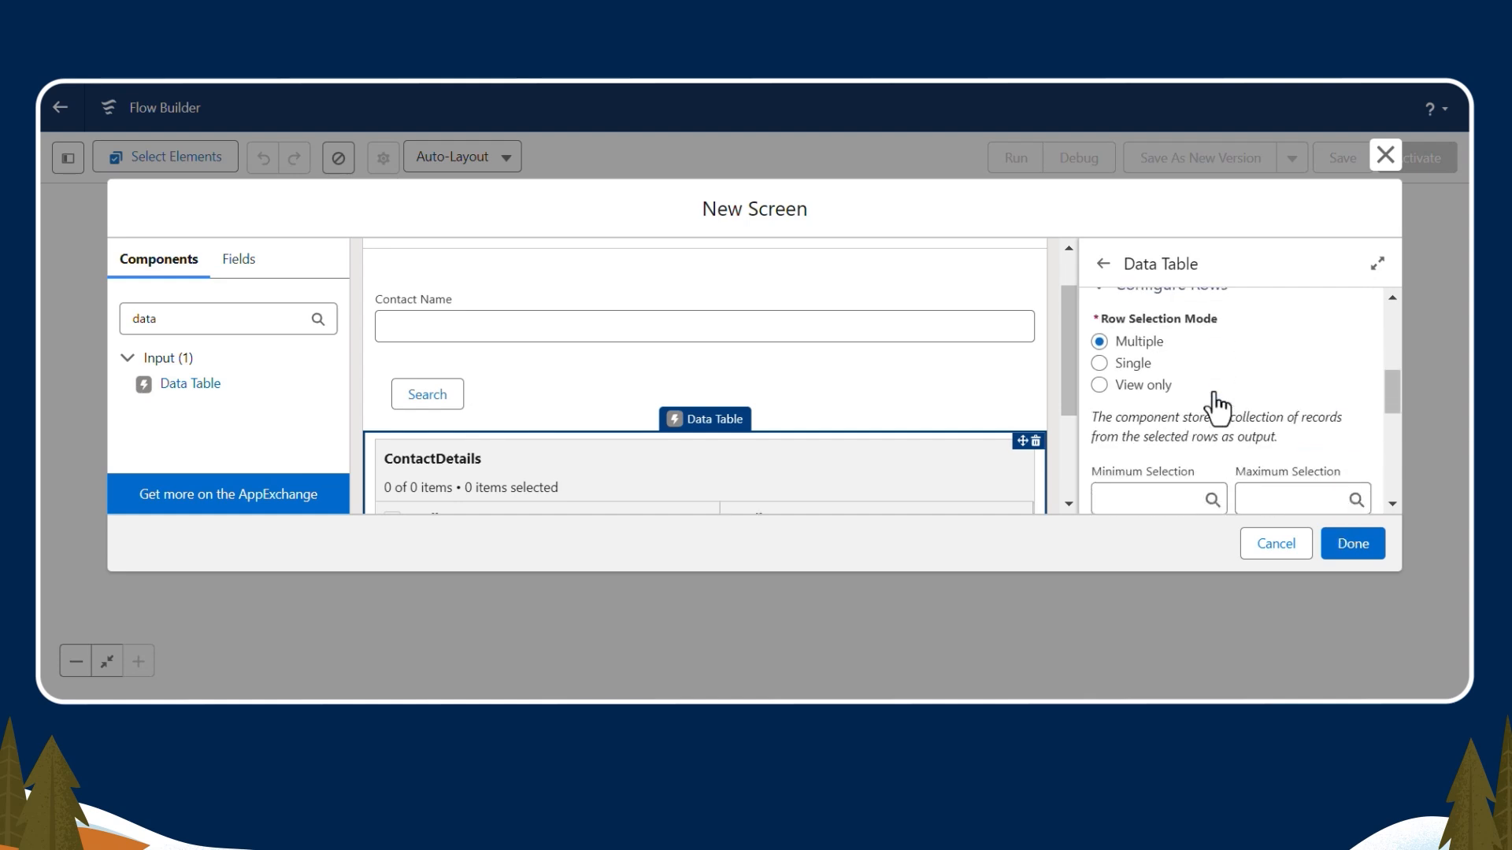
scroll(down, 3)
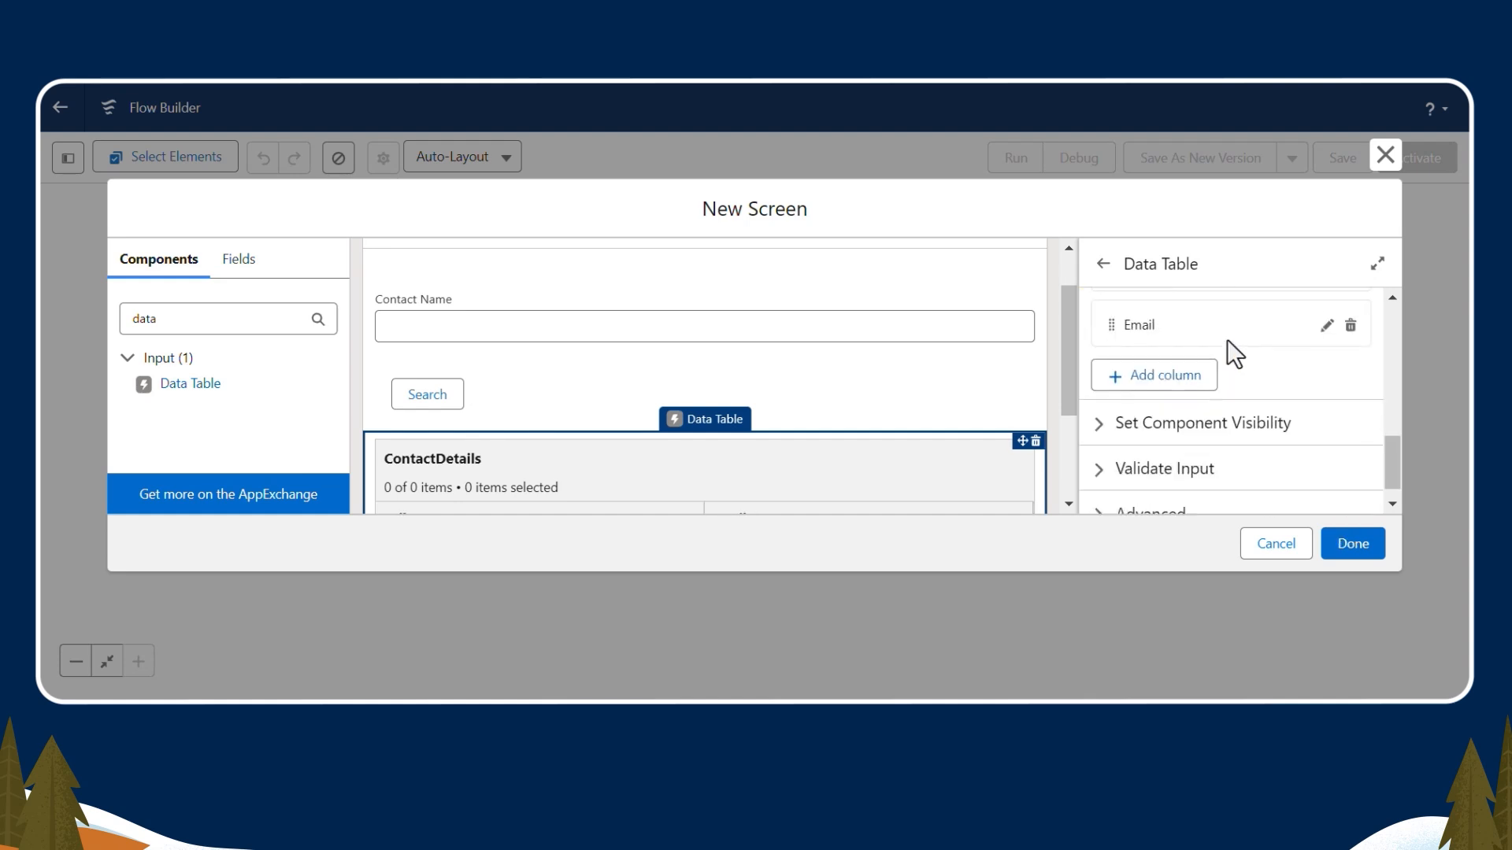
click(1203, 422)
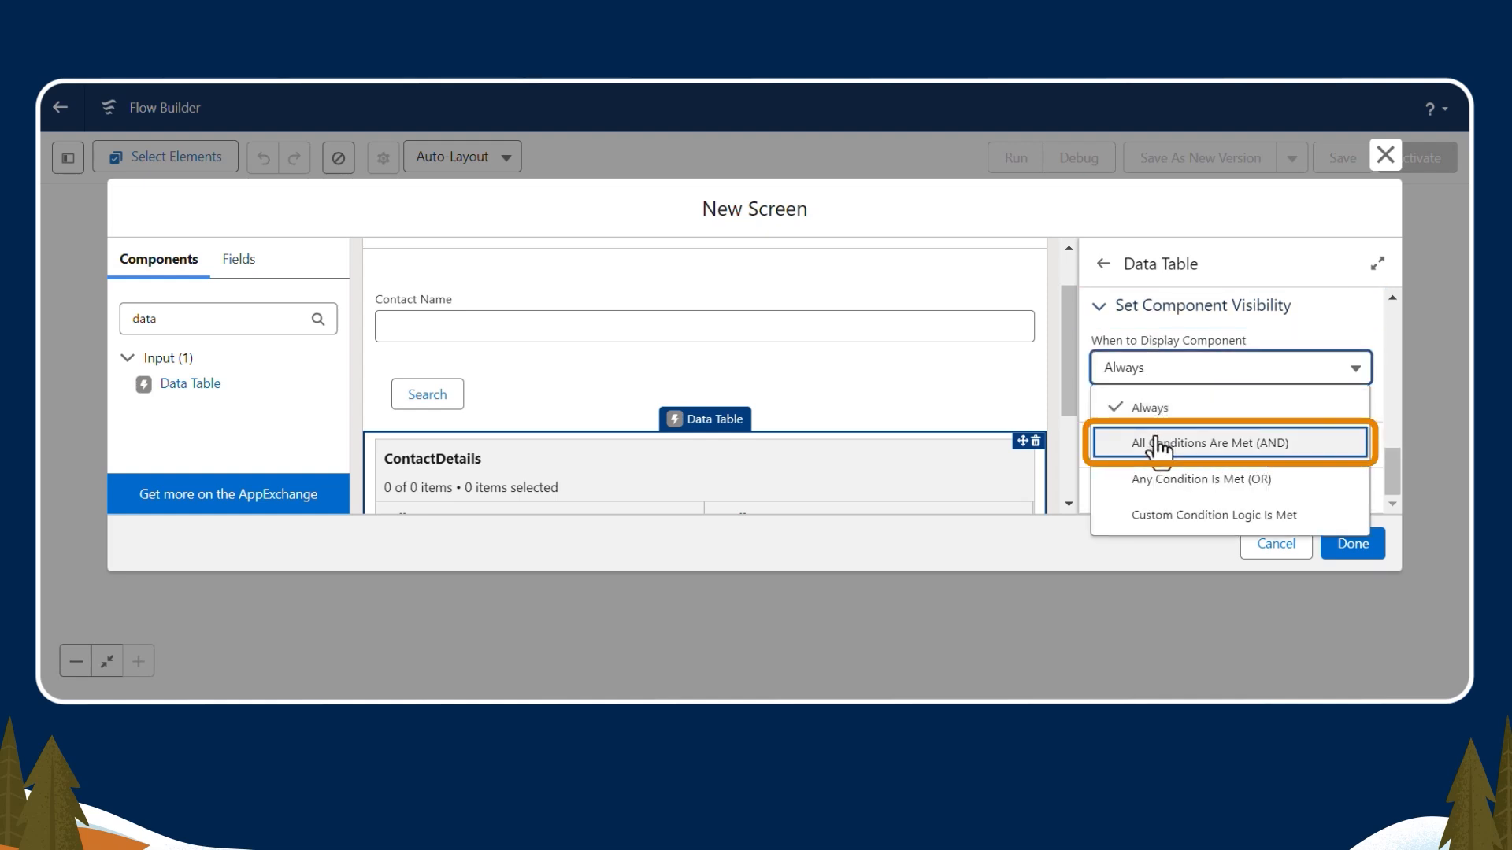
Show the table only when all conditions hold: {!Callautolaunchedflow.IsSuccess} Equals a value
click(1201, 442)
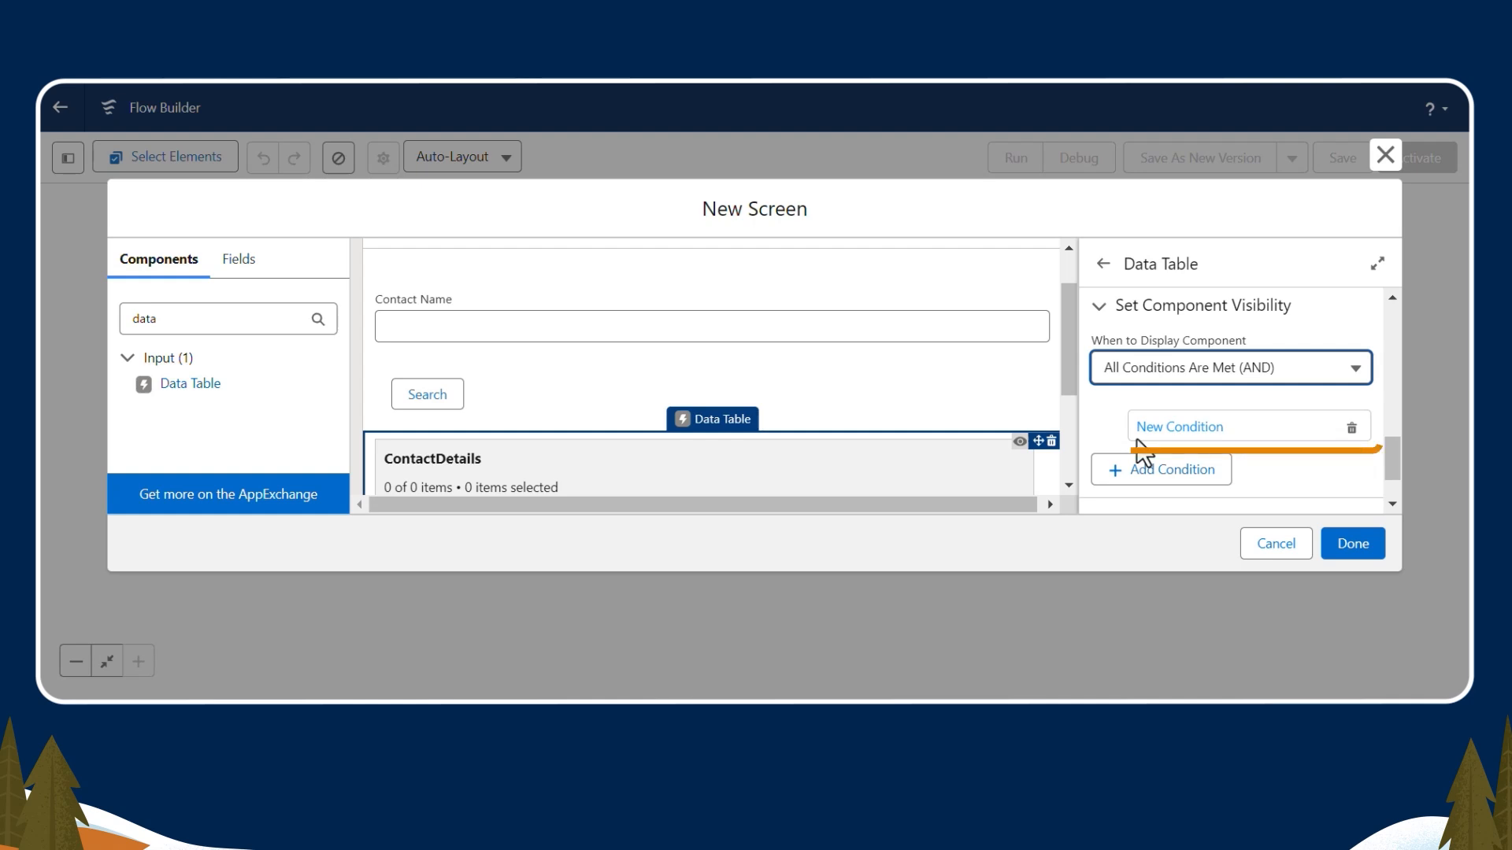
click(1177, 426)
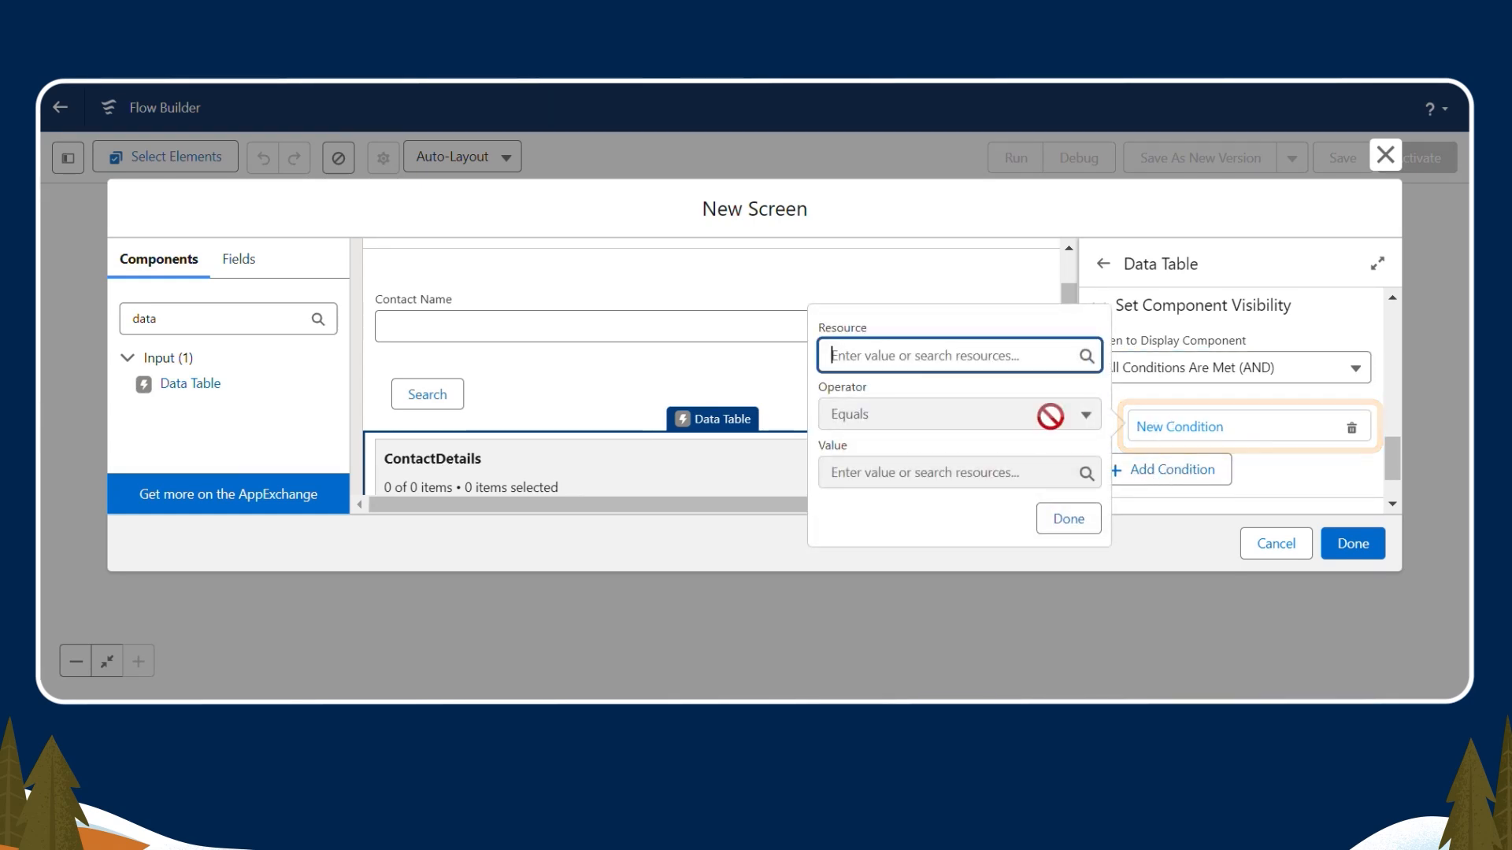
text({!Callautolaunchedflow.IsSuccess)
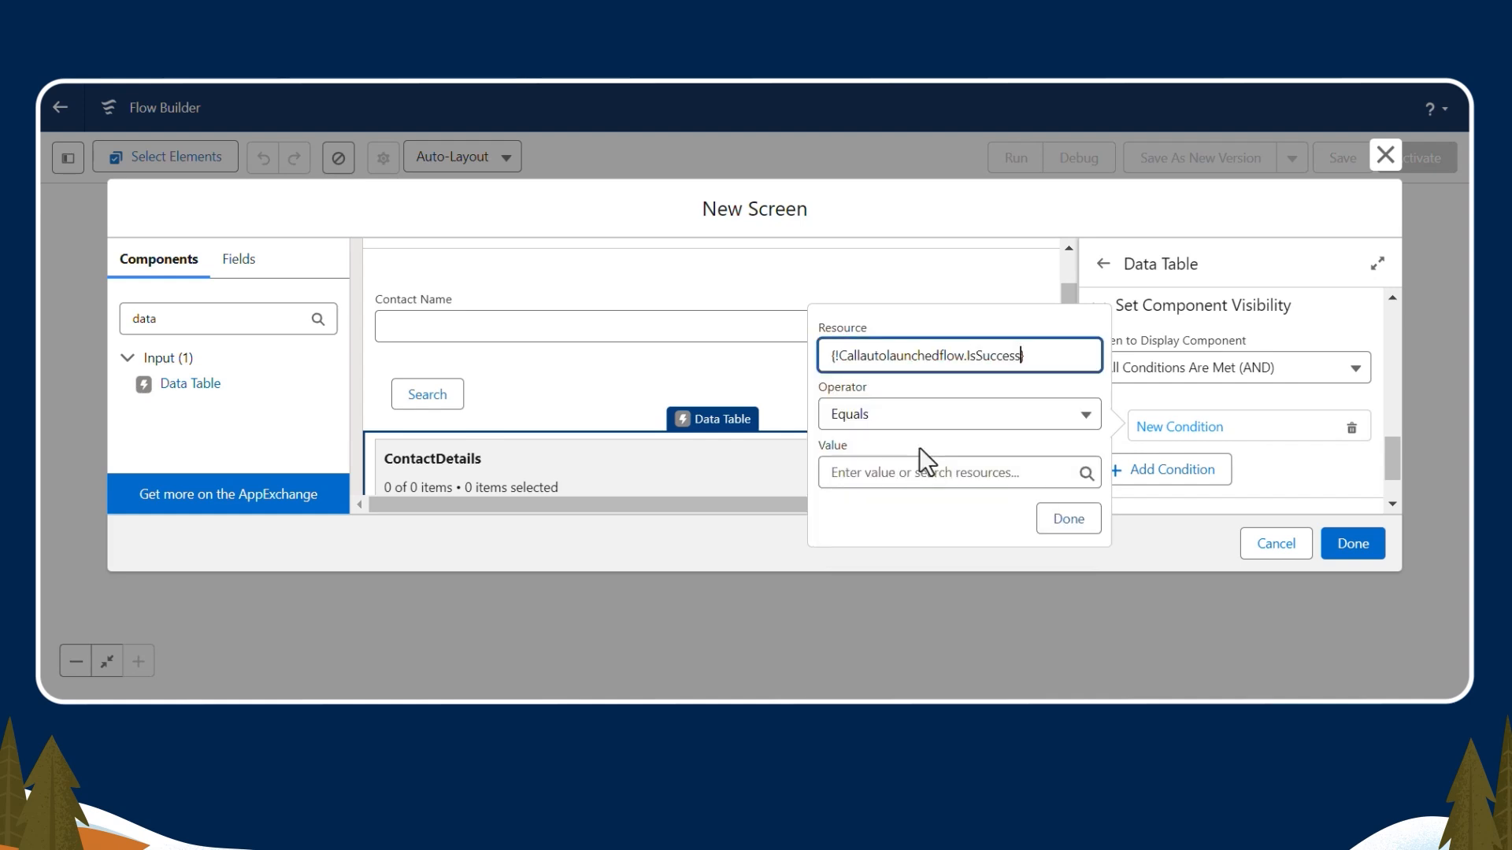
click(957, 413)
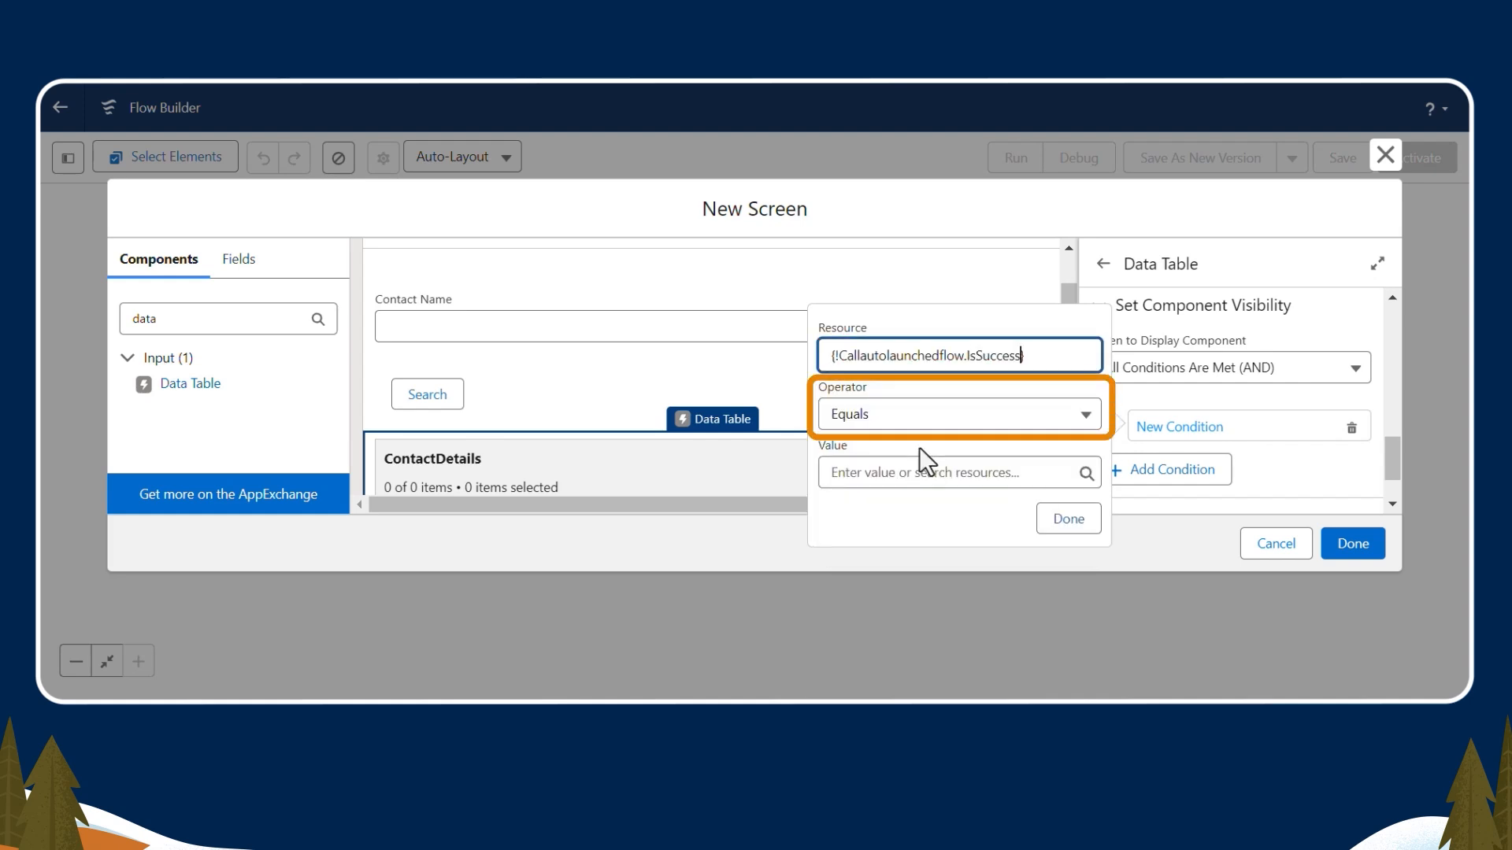
click(958, 473)
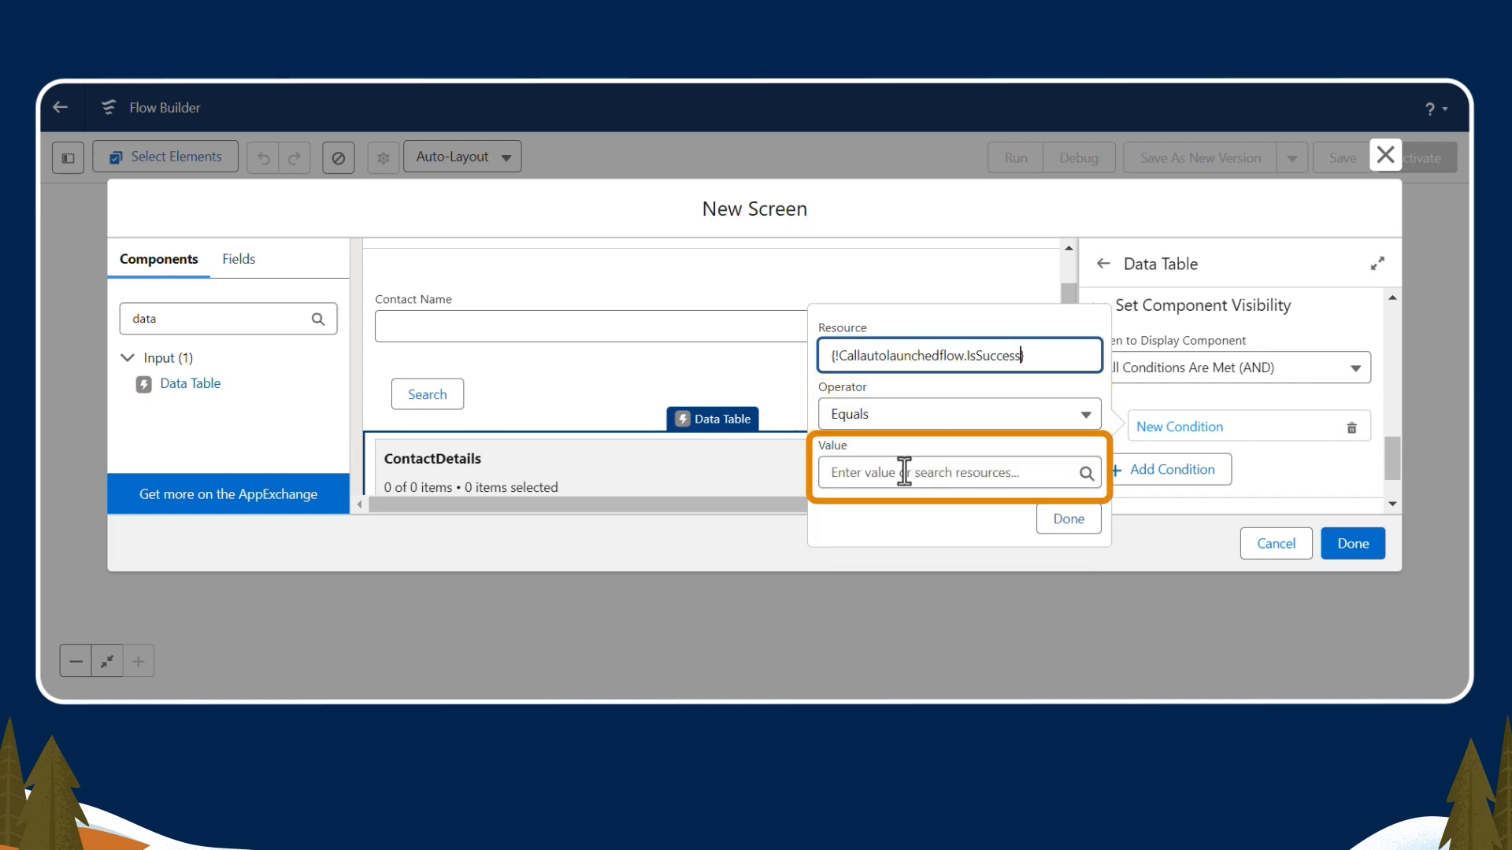
click(1384, 155)
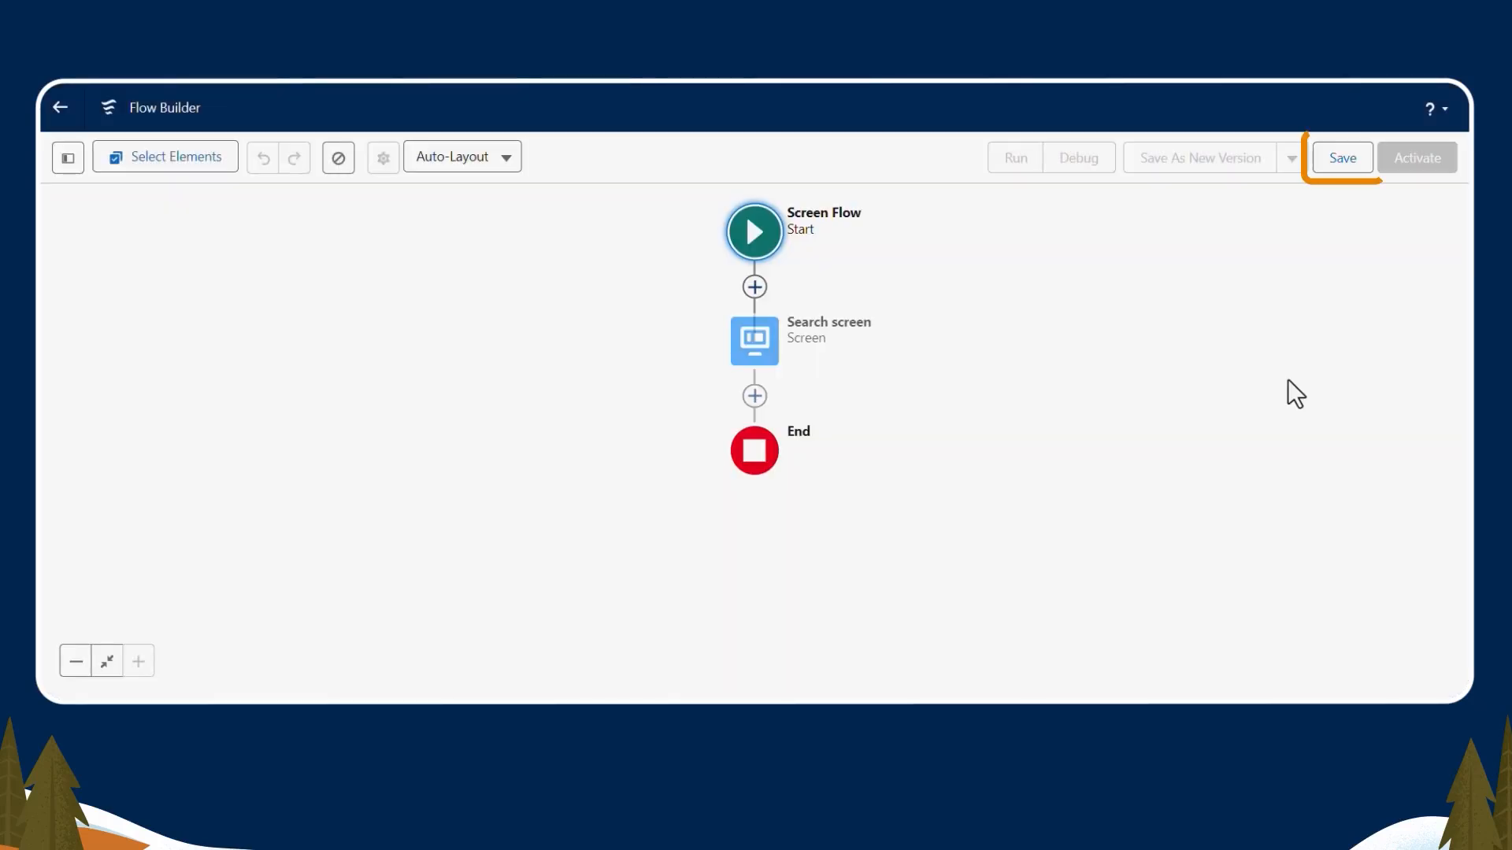
Save the screen flow with the label 'Contact search Screen flow'
click(1341, 157)
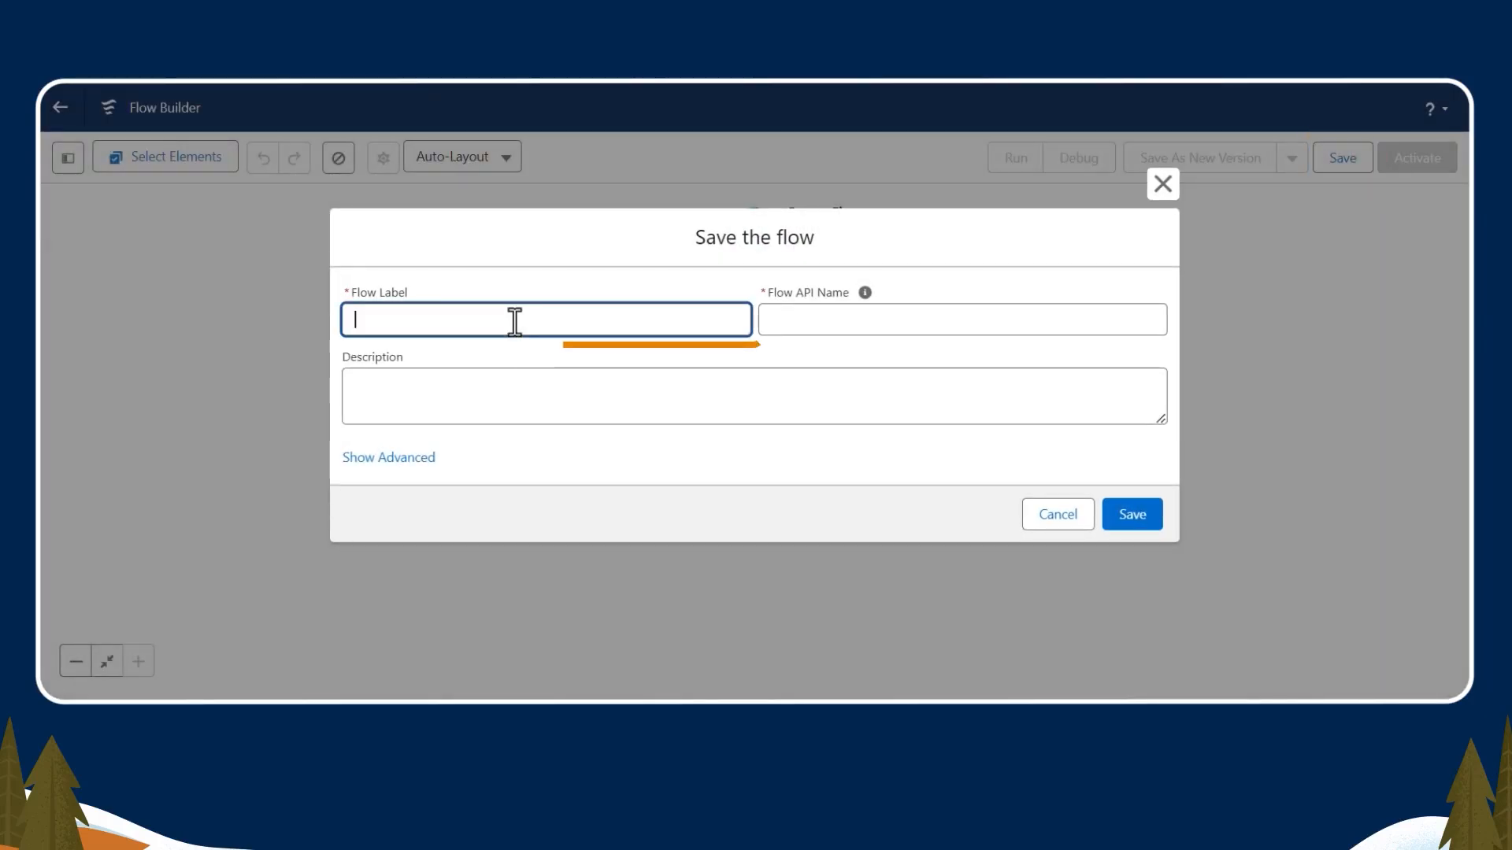
text(Contact search Screen flow)
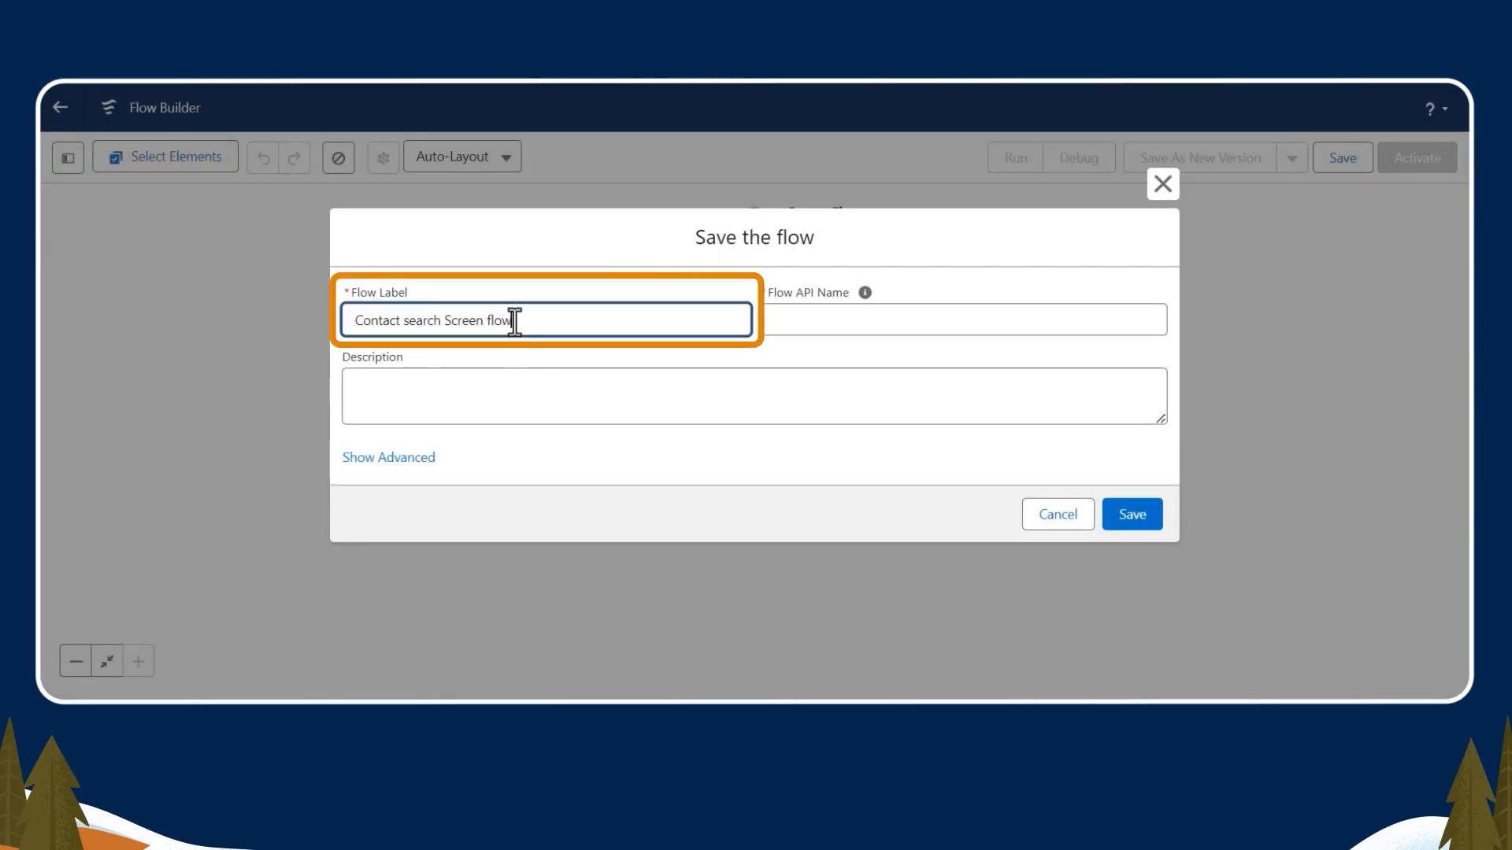
click(1131, 515)
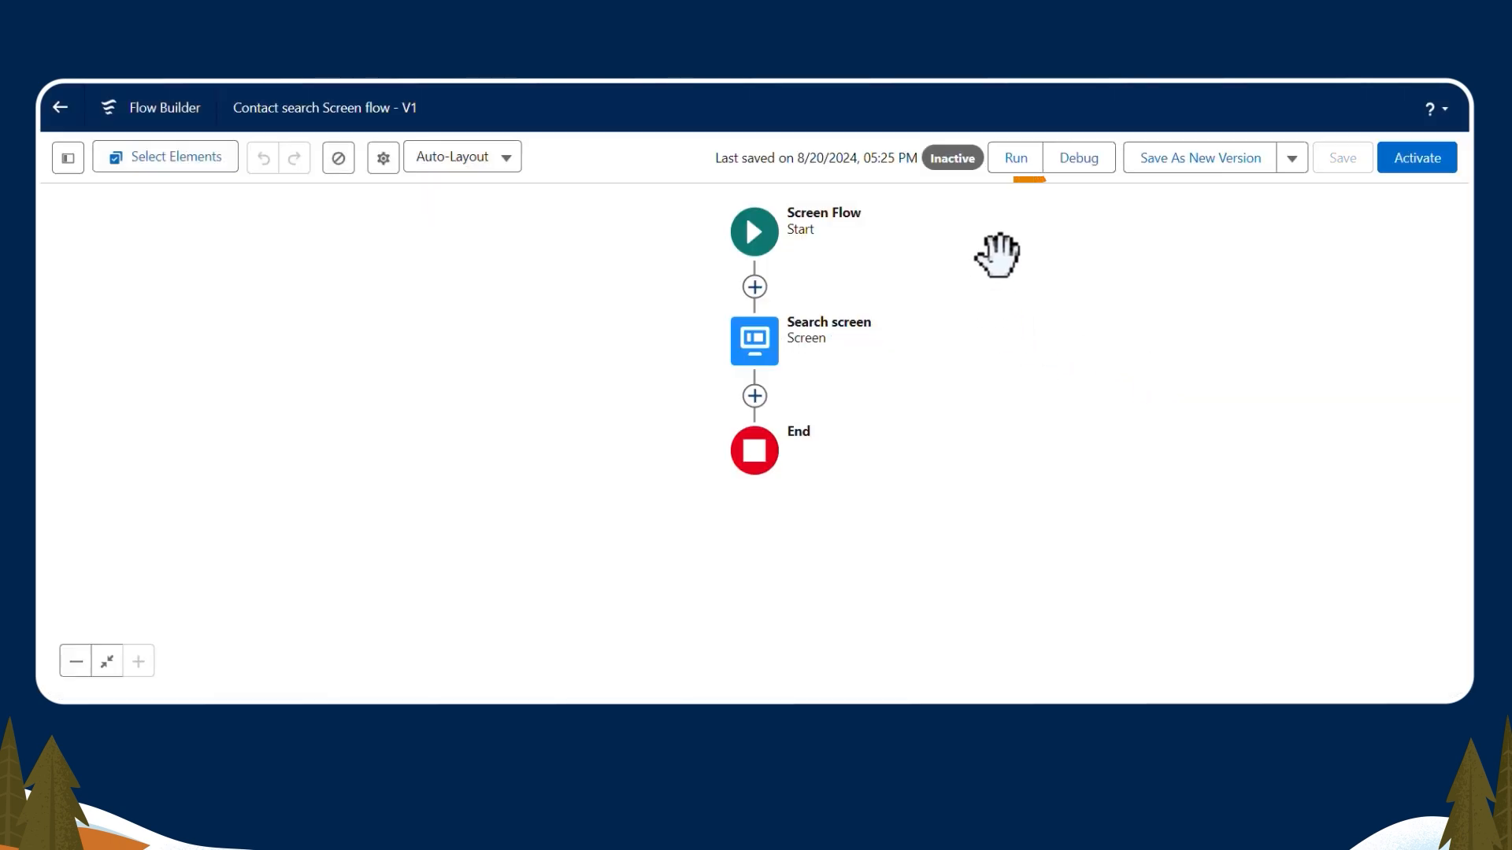
mouse_move(1014, 158)
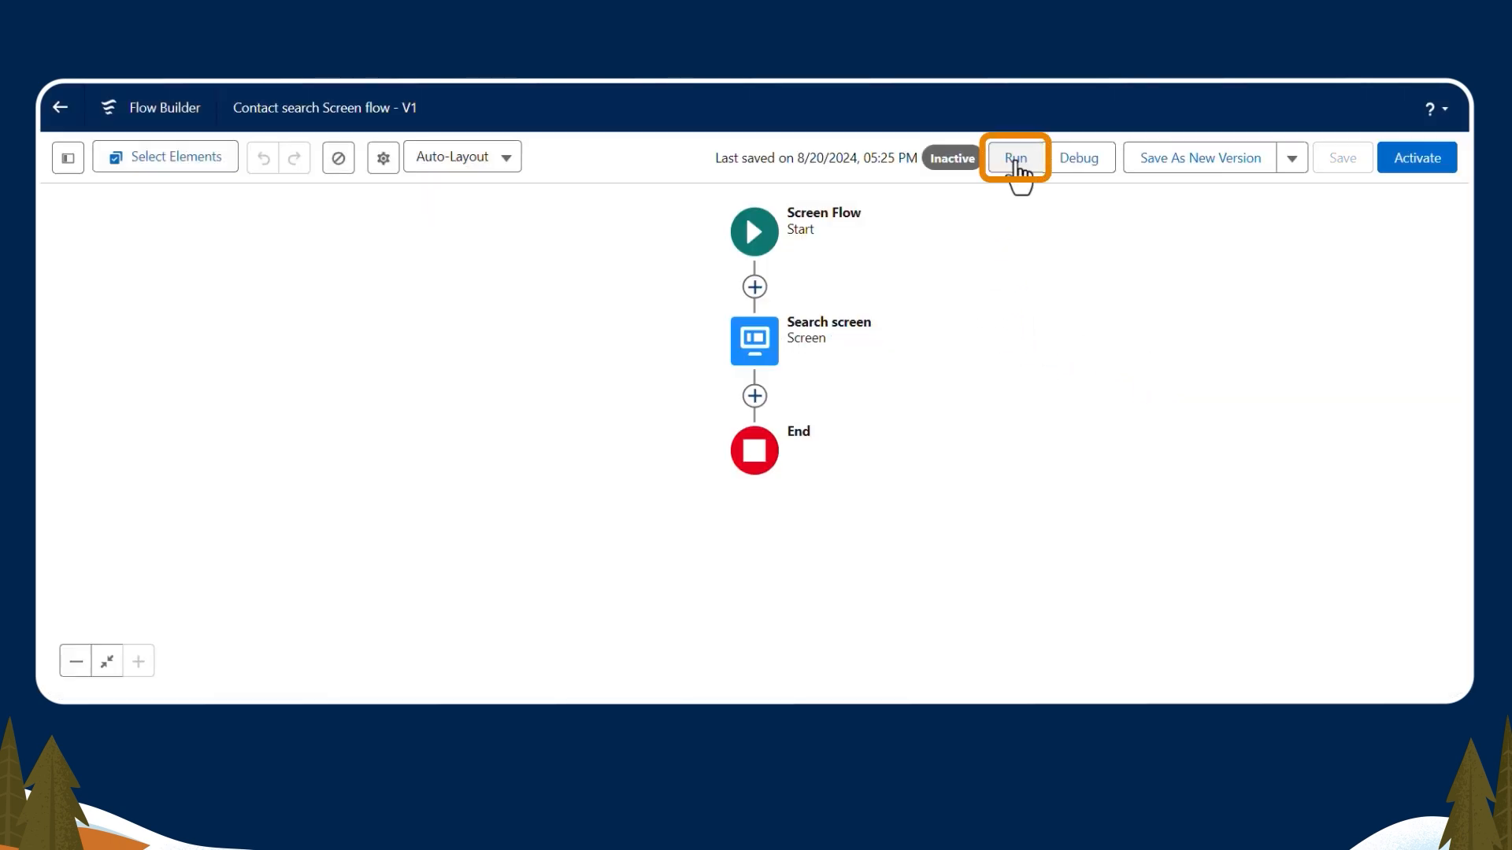
Run the flow and search Contact Name 'SFDC', listing three contacts in ContactDetails
click(1014, 157)
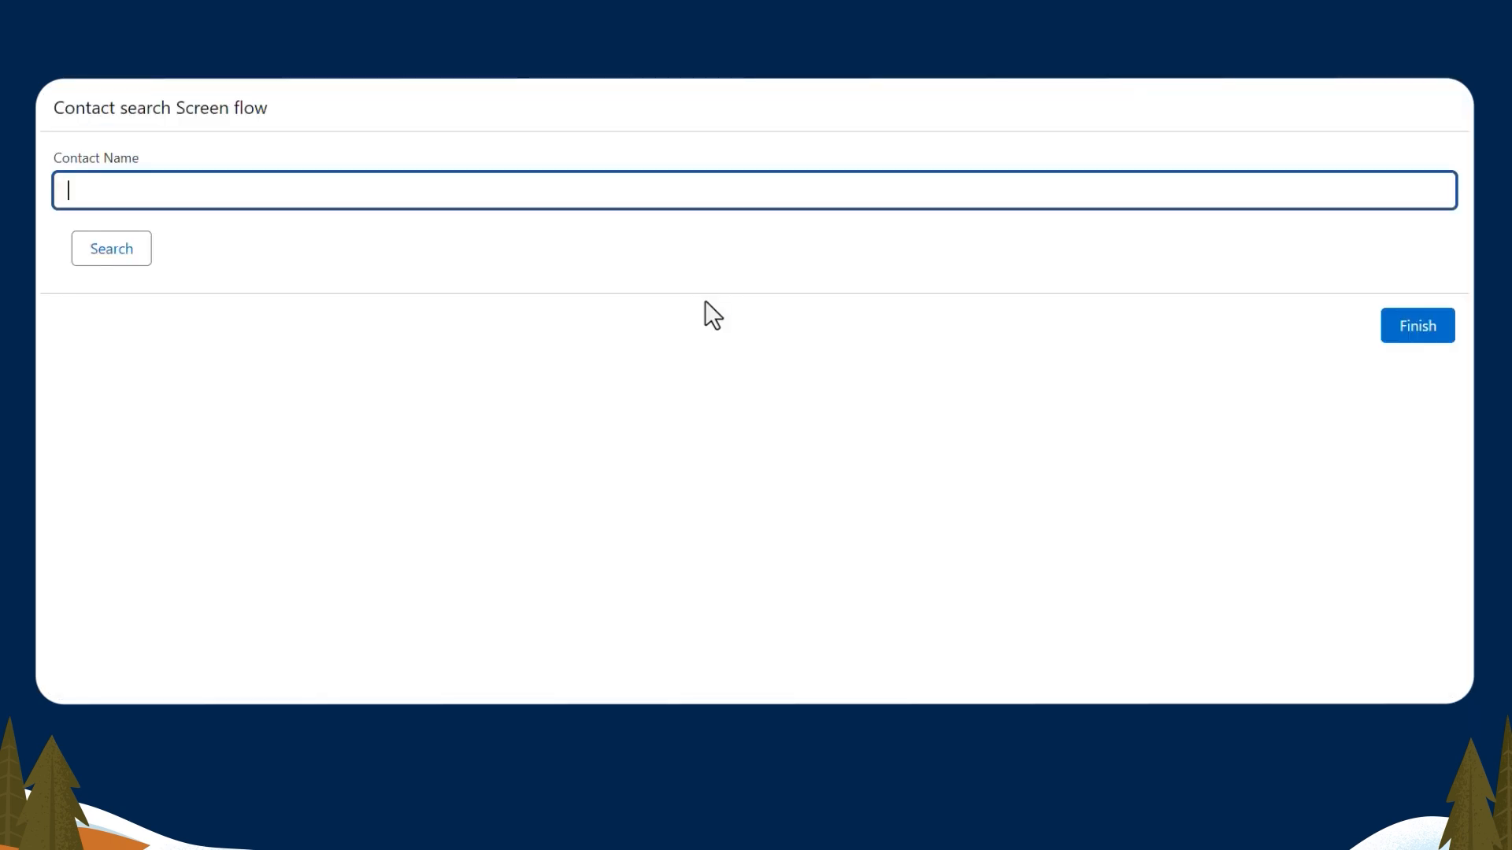
text(SFD)
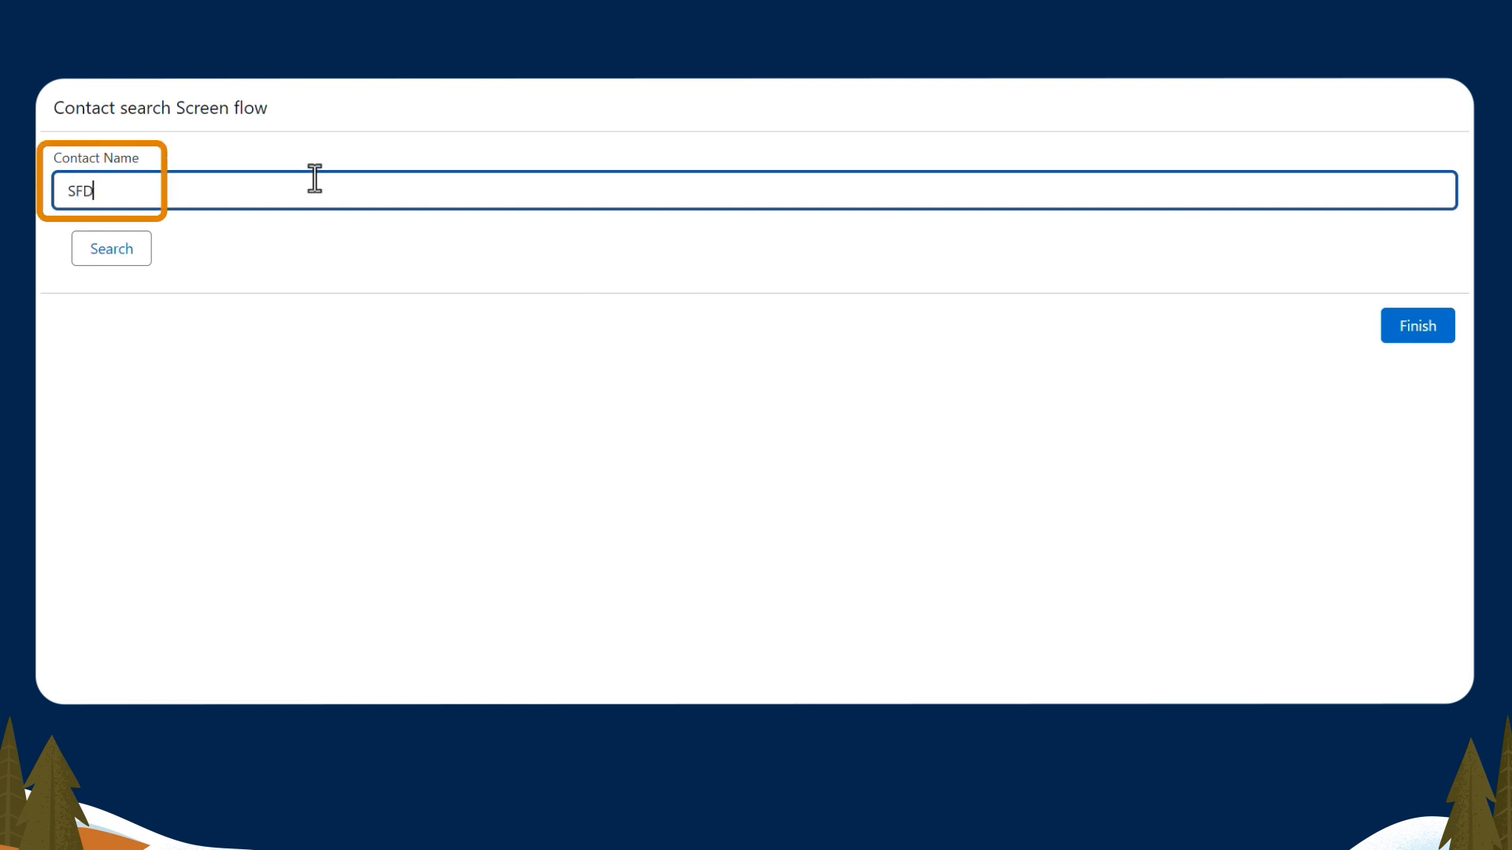
text(C)
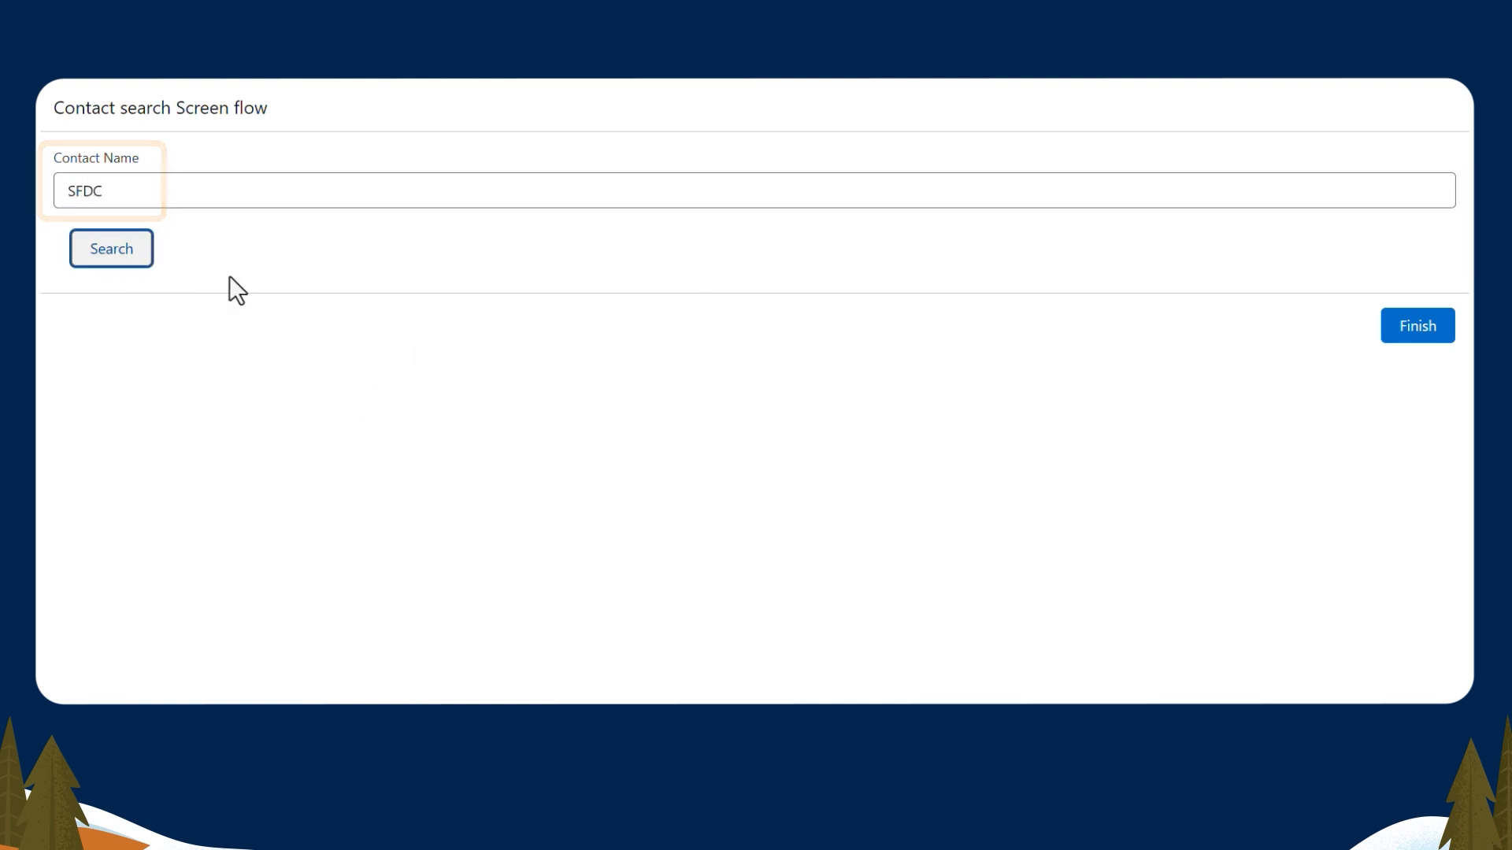
click(111, 248)
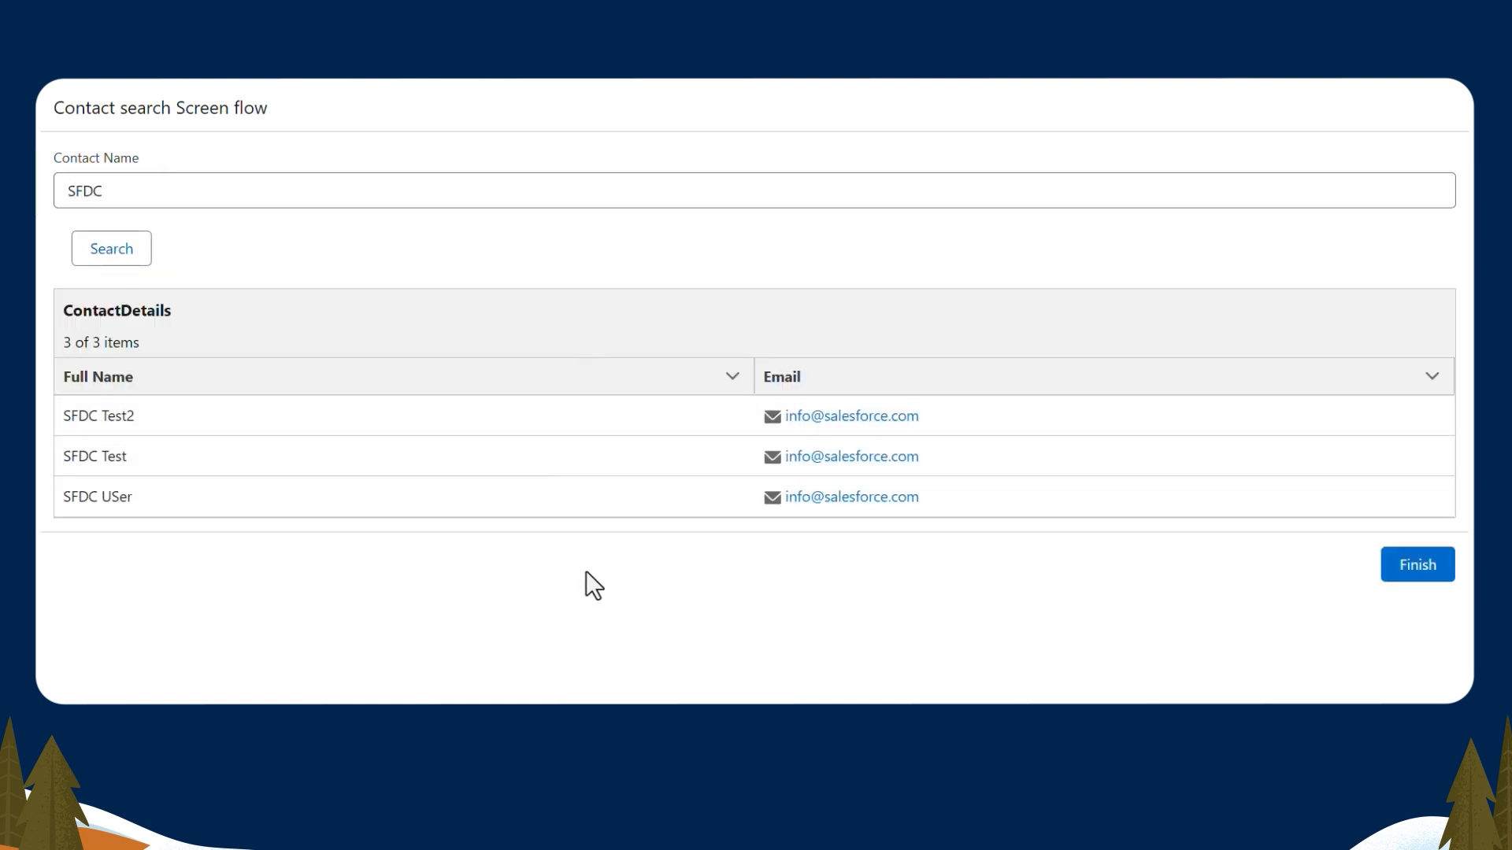